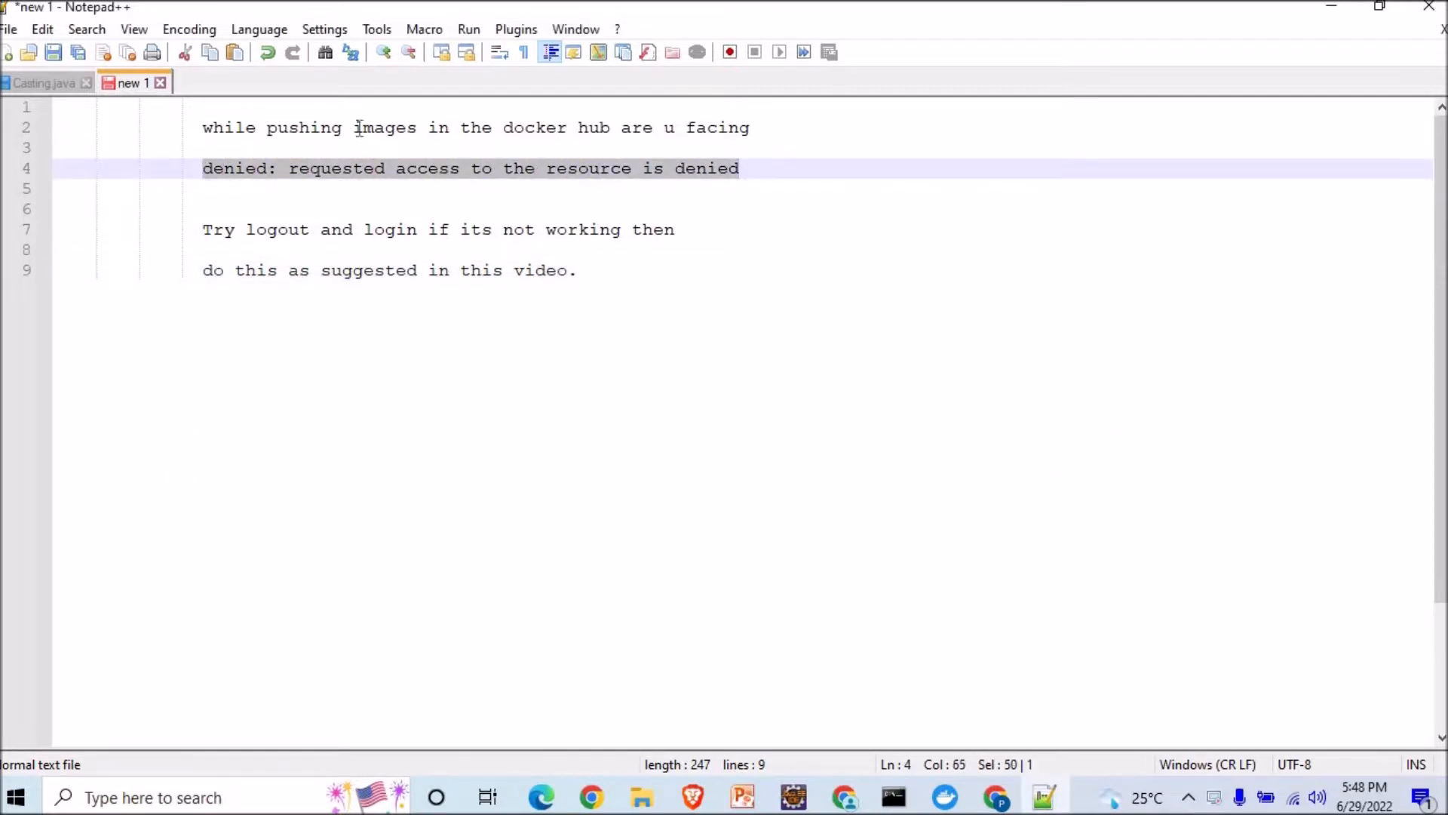
Highlight words in the note while reviewing the Docker Hub repositories page
double_click(385, 127)
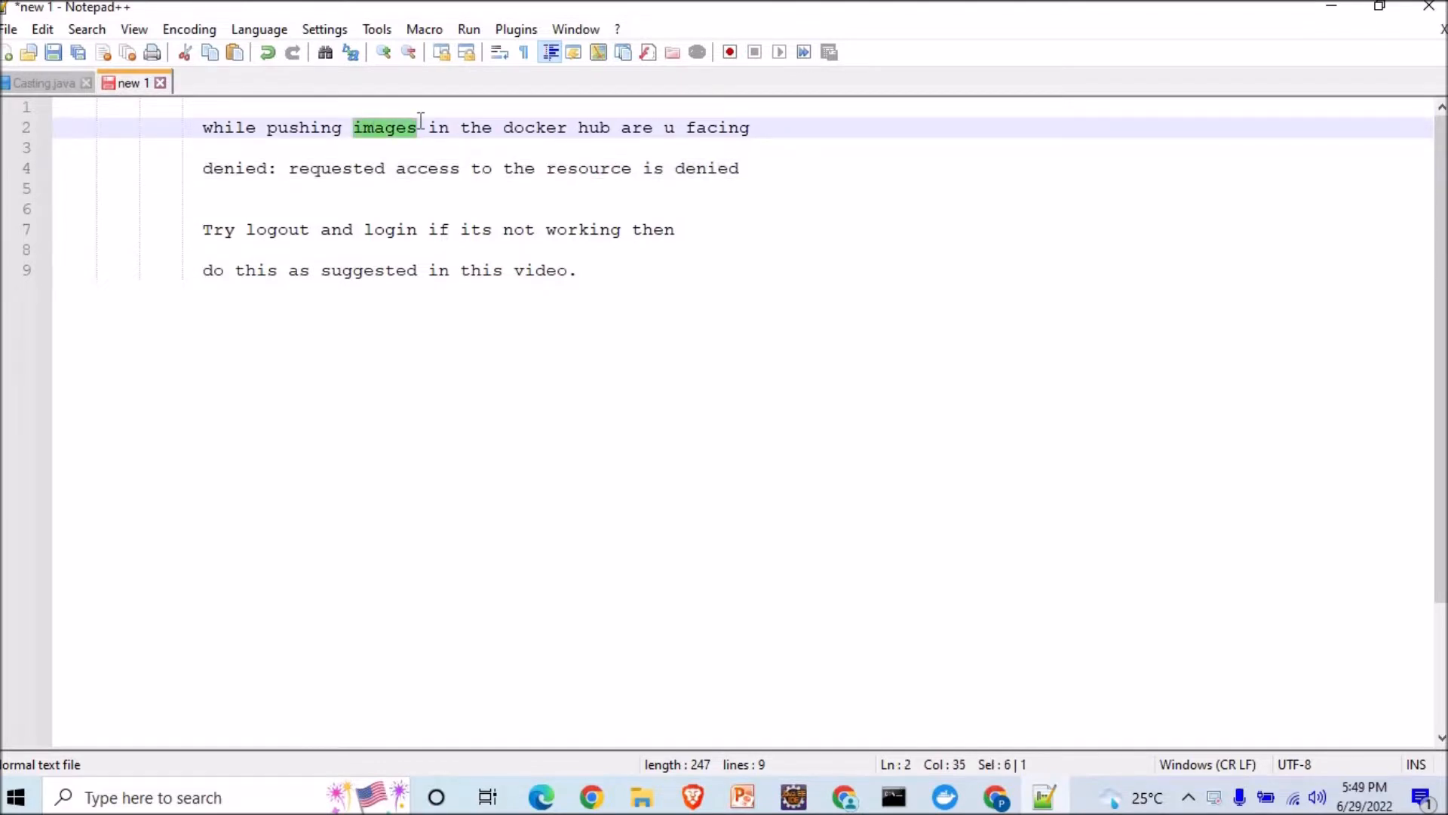
mouse_move(509, 127)
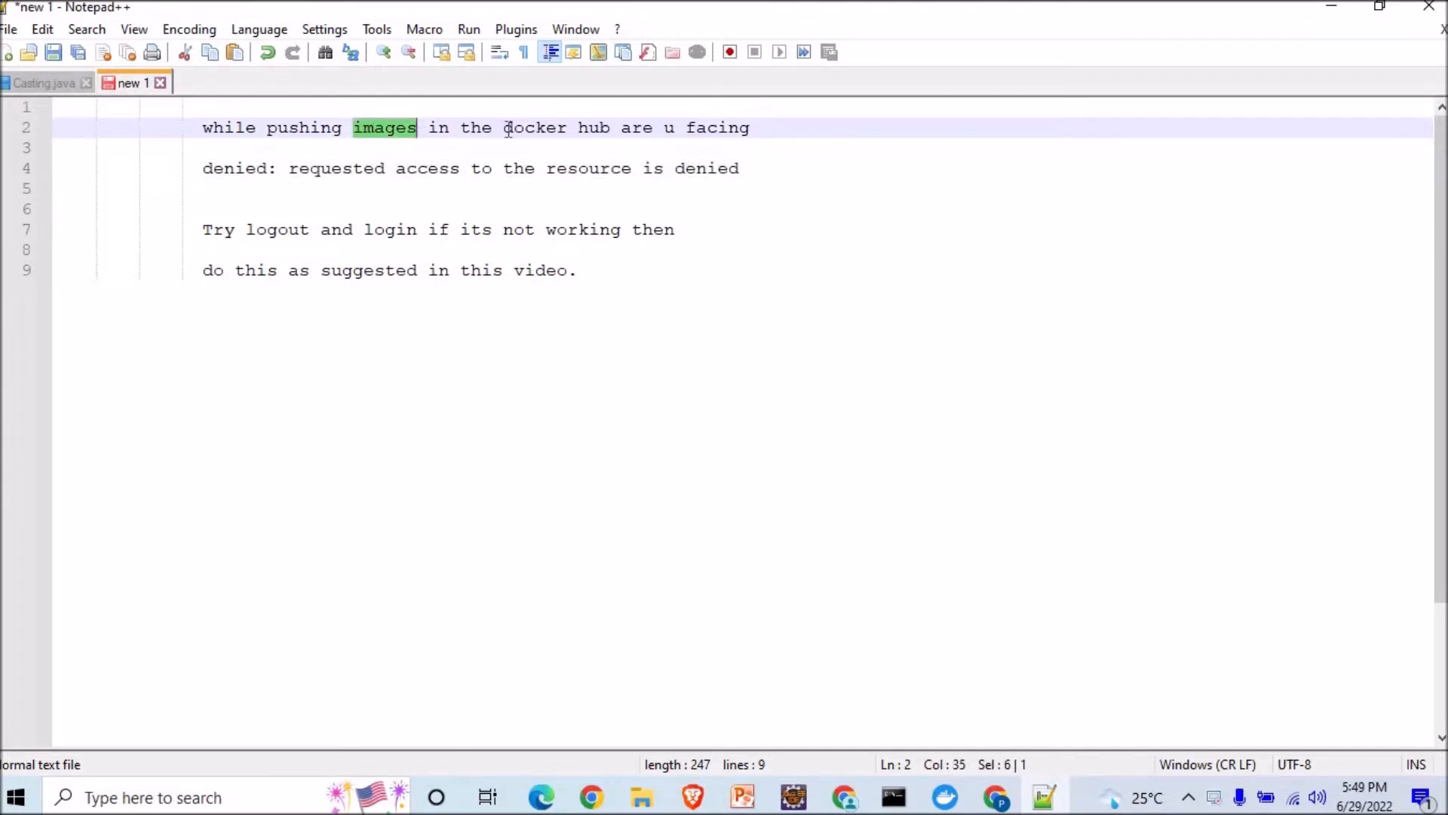
left_click_drag(504, 126, 612, 127)
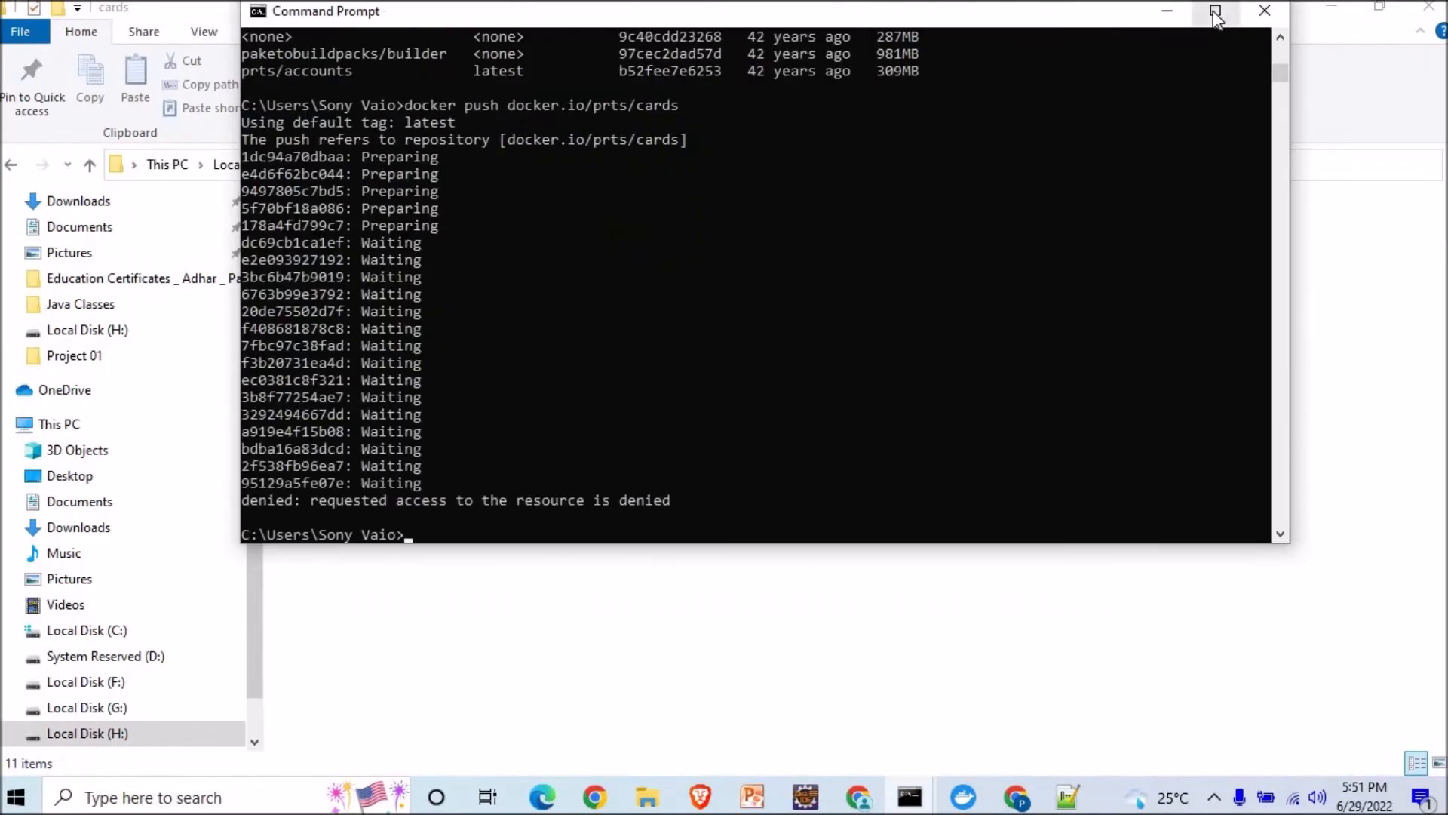
mouse_move(544, 504)
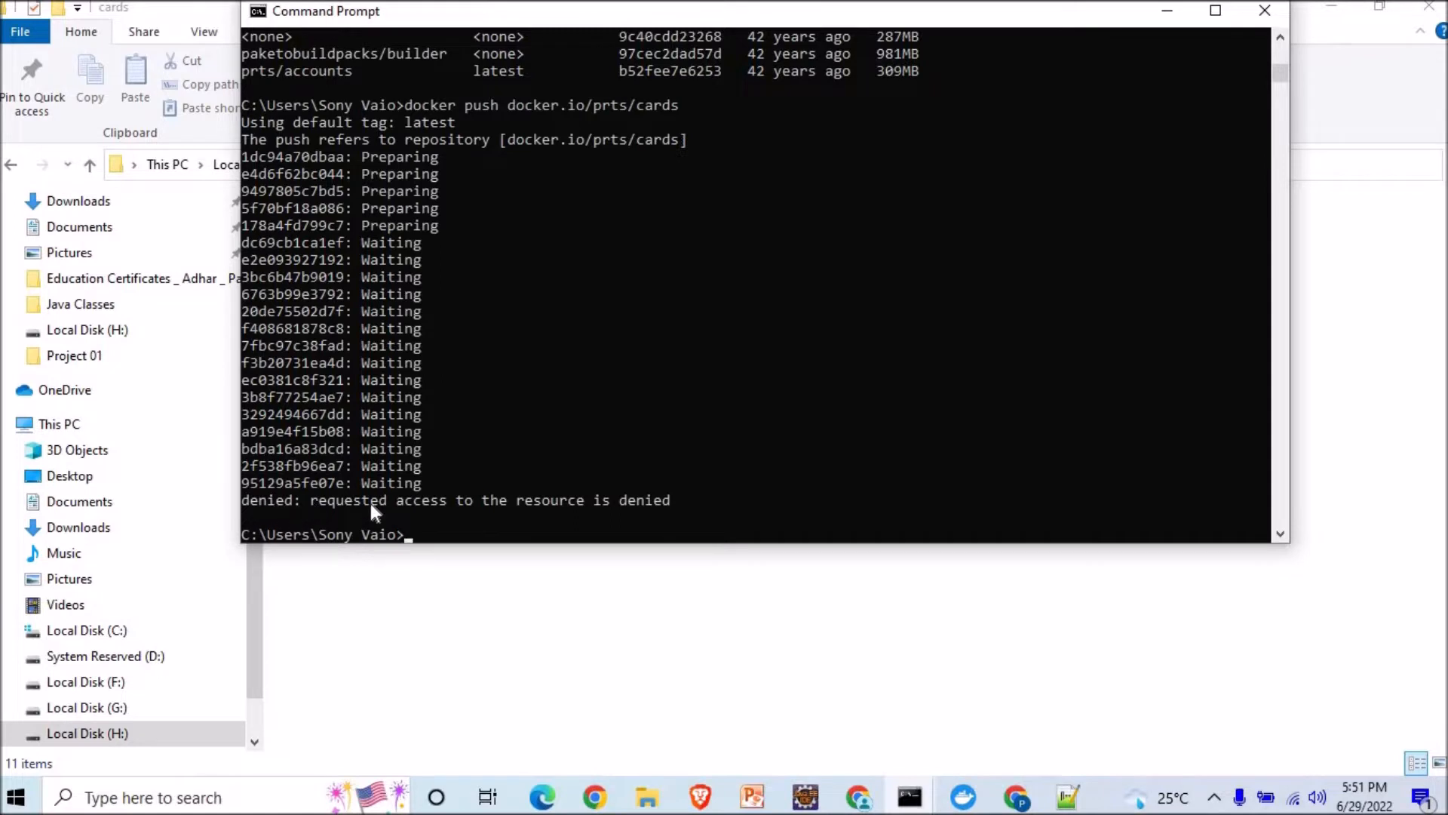
mouse_move(661, 514)
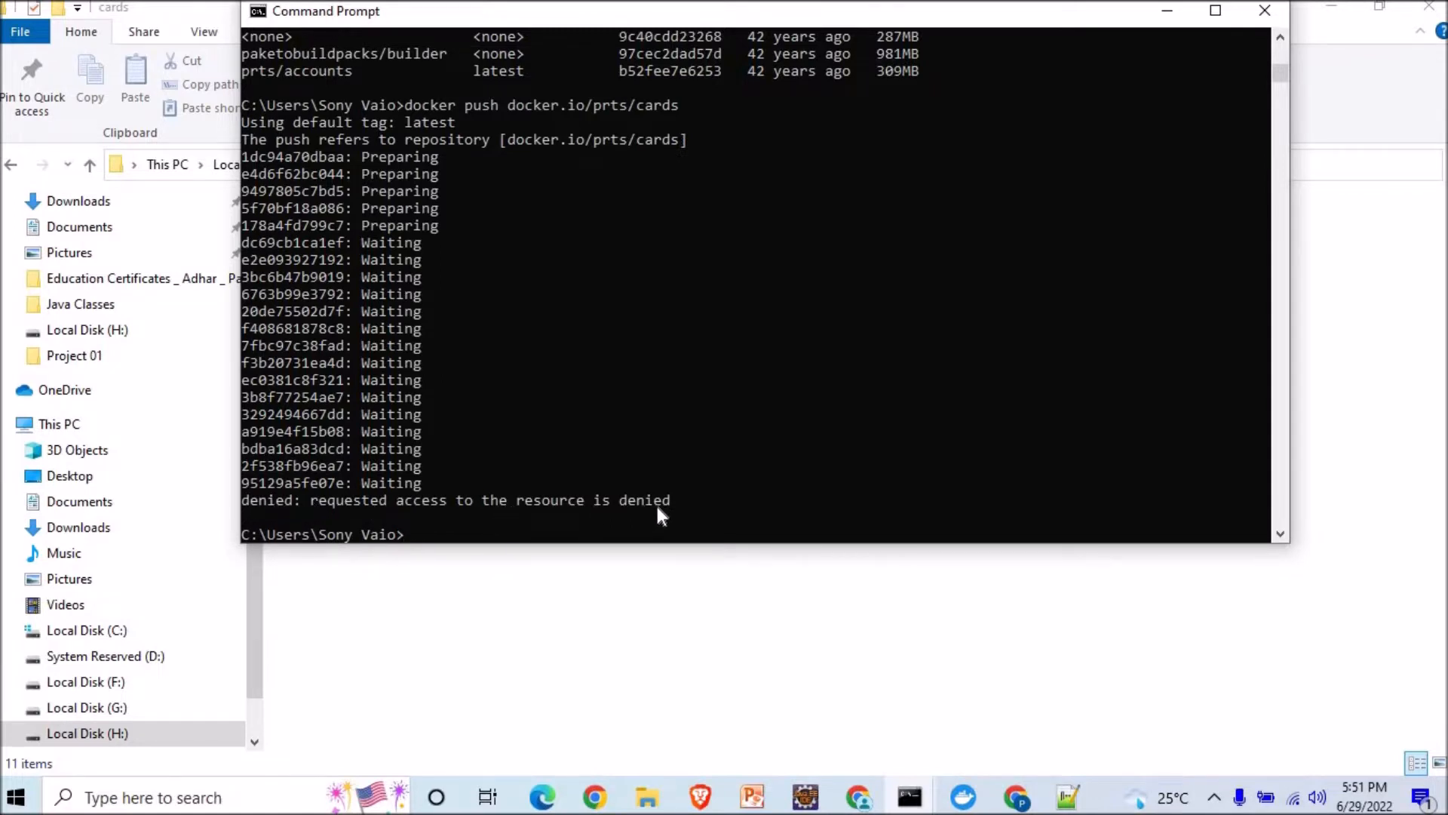
mouse_move(1192, 551)
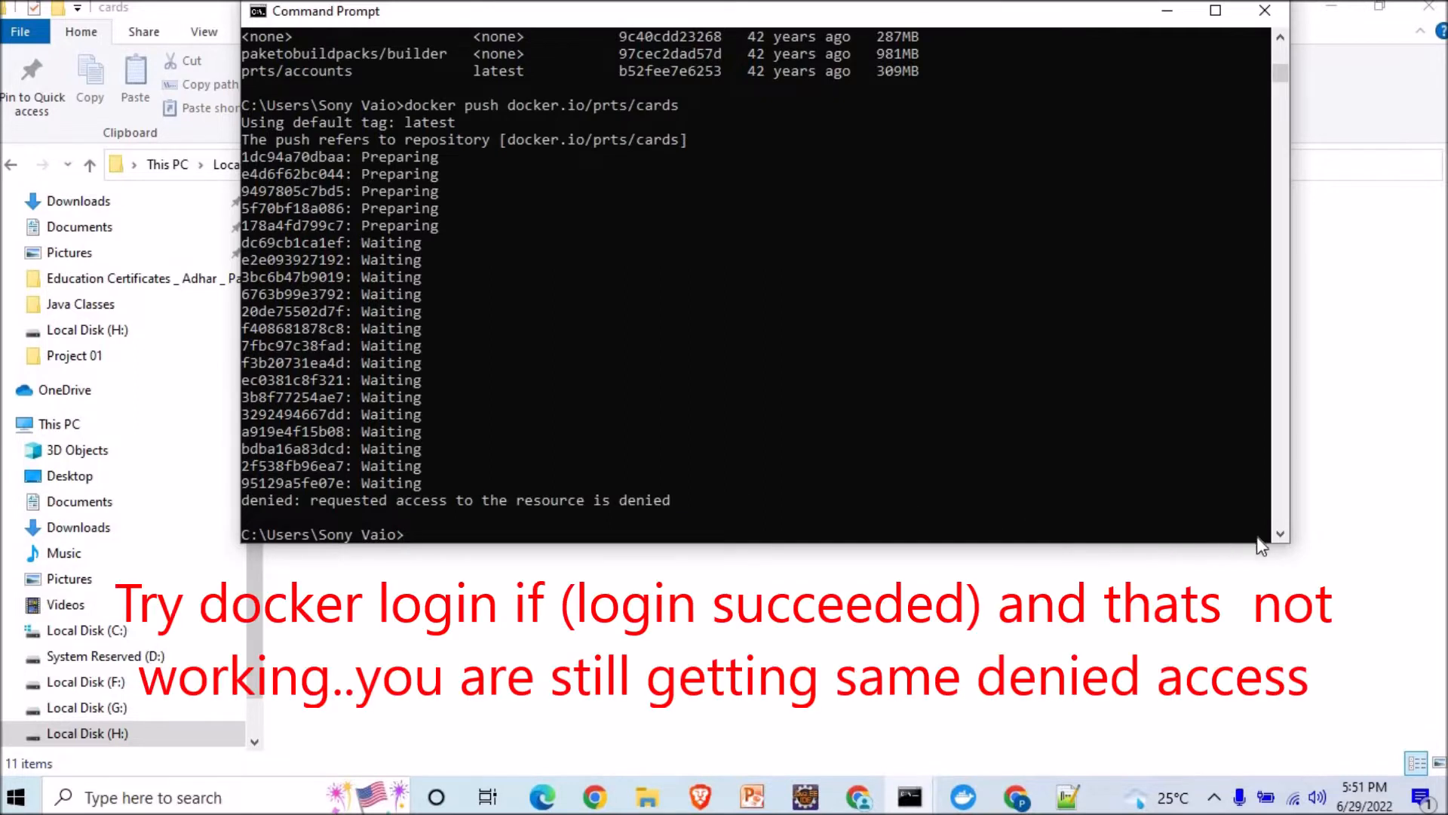
mouse_move(731, 531)
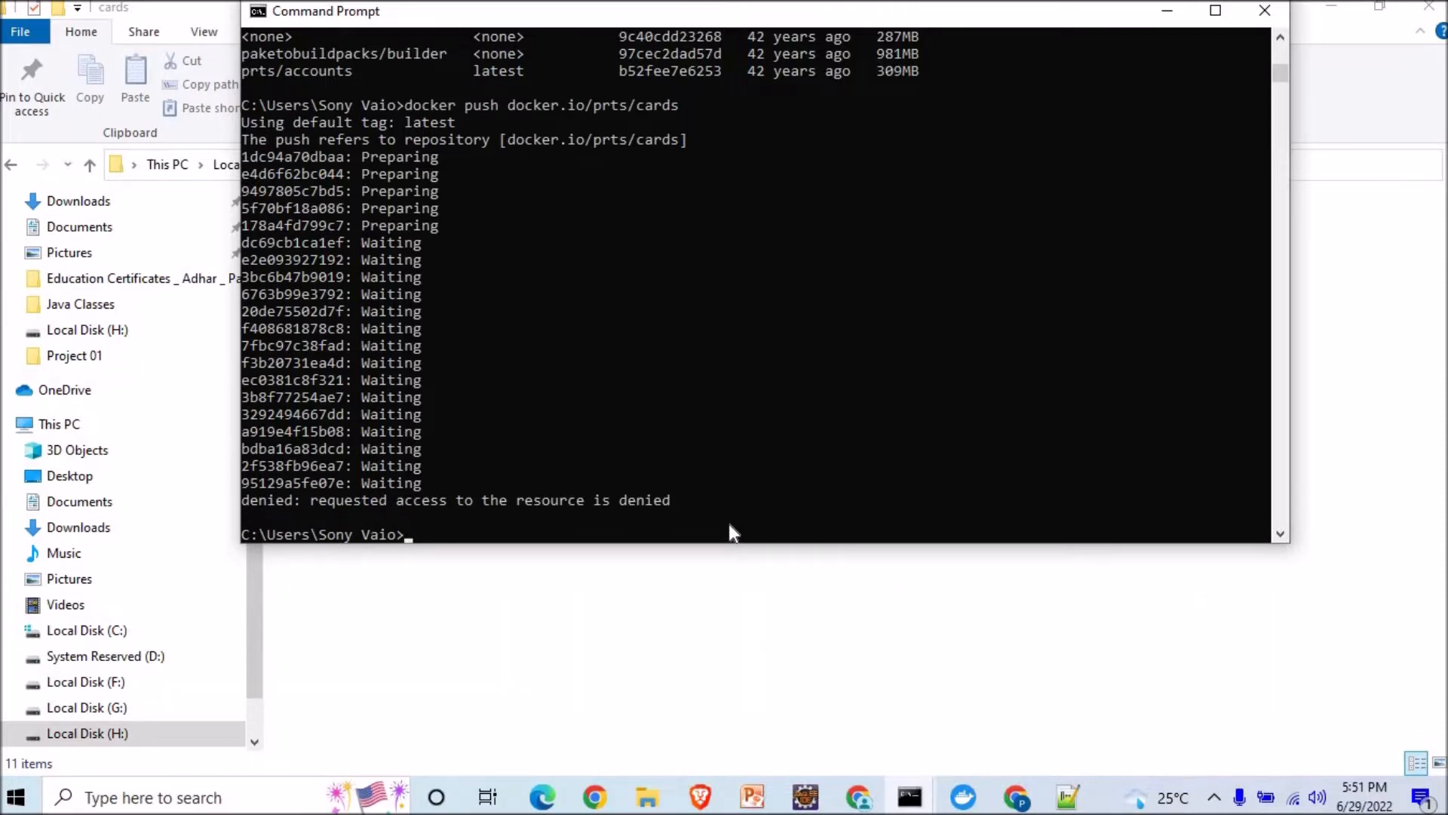
mouse_move(714, 528)
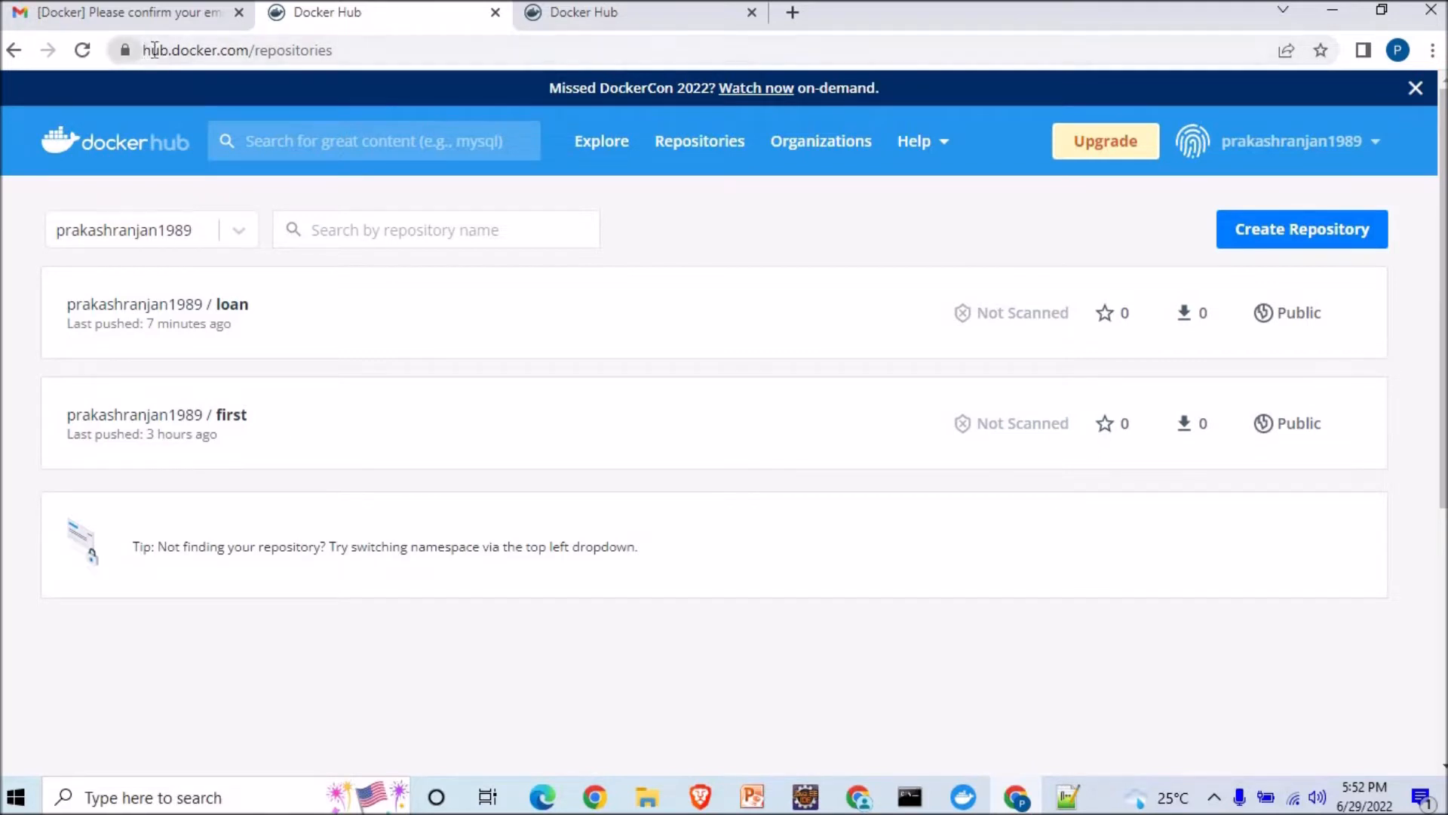
mouse_move(157, 303)
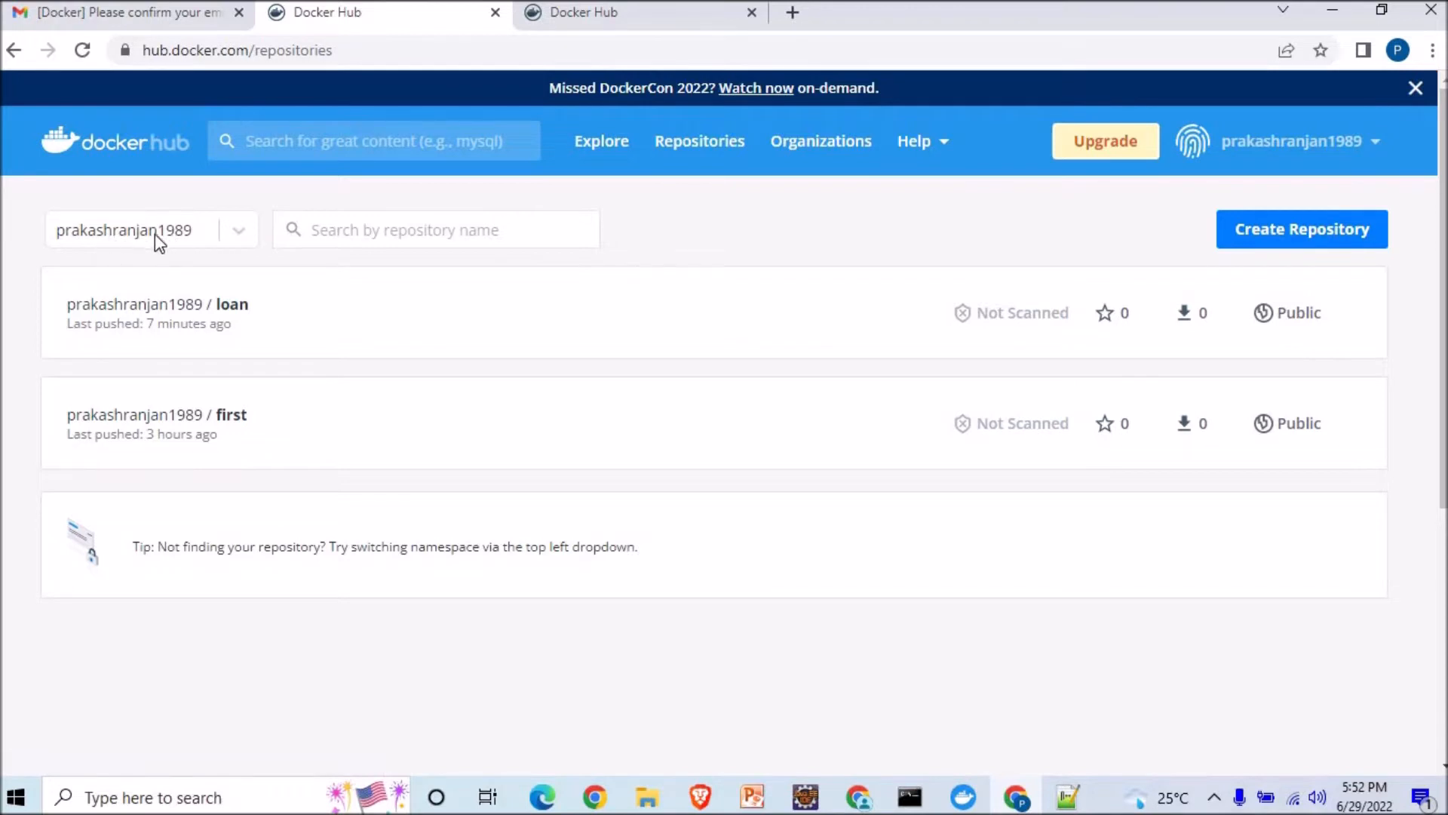
mouse_move(187, 252)
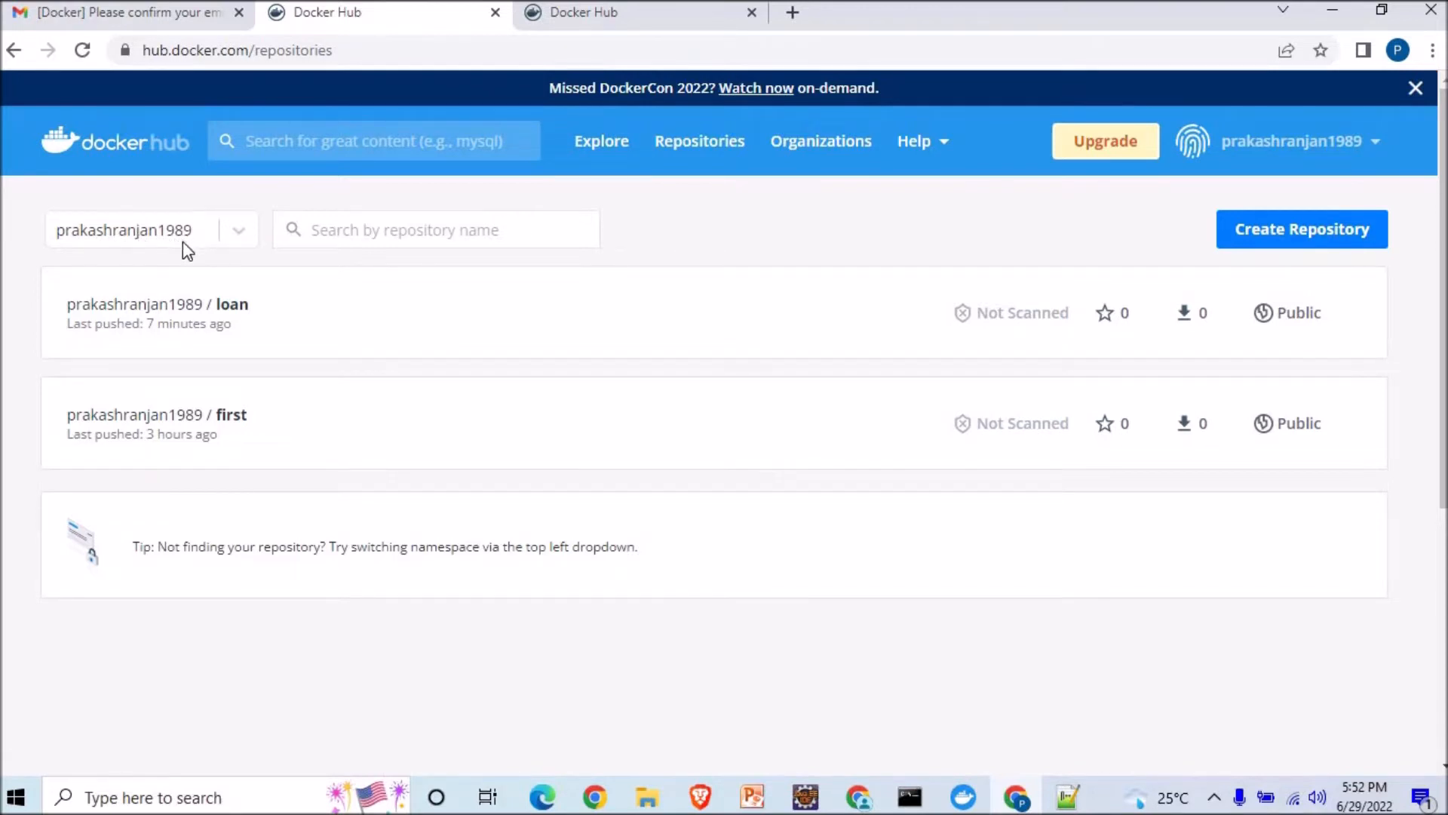
mouse_move(836, 743)
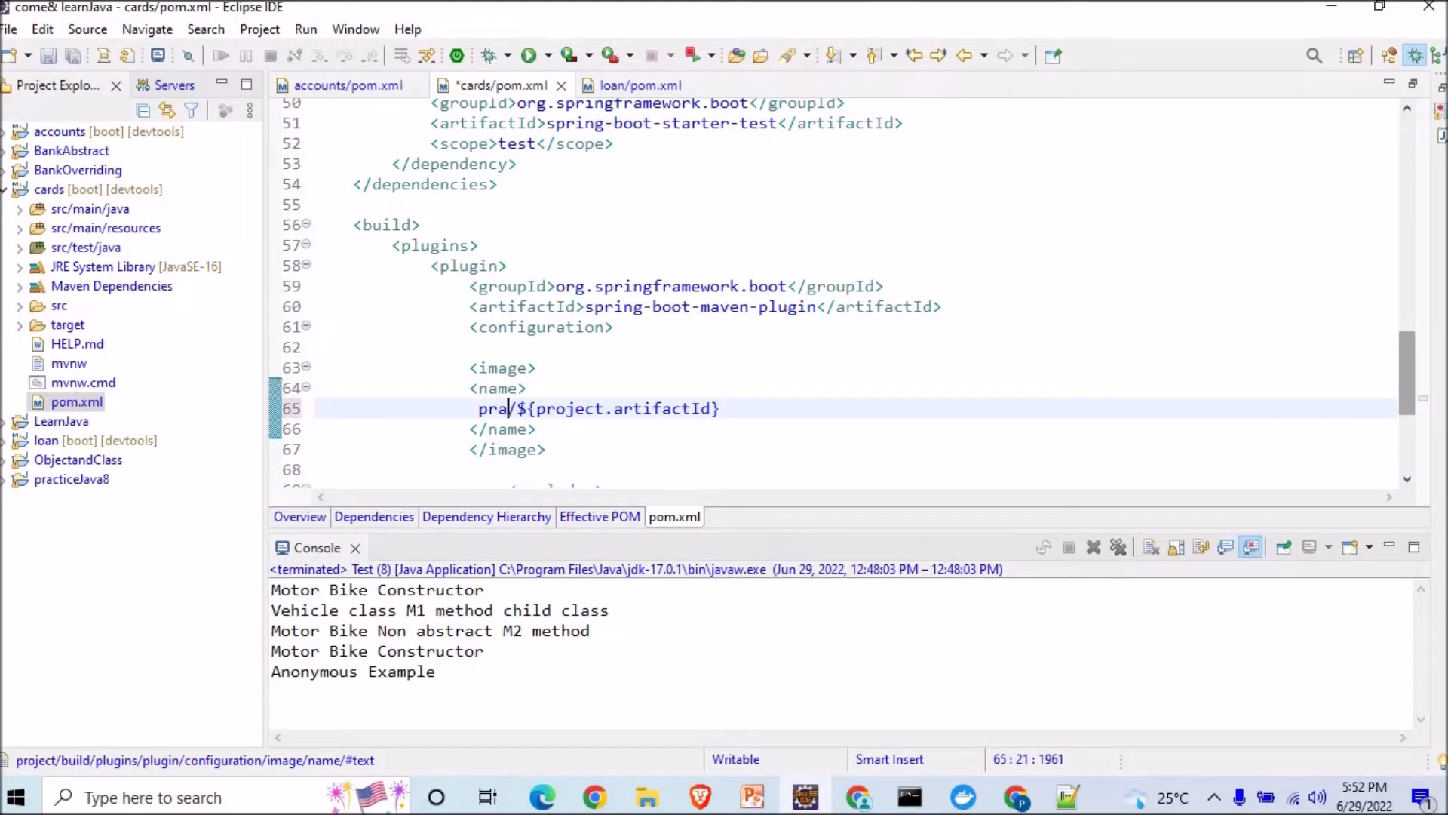
Retype the image name prefix as prakashranjan1989 before ${project.artifactId} in cards pom.xml
type("kashr")
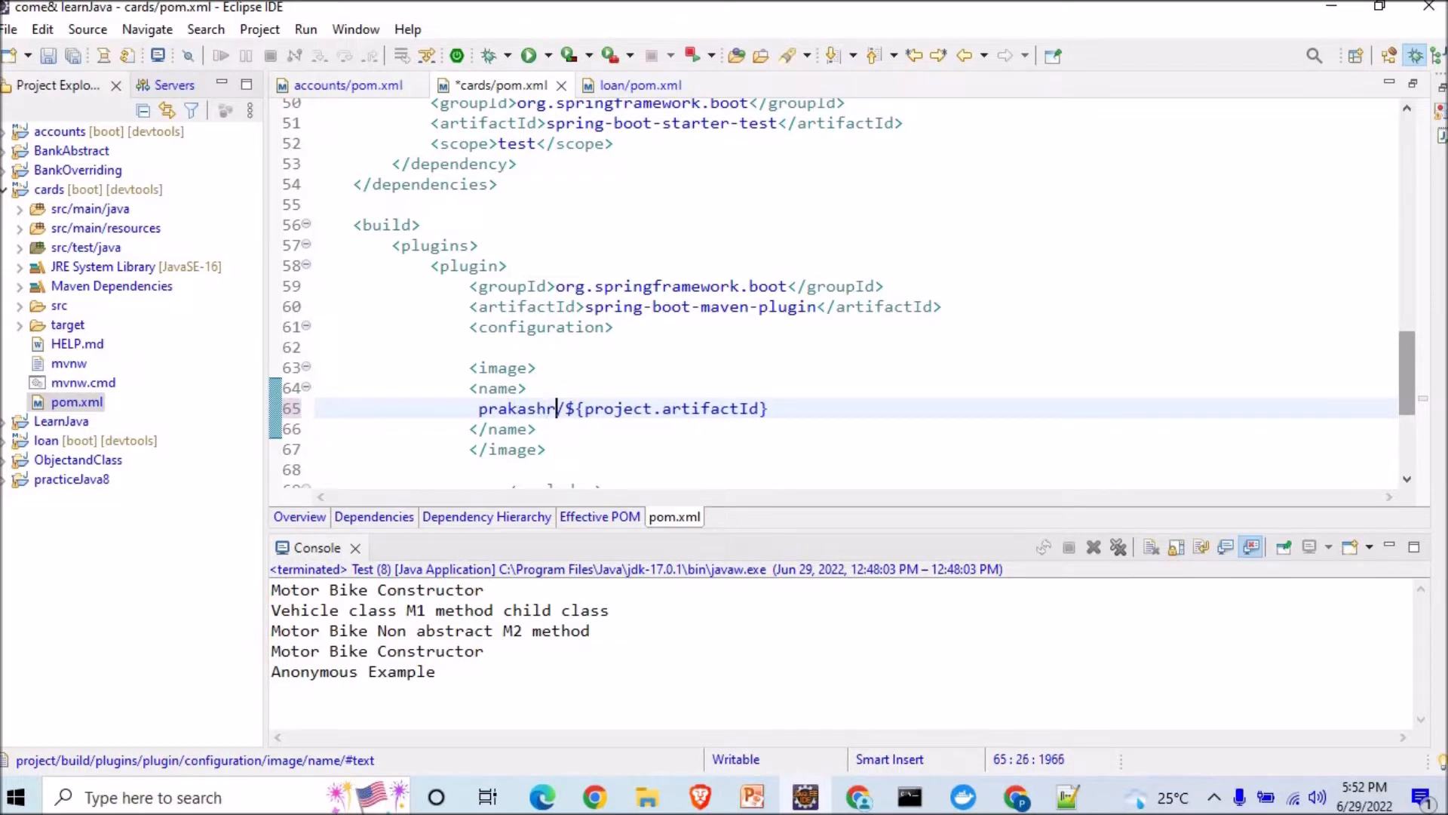
type("anjan")
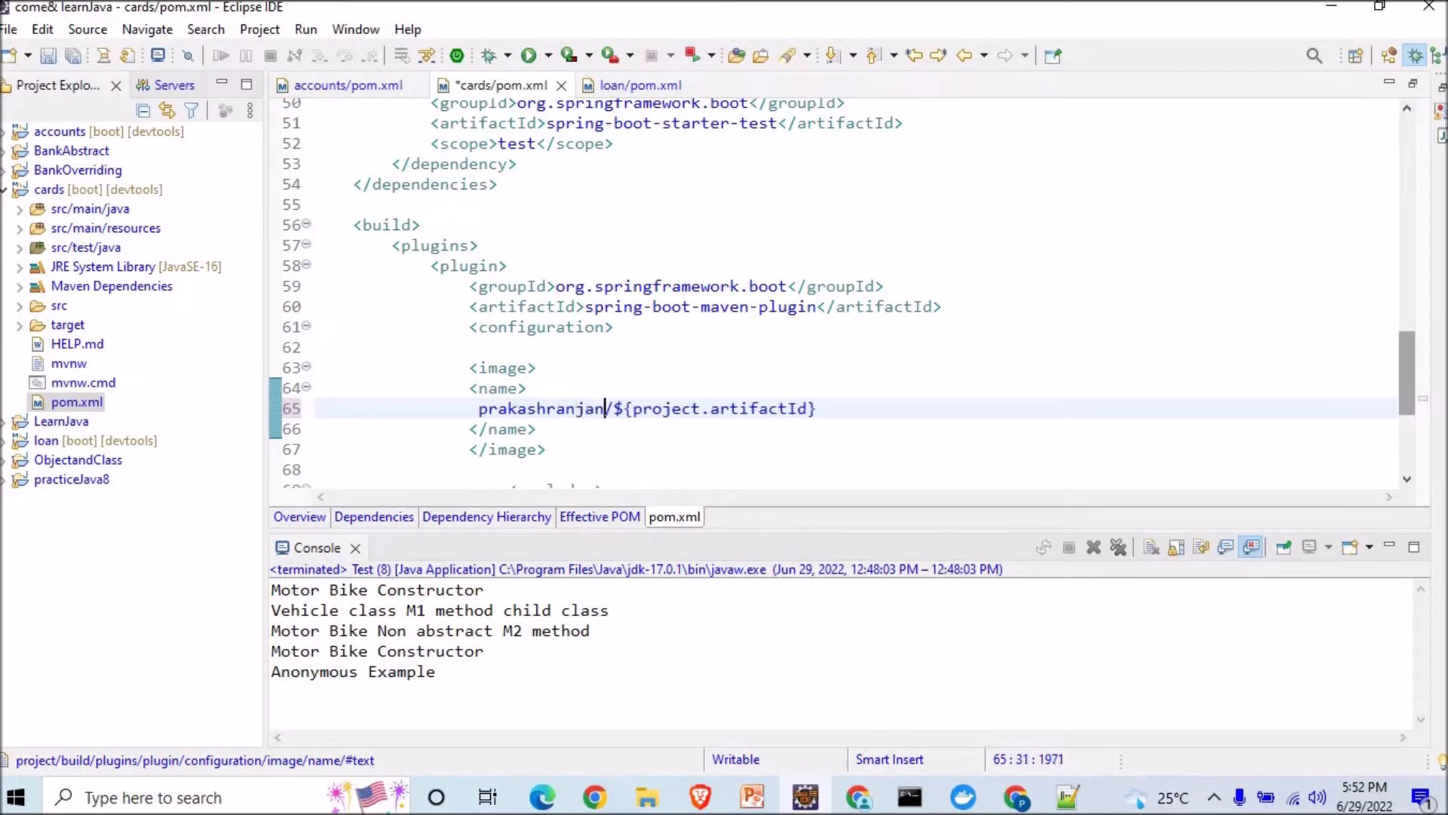
type("1989")
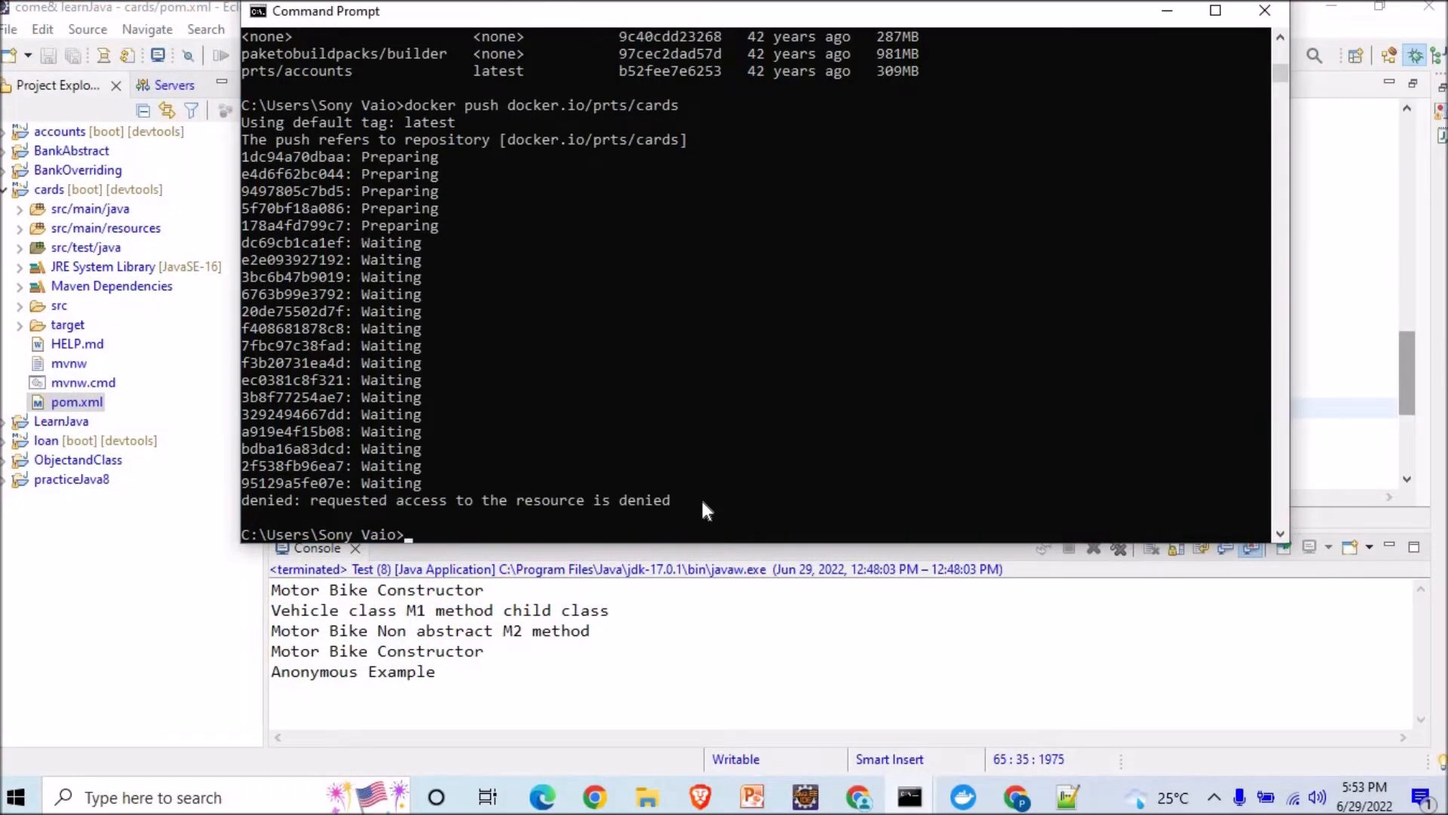
Enter docker images at the Command Prompt to review local images
type("docker images")
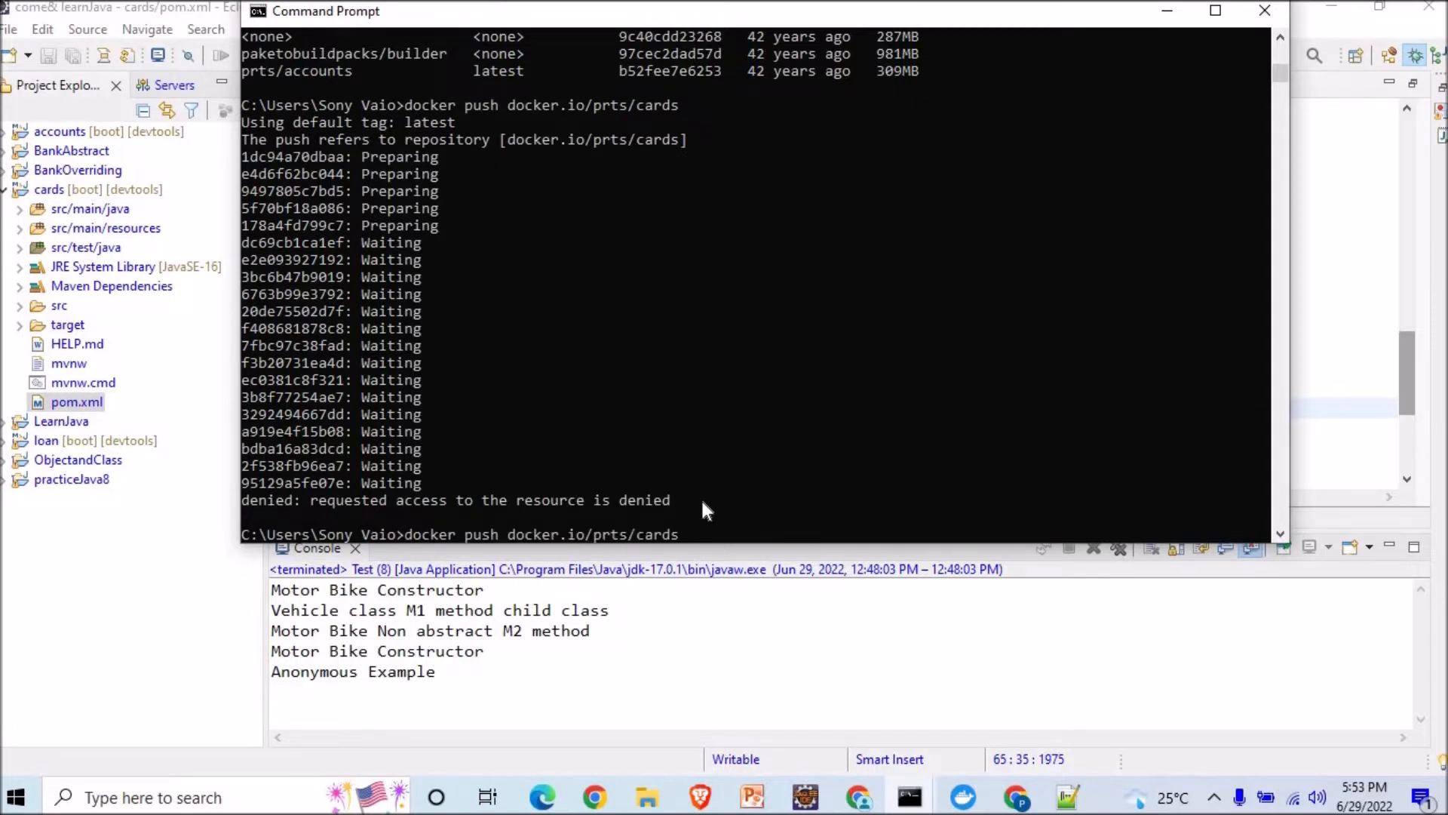
mouse_move(1166, 99)
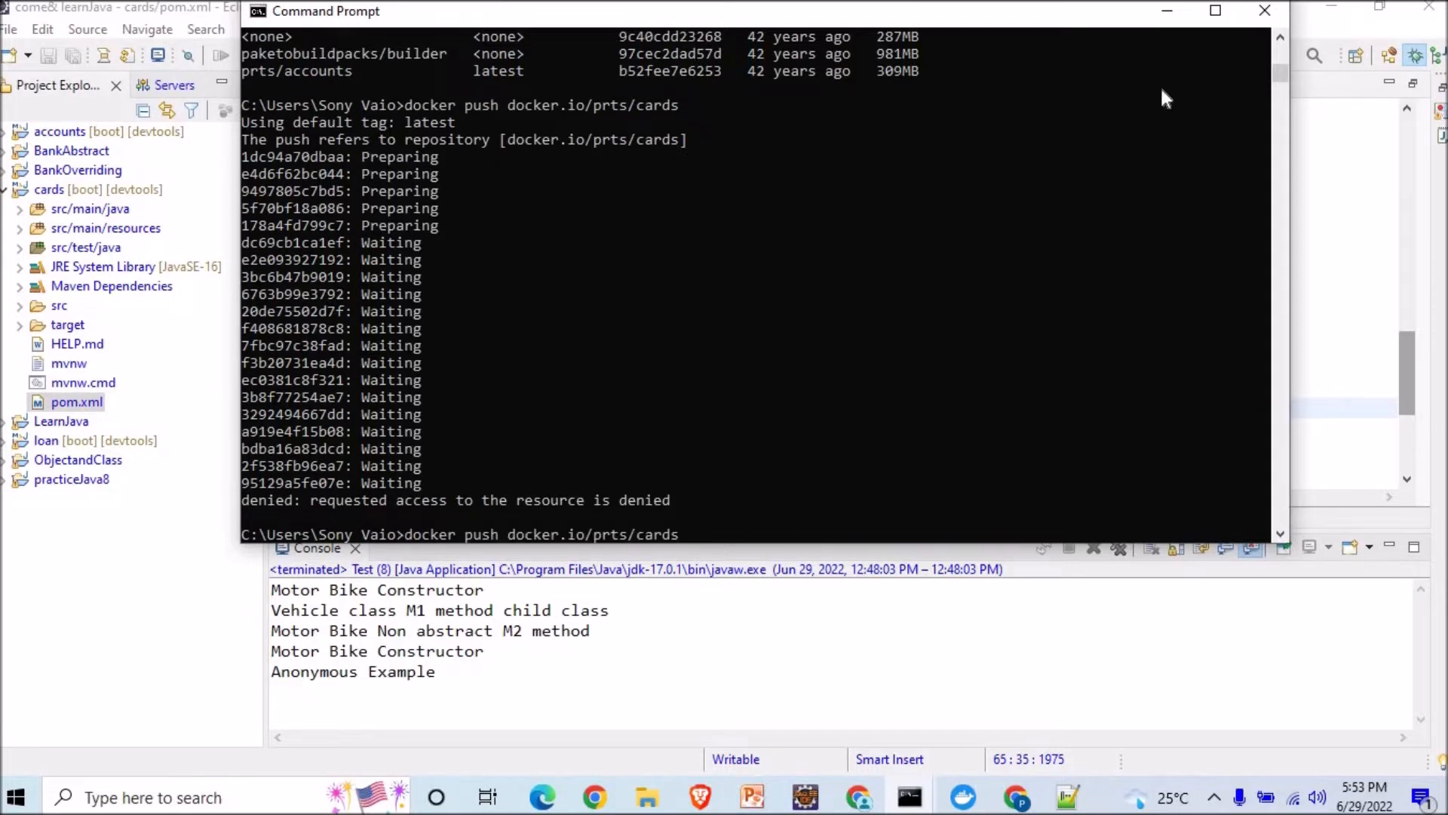
mouse_move(783, 798)
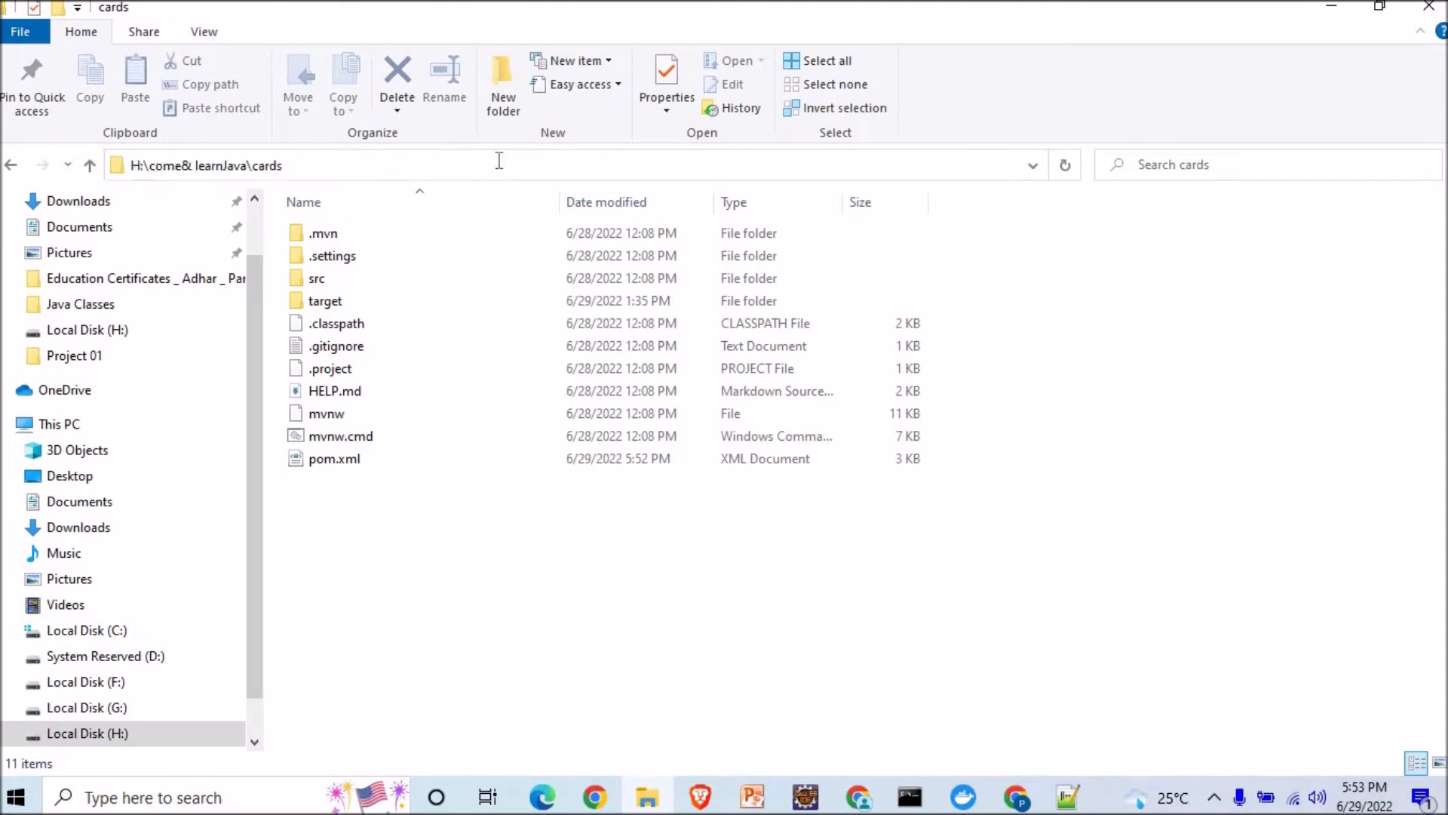
Launch a Command Prompt in the cards project folder via cmd in the address bar
type("cm")
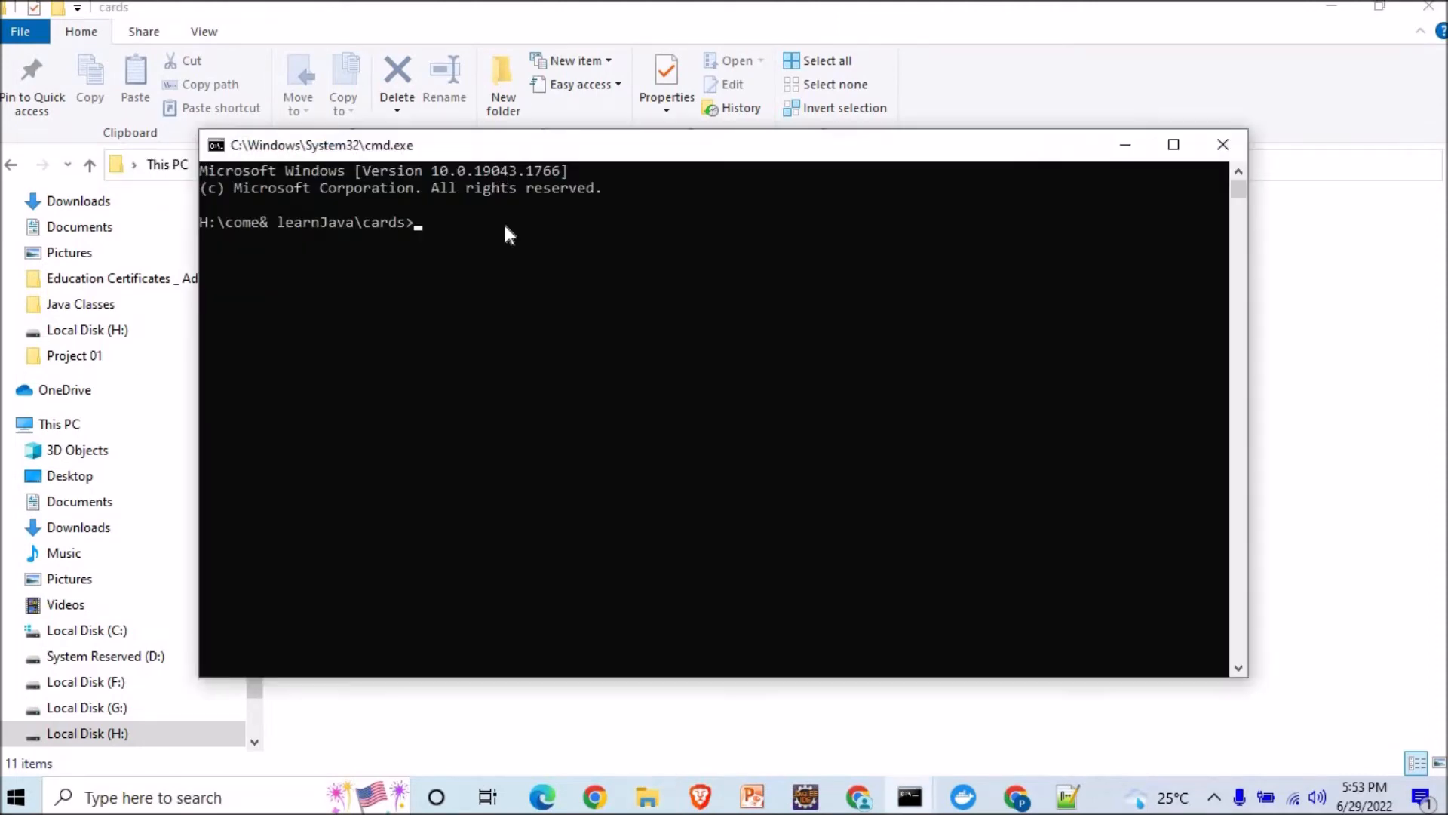
mouse_move(495, 230)
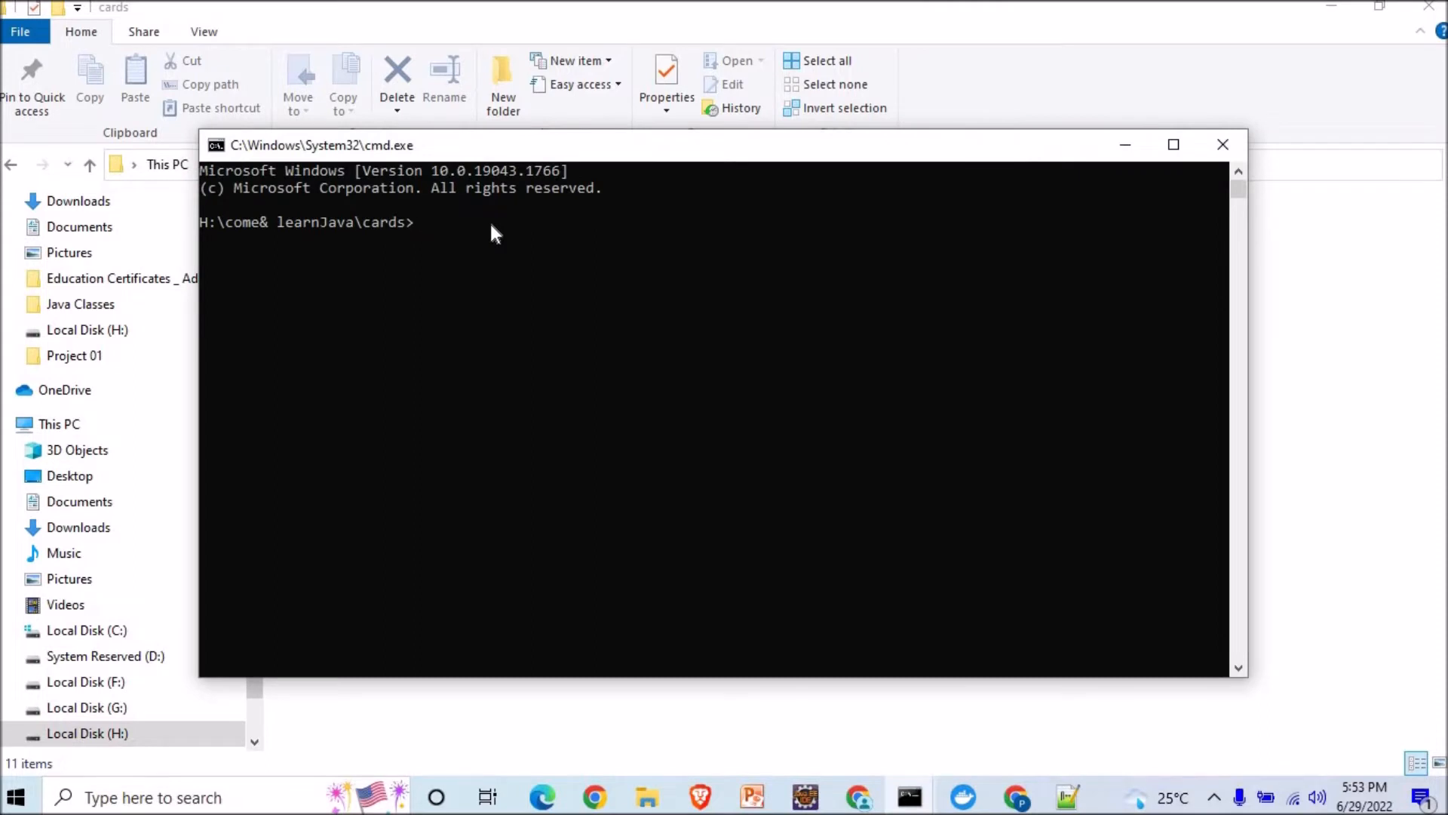
Run mvn spring-boot:build-image to build docker.io/prakashranjan1989/cards:latest
type("mvn s")
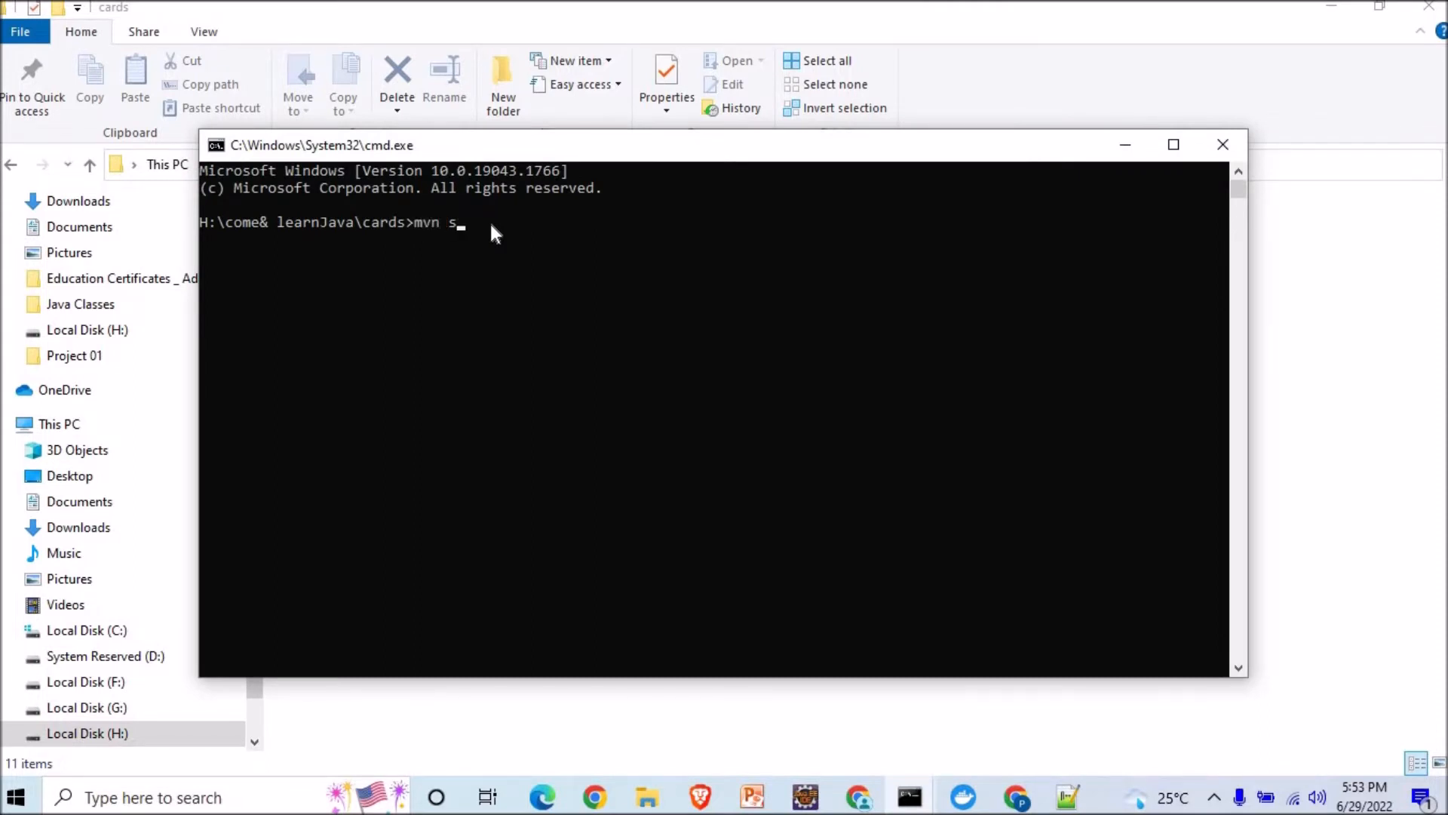
type("prin")
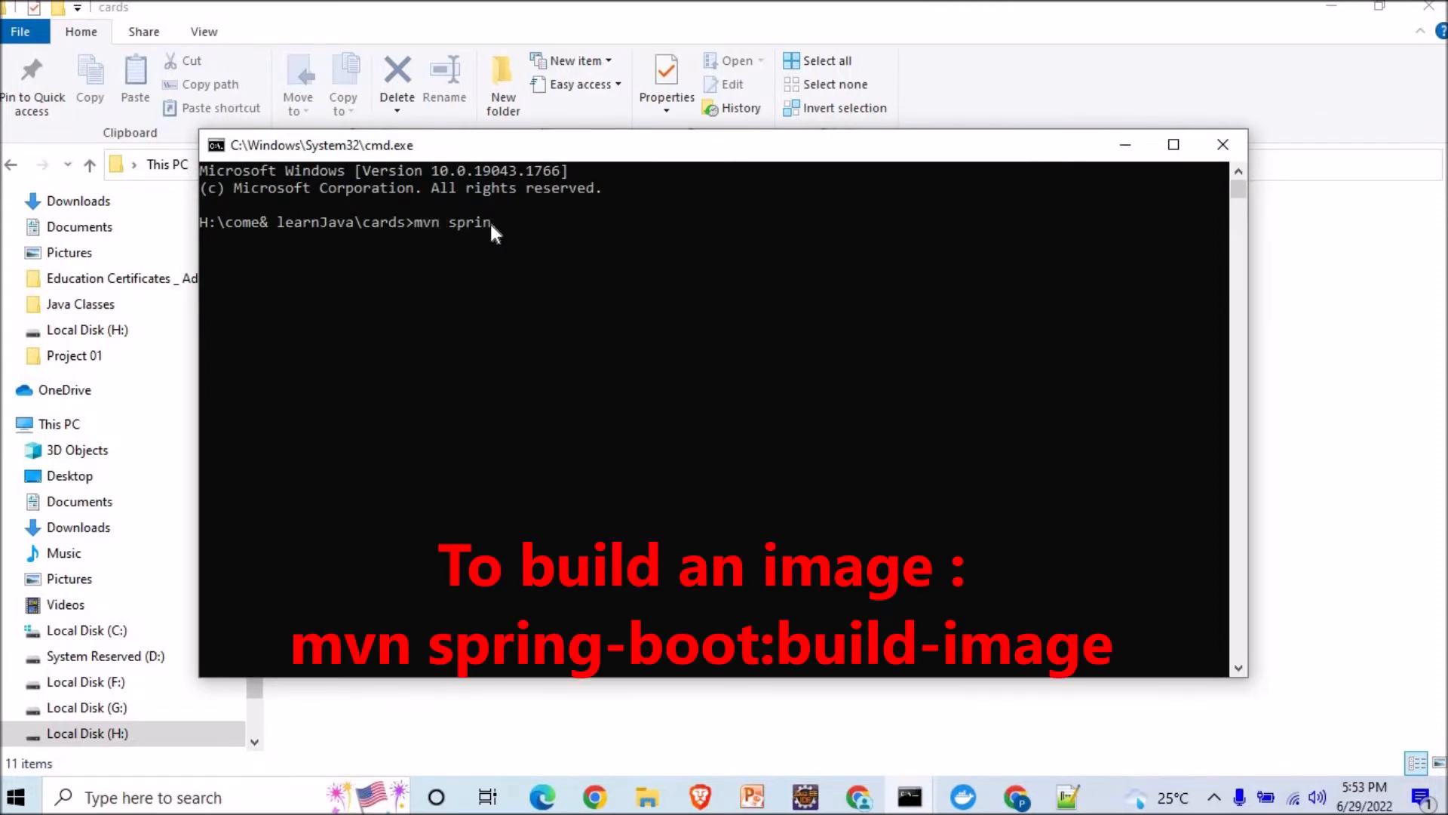
type("g")
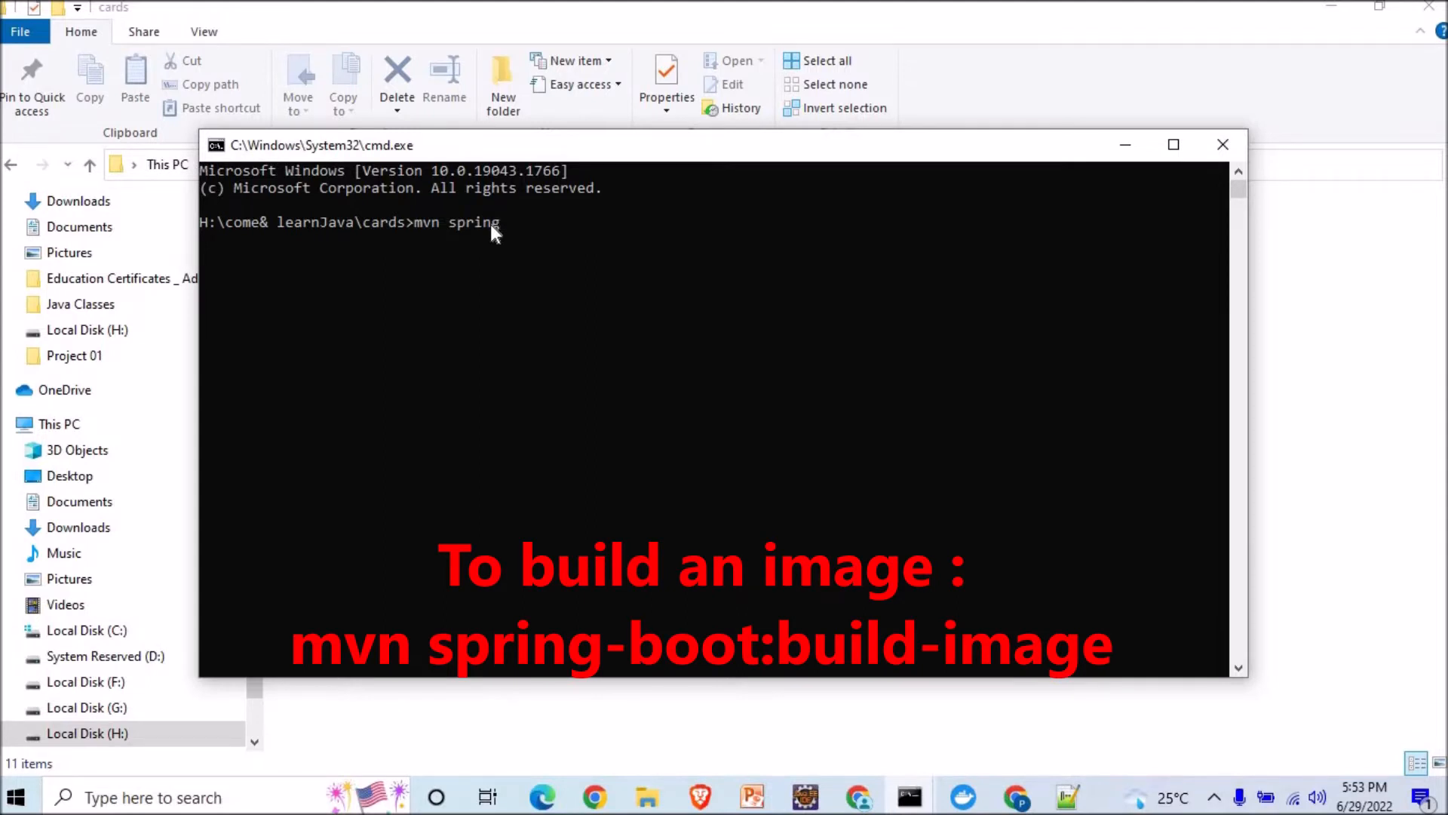
type("-boot:")
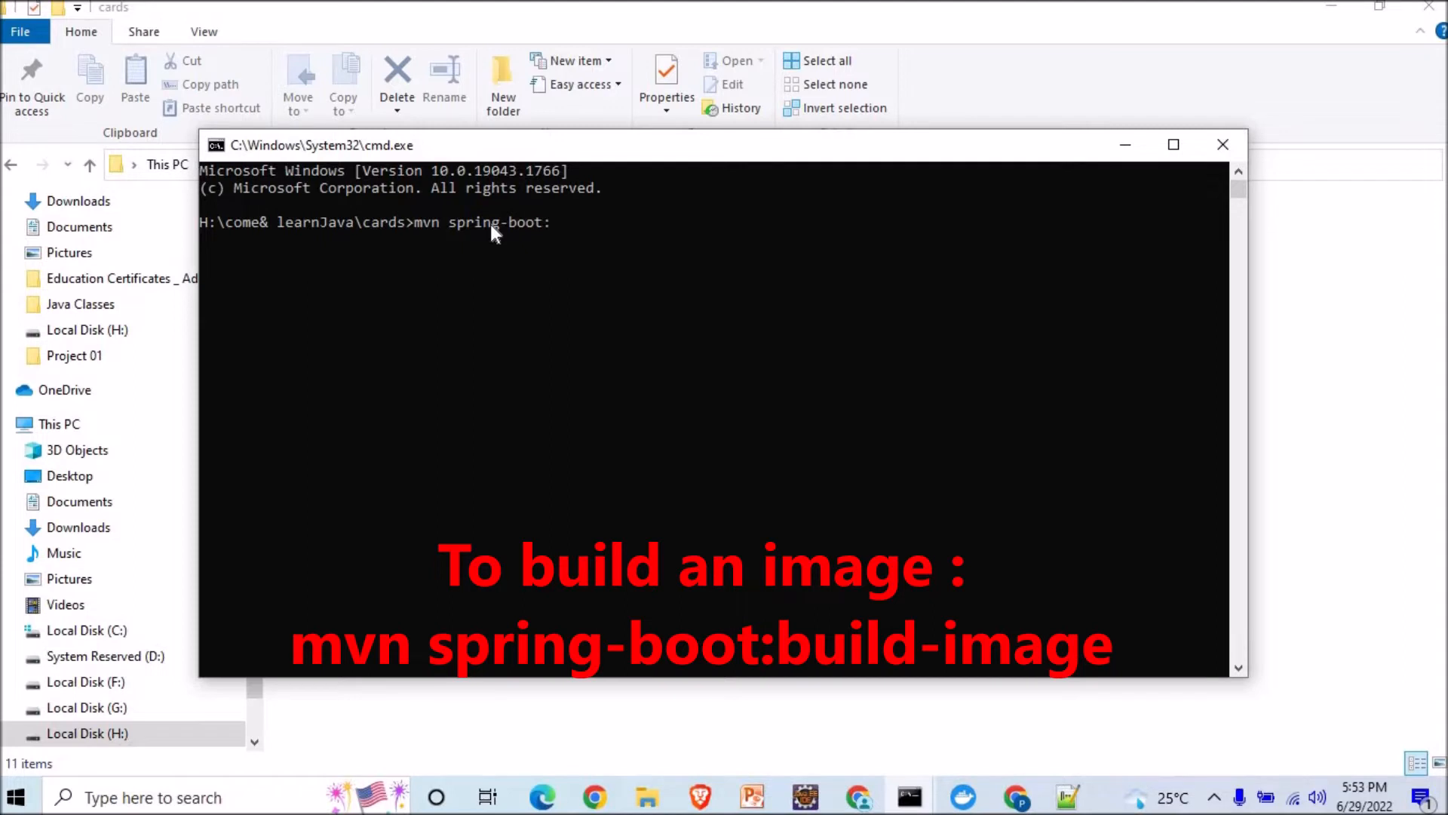
type("b")
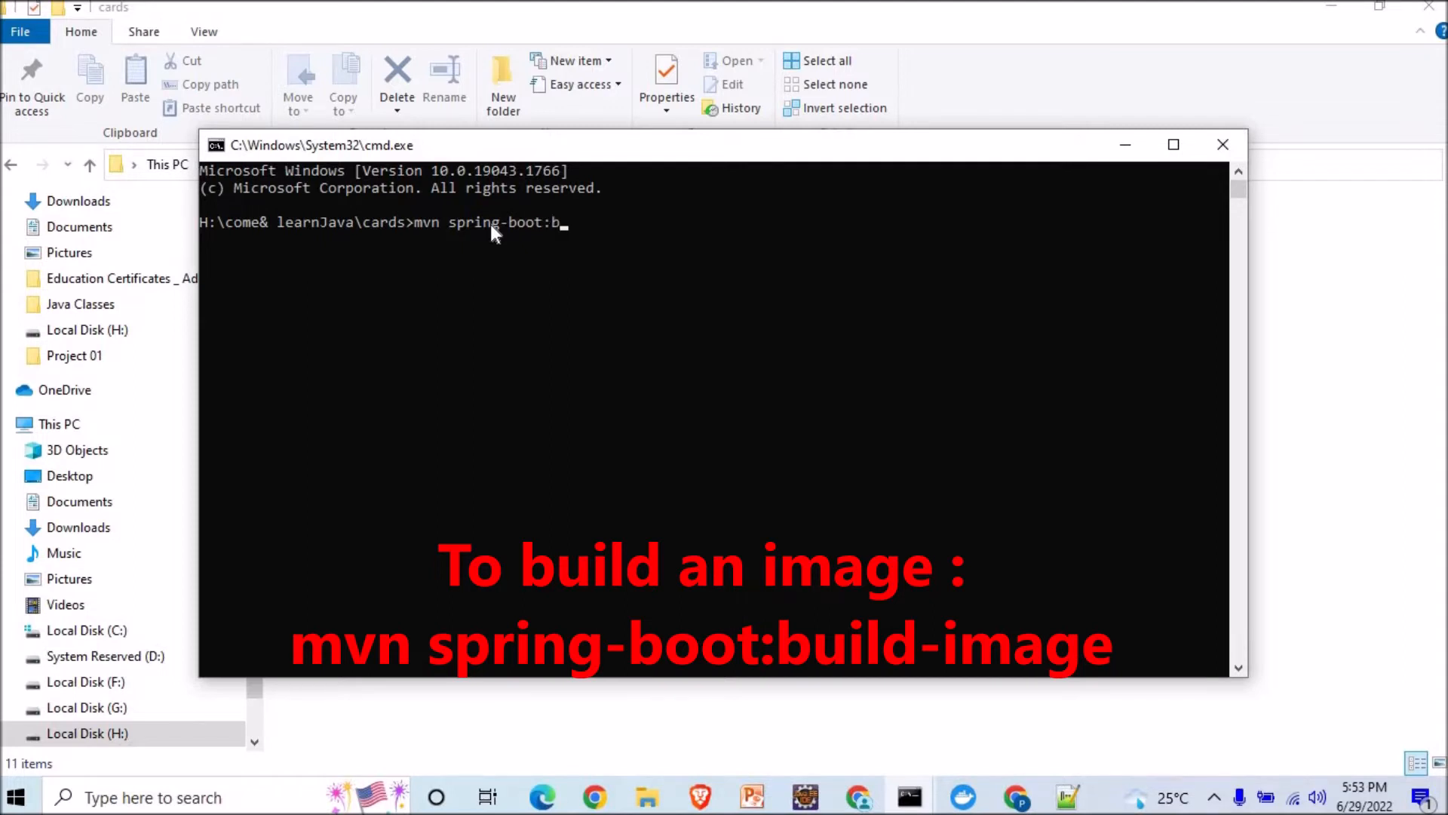
type("uild")
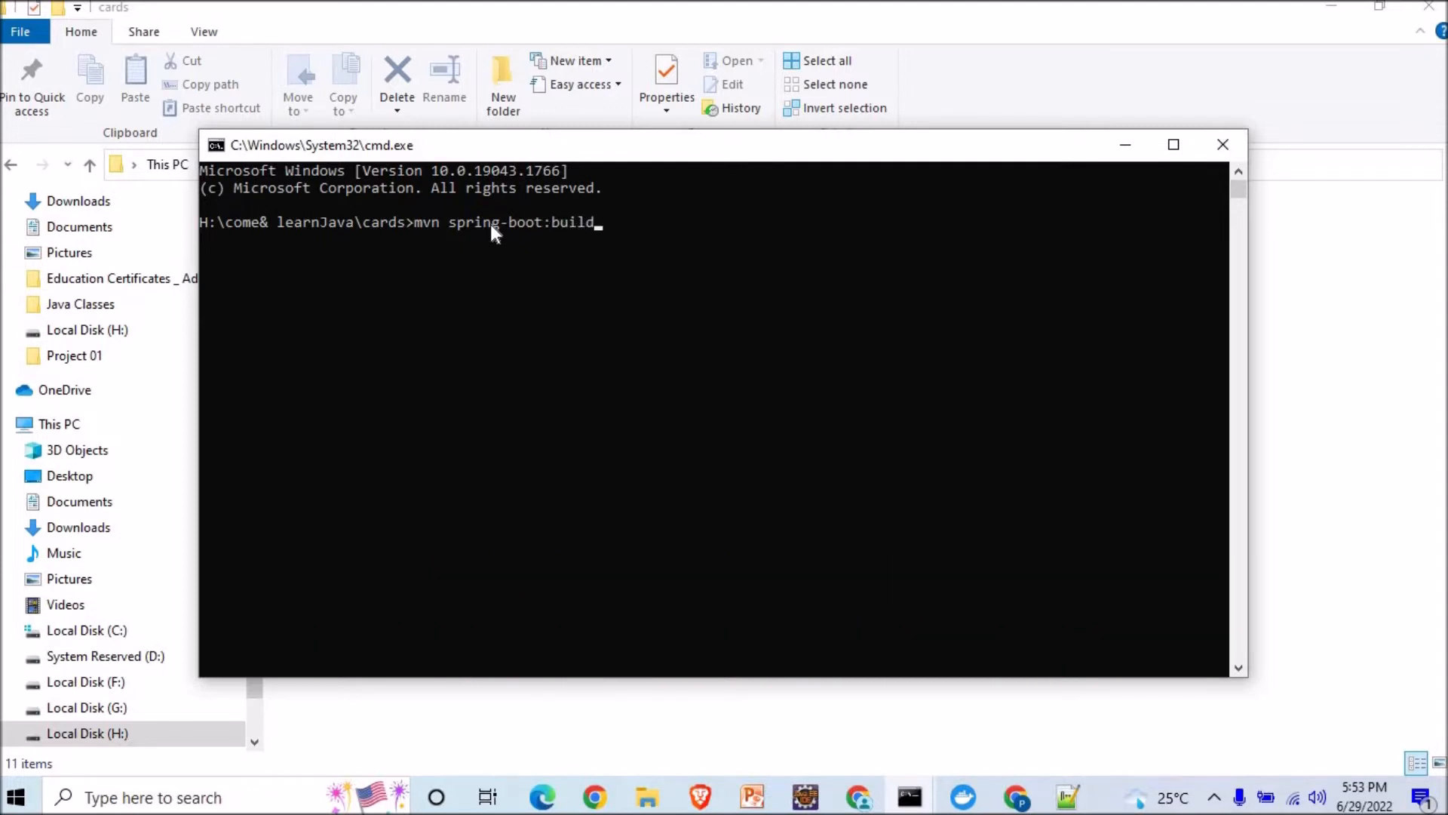
type("-ima")
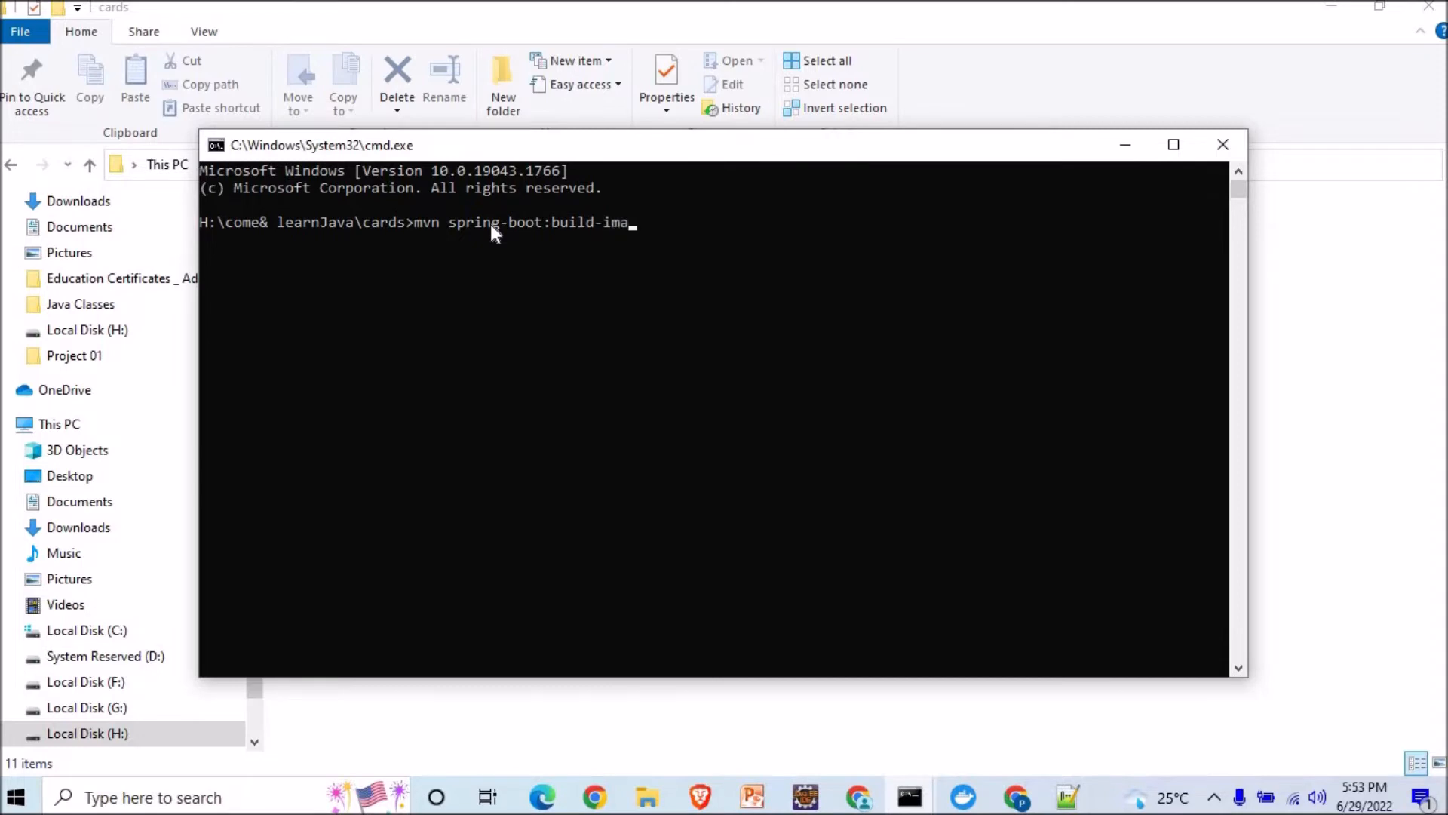
type("ge")
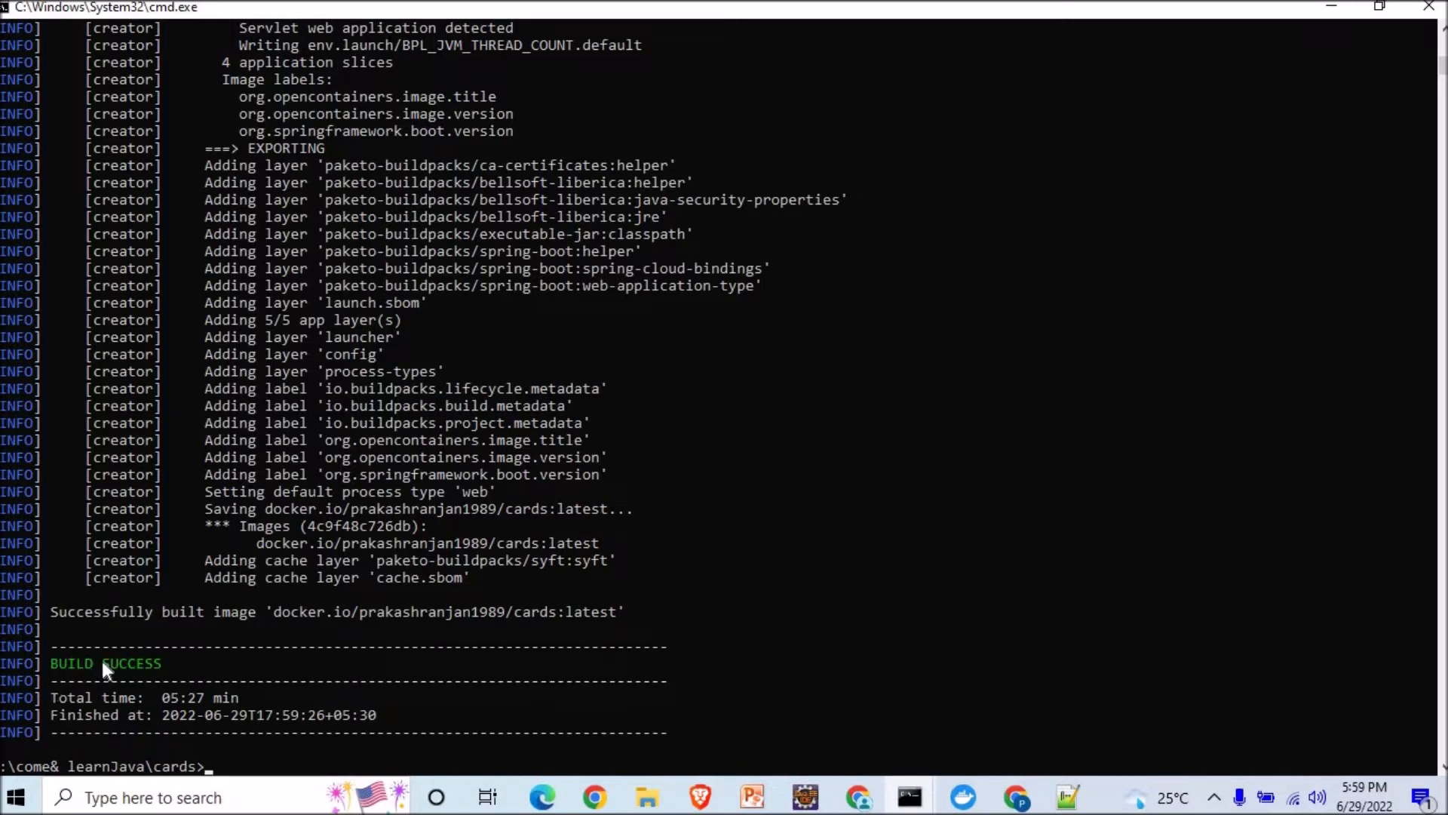
mouse_move(232, 753)
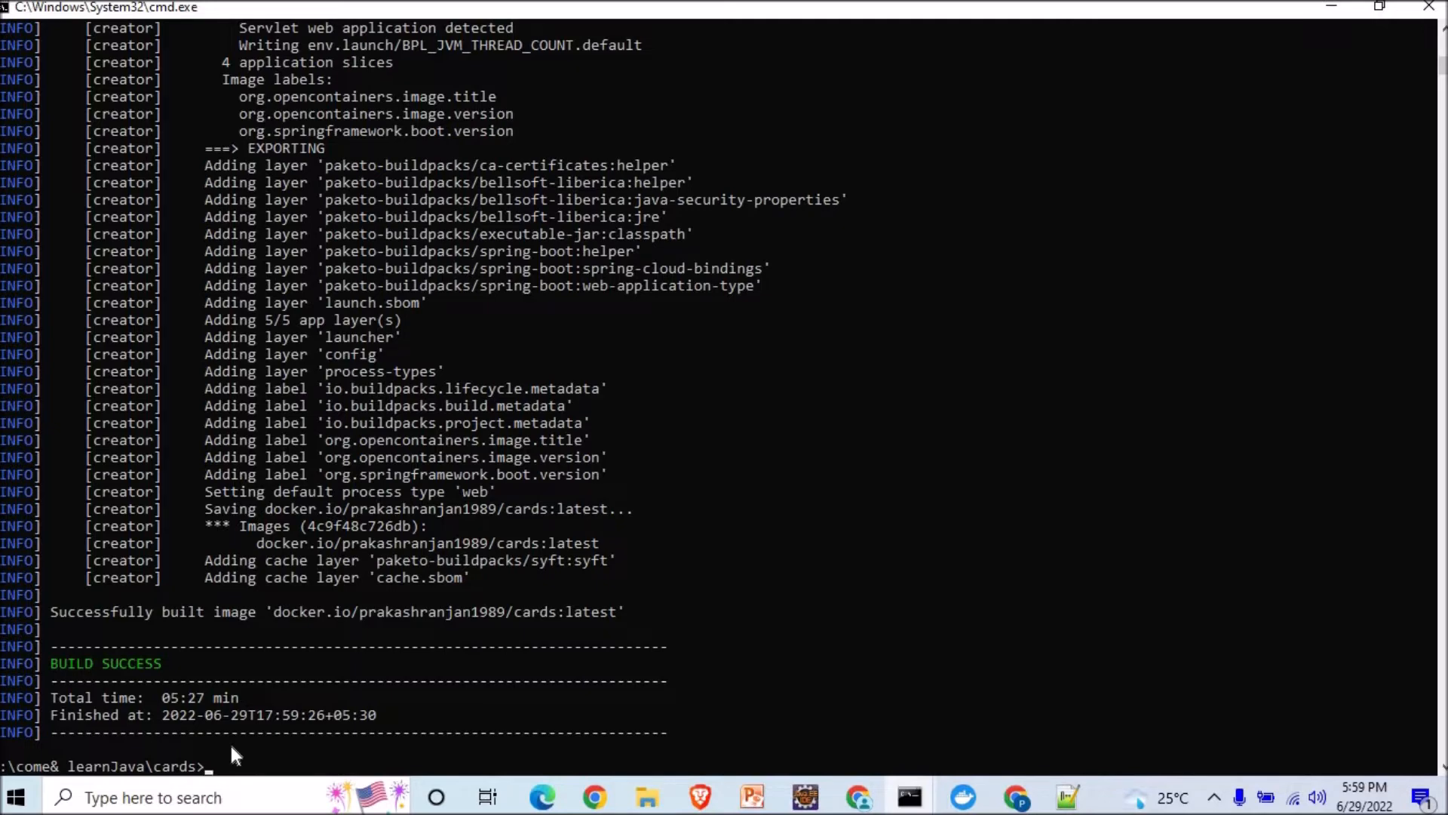
Run docker images and confirm prakashranjan1989/cards:latest at 298MB is listed
type("docker im")
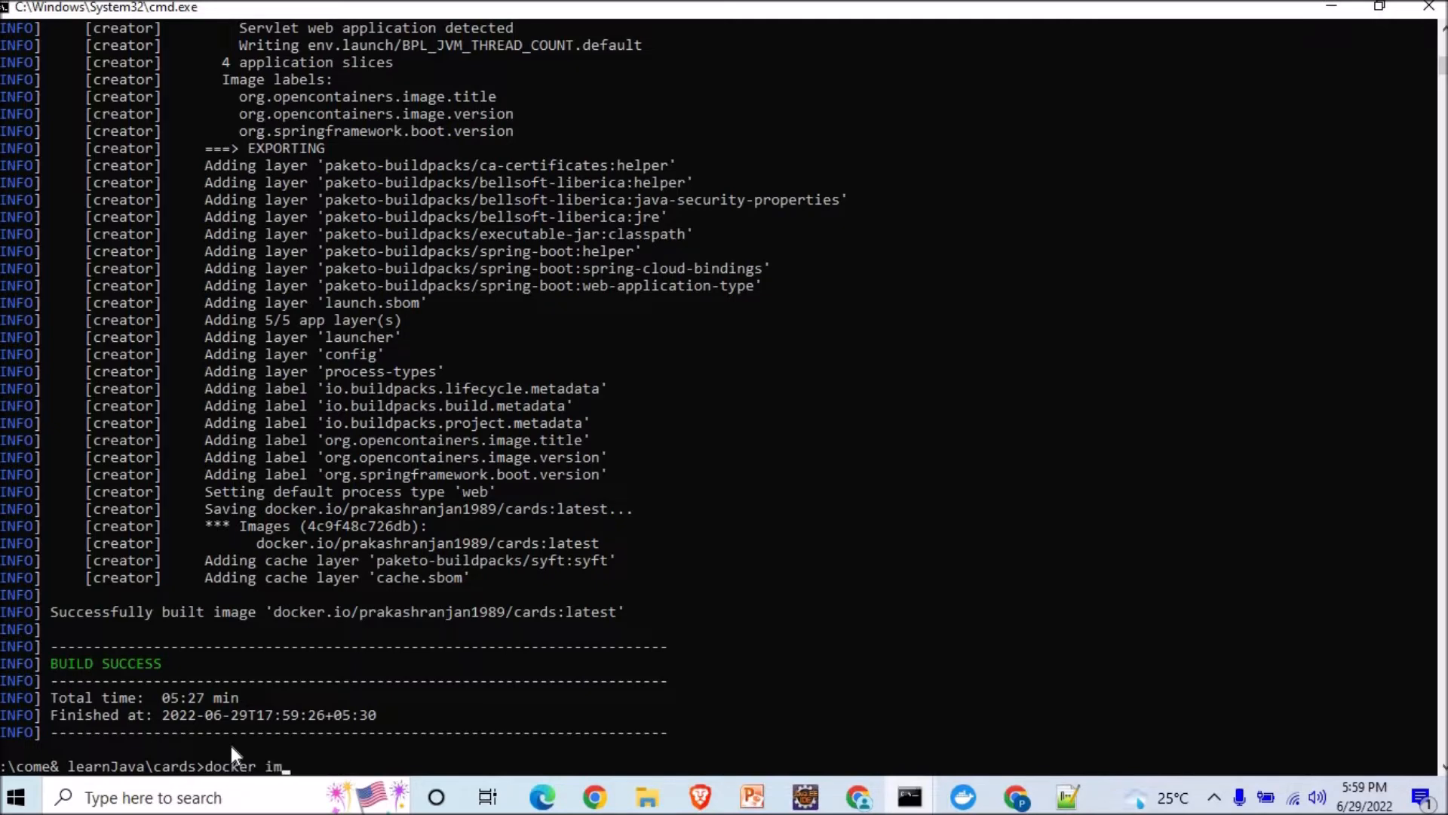
type("ges")
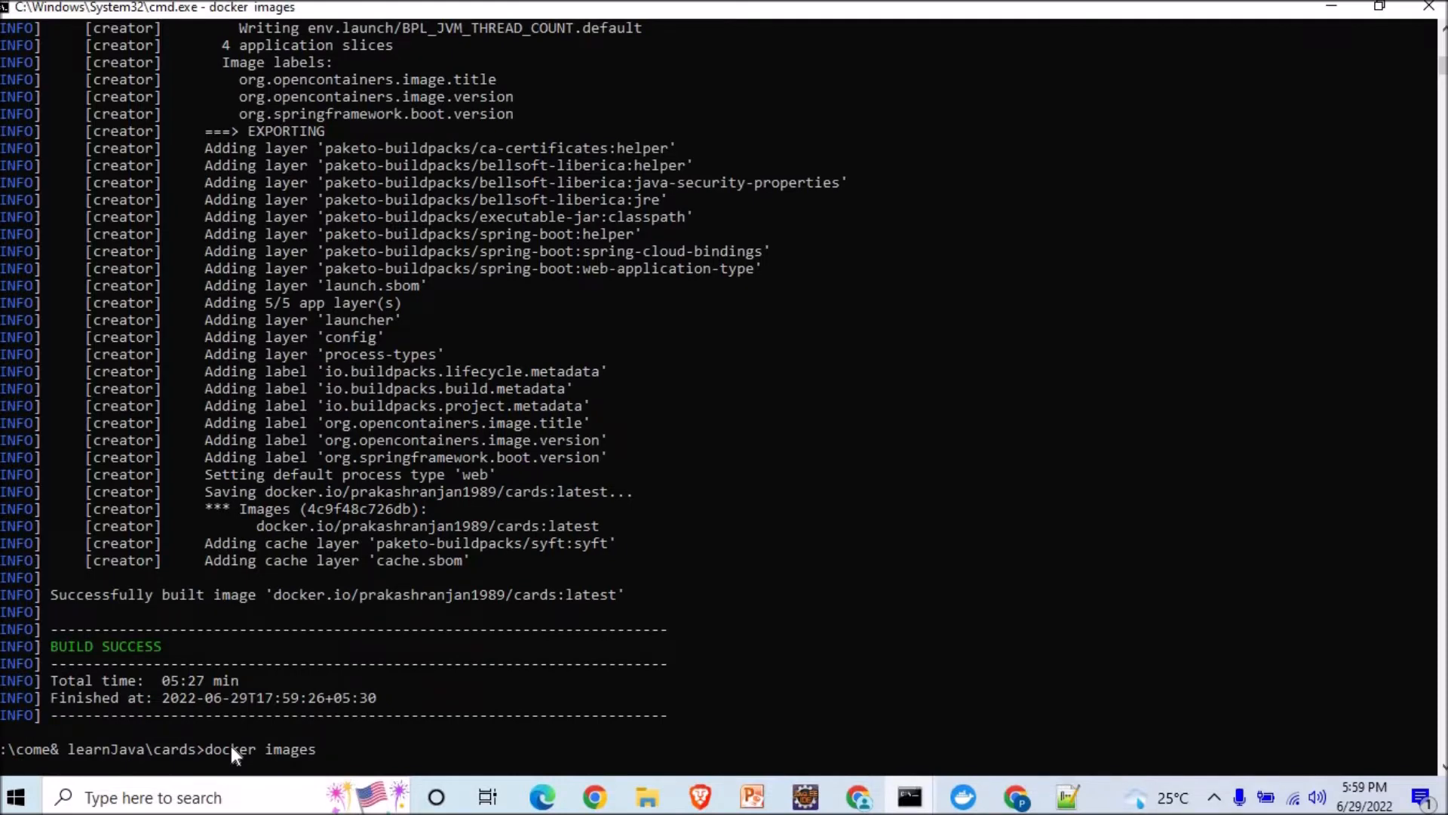
key("enter")
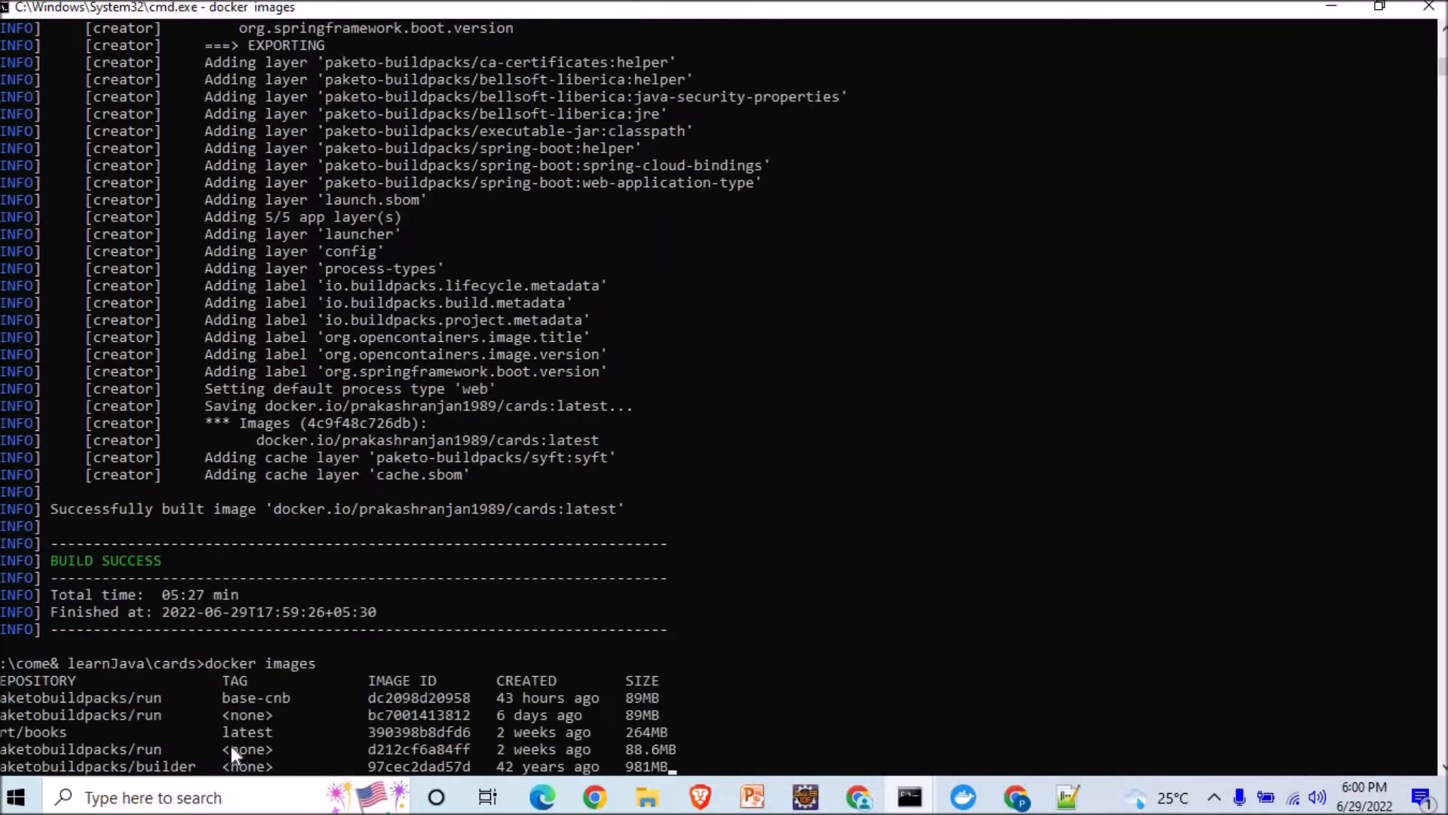
scroll("down", 3)
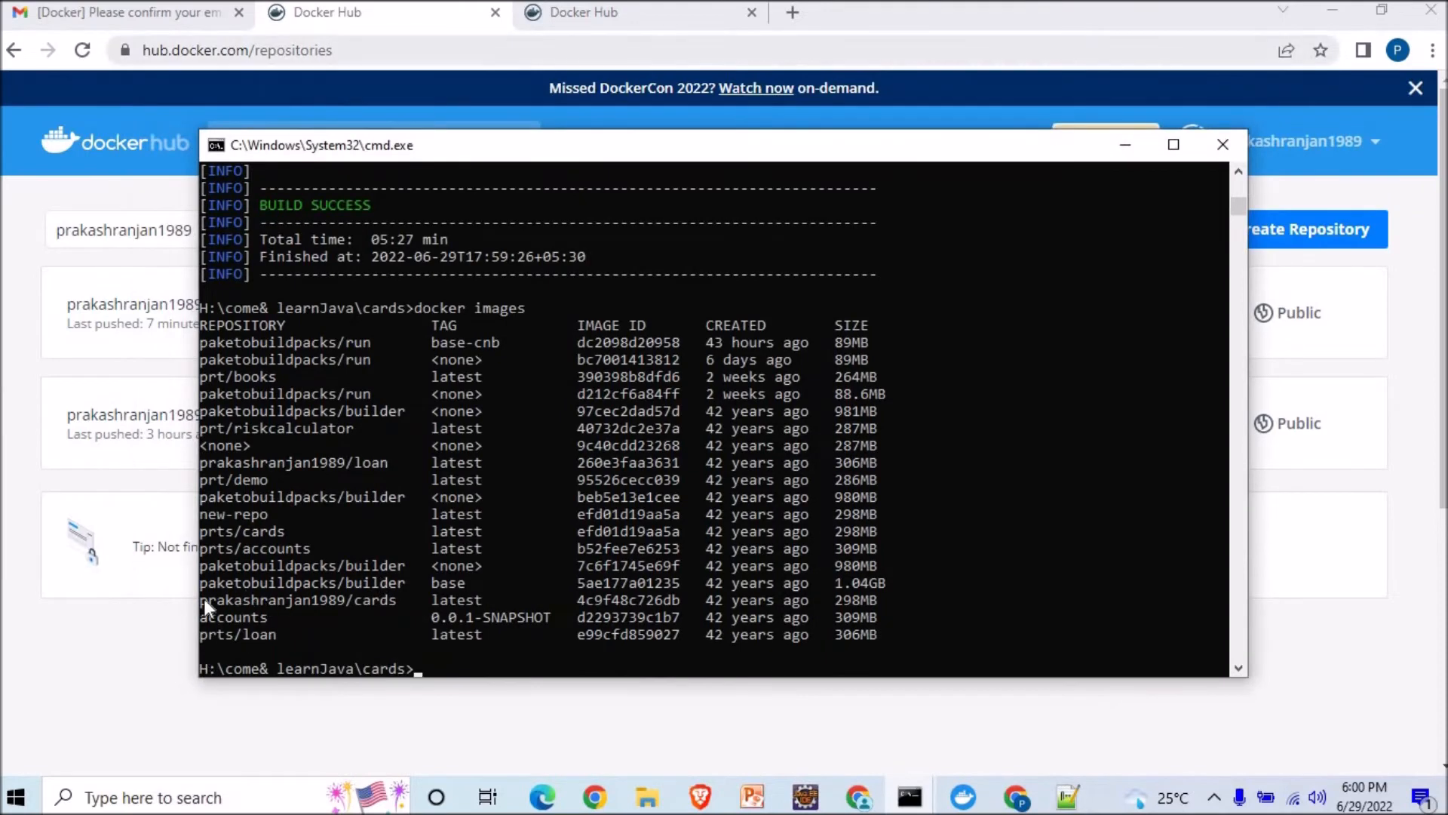
mouse_move(286, 619)
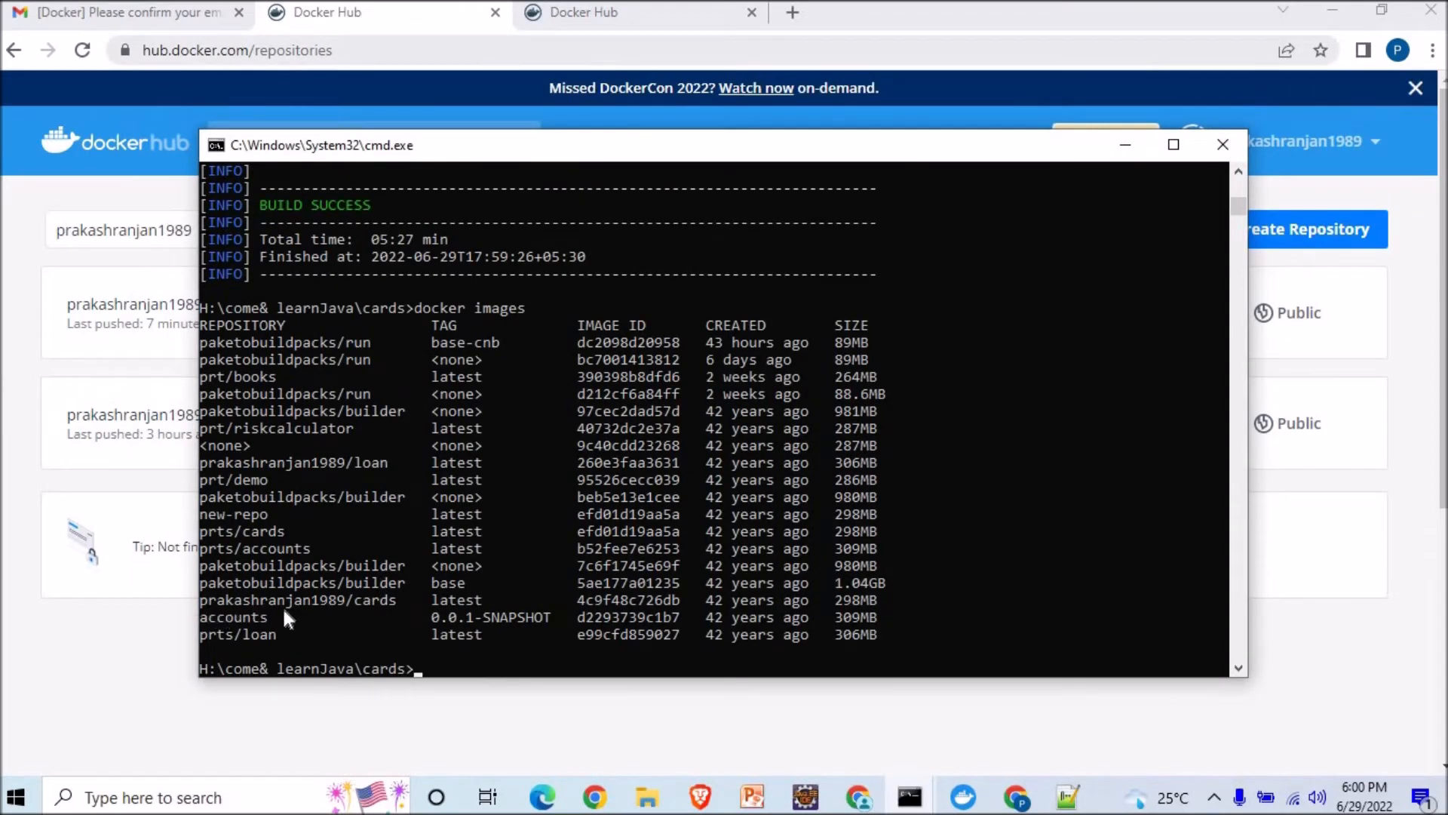
mouse_move(370, 614)
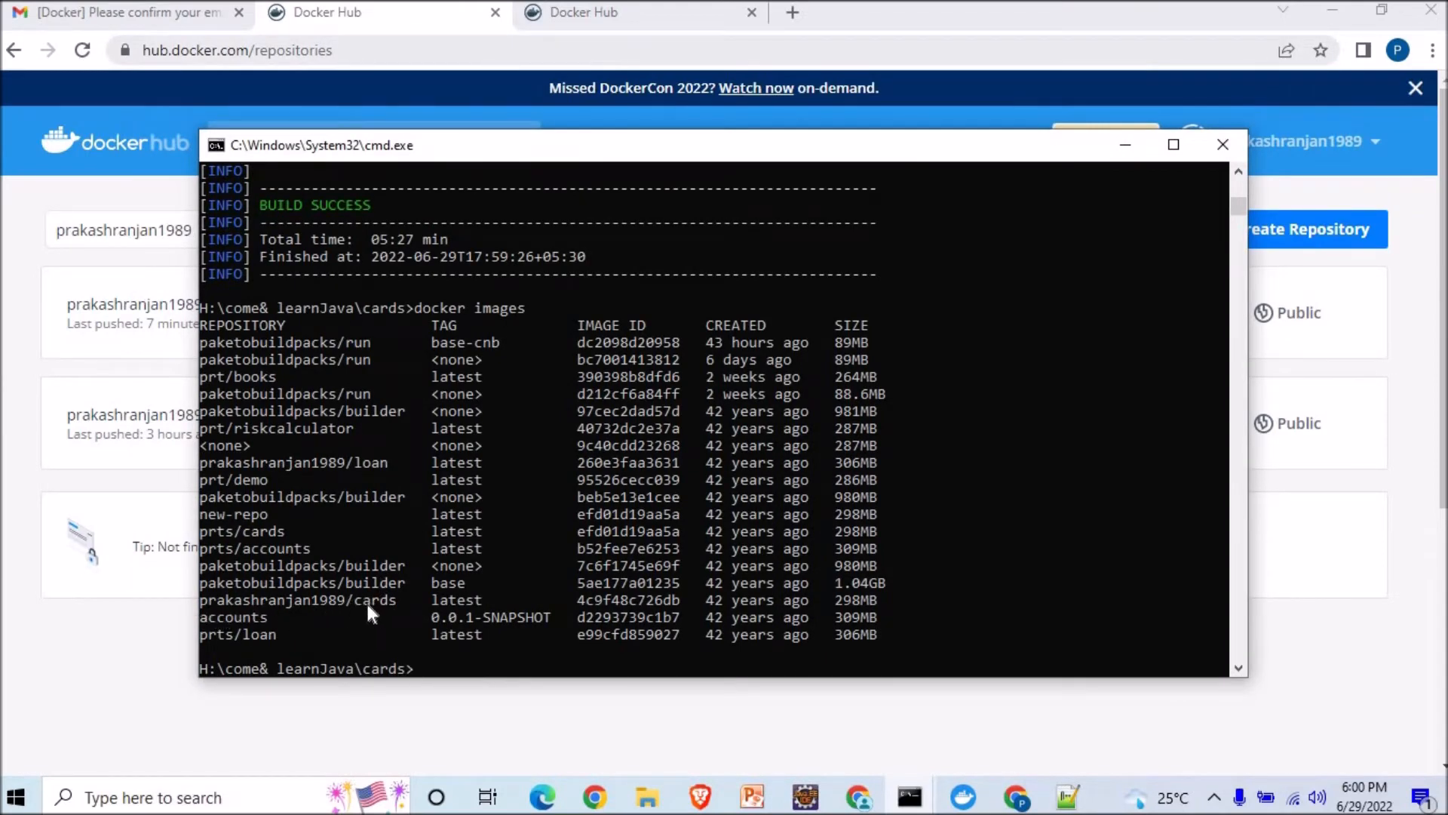
Run docker push docker.io/prakashranjan1989/cards to start uploading its layers
type("docker push")
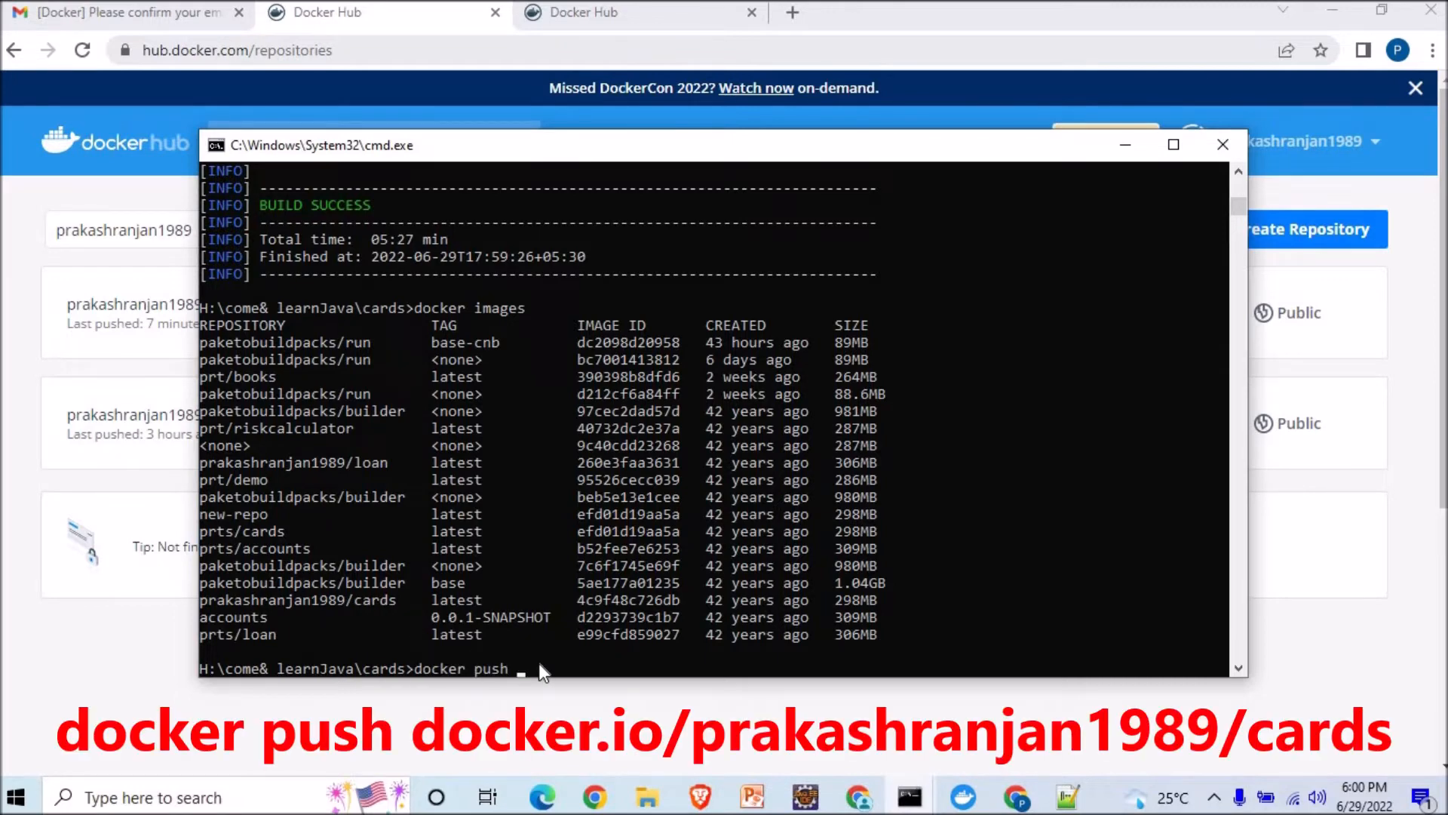
type("docker")
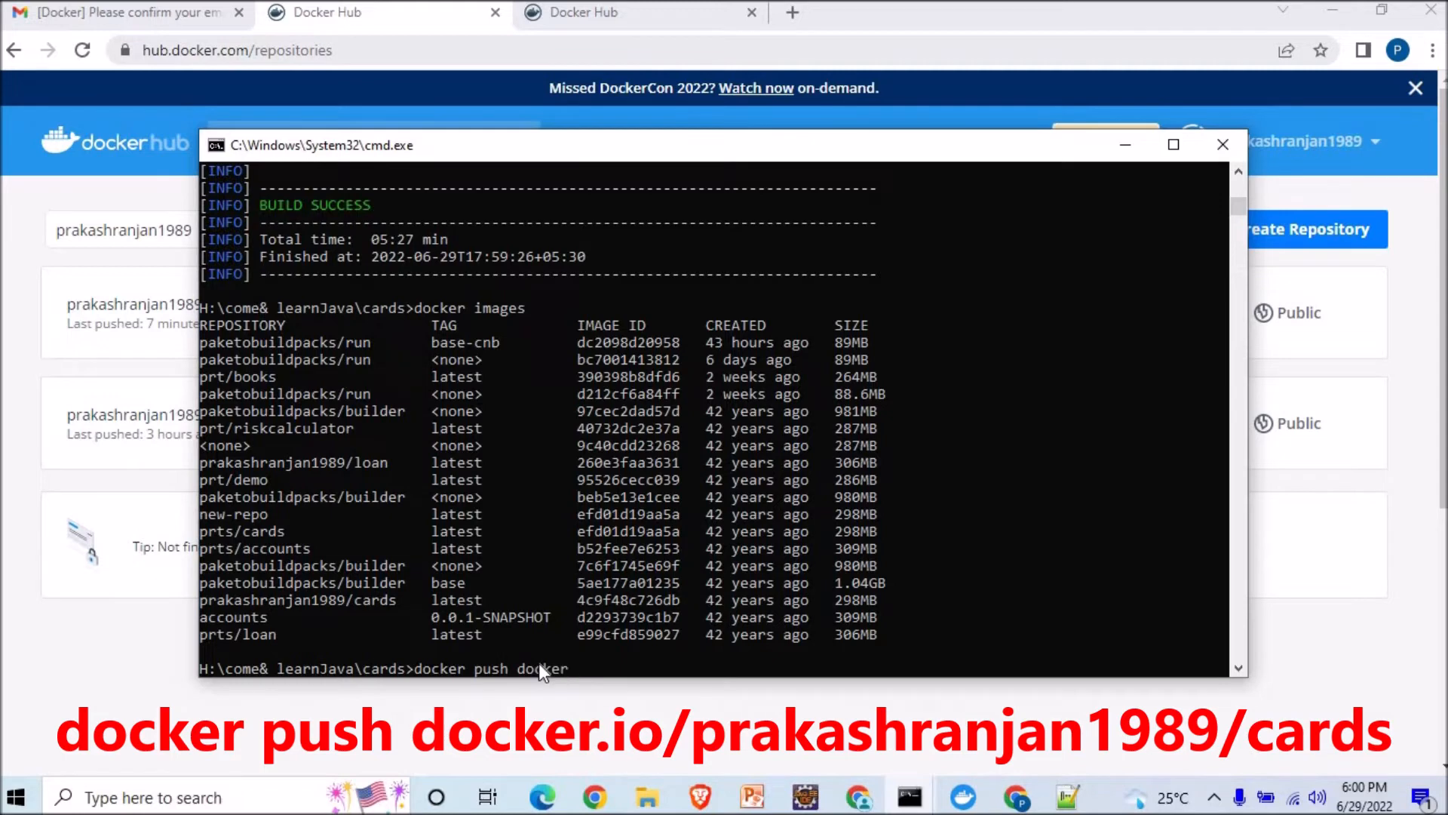
type(".io/")
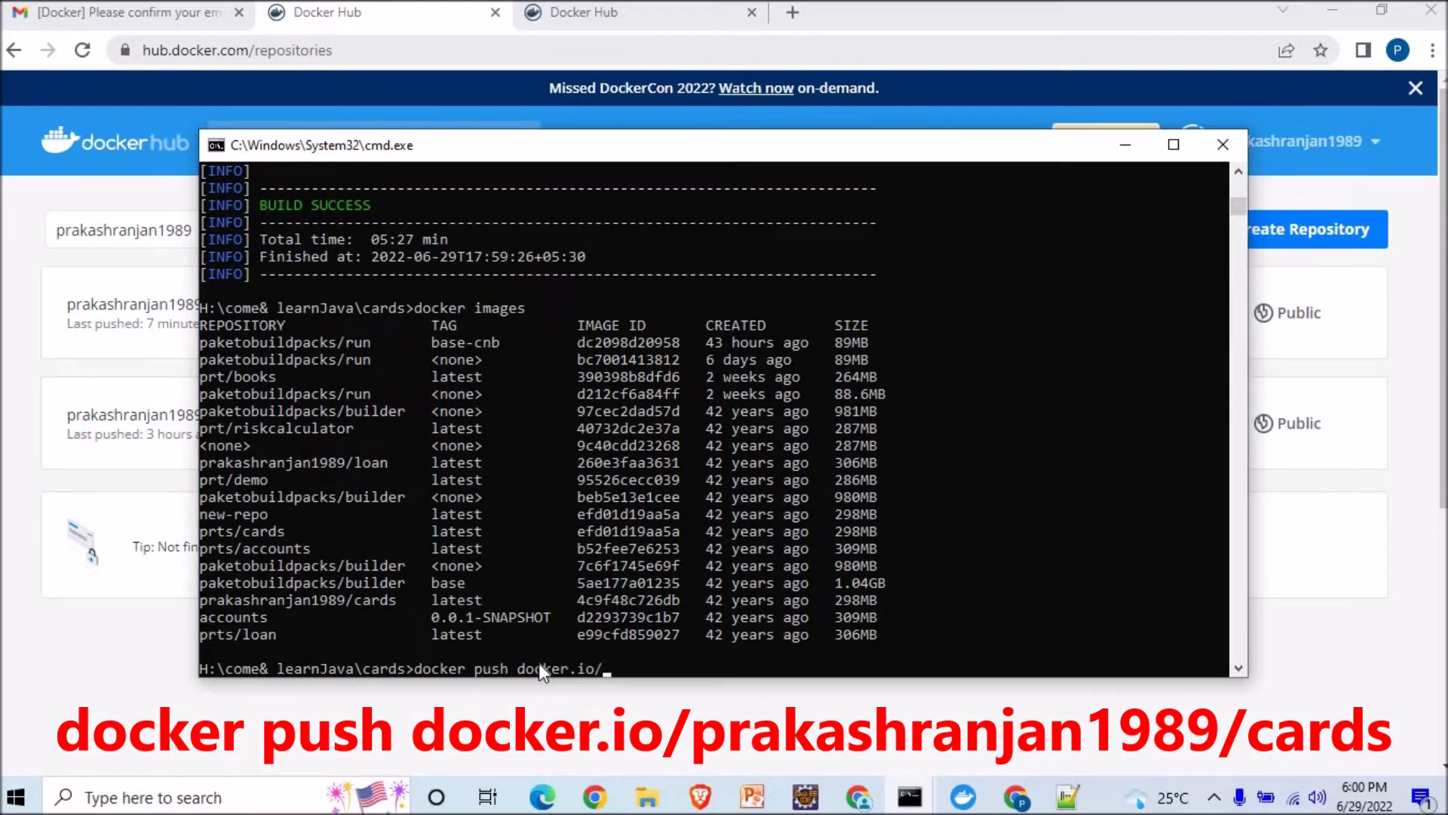
type("pra")
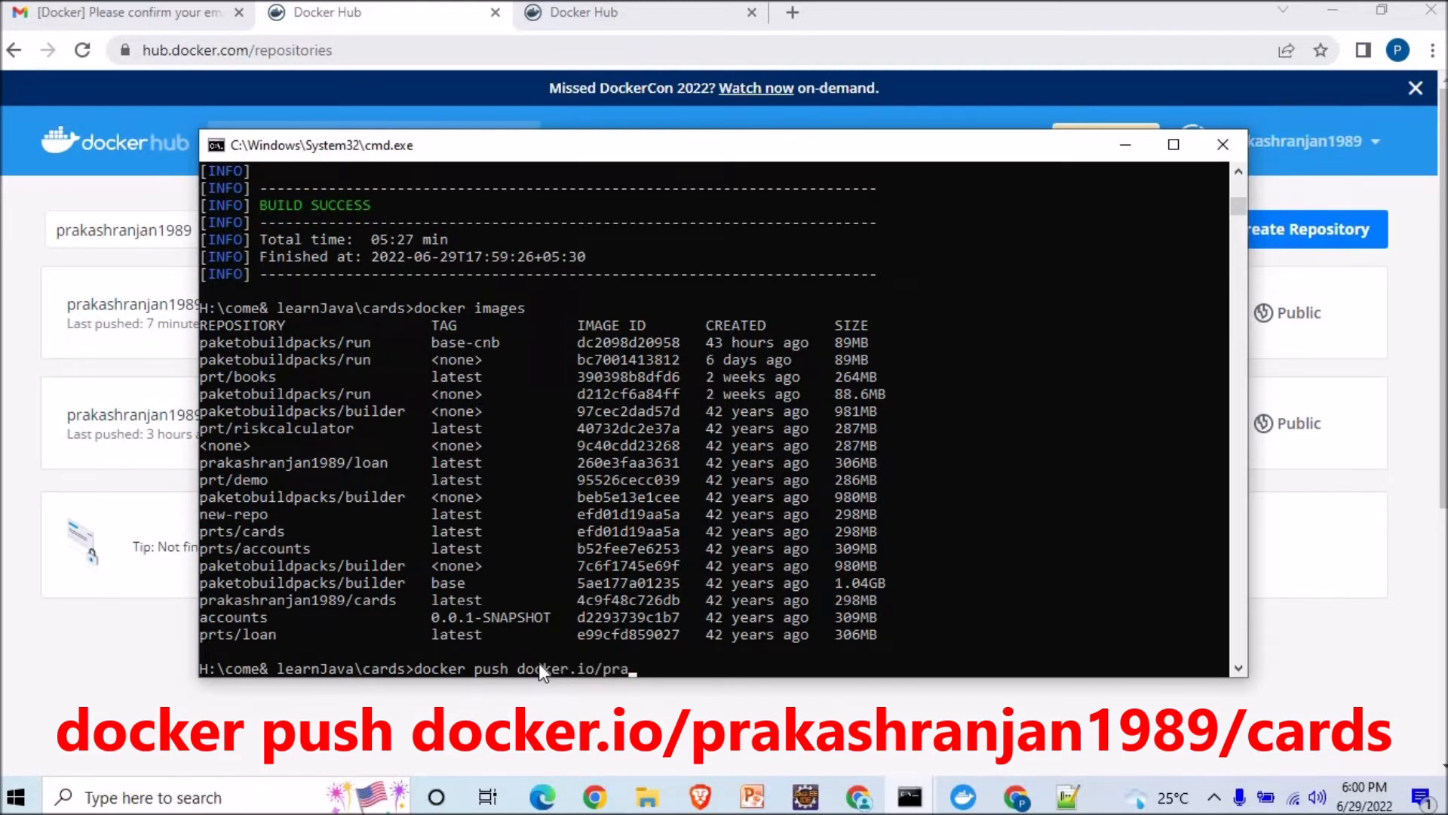
type("kas")
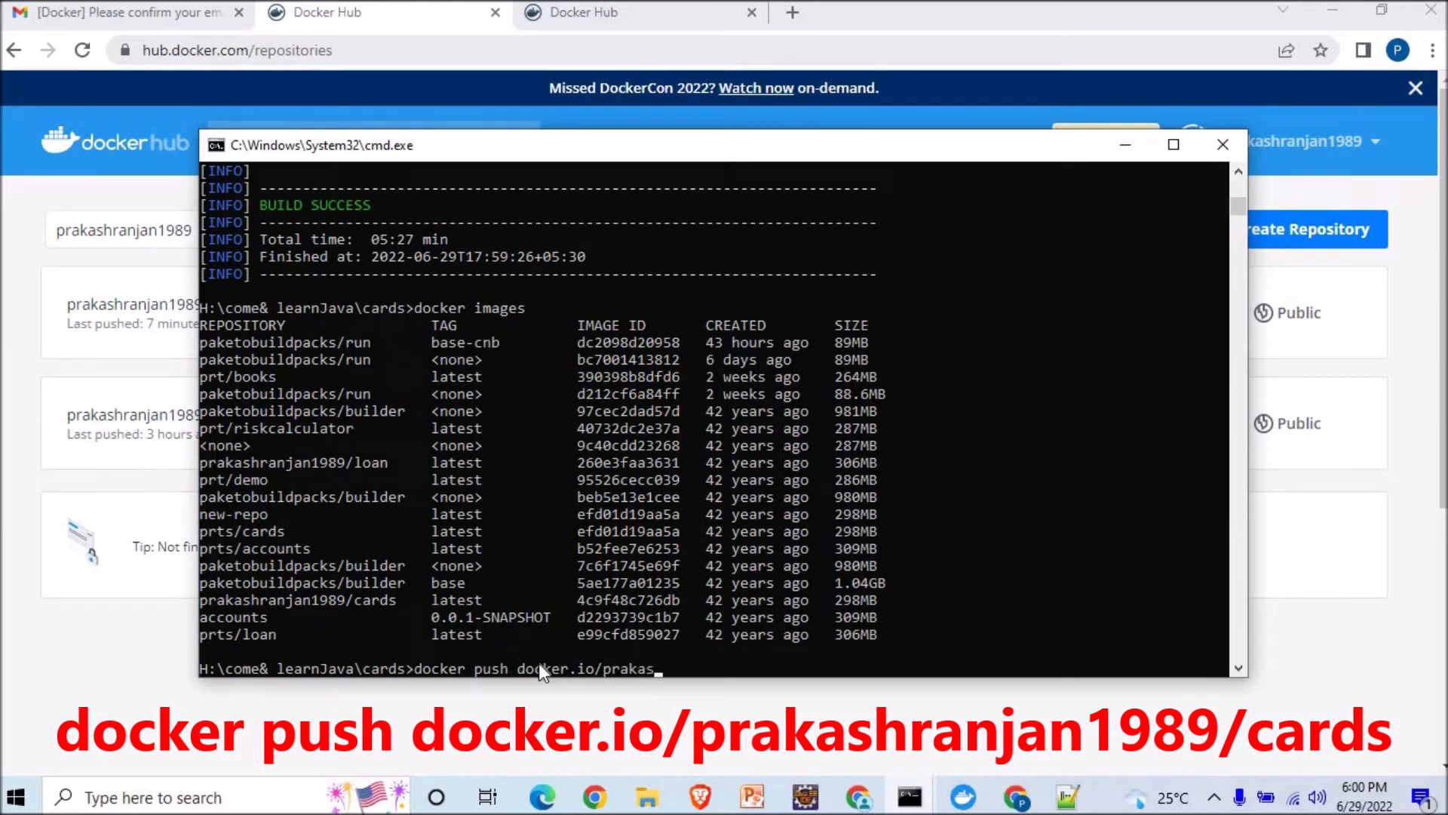
type("hranjan")
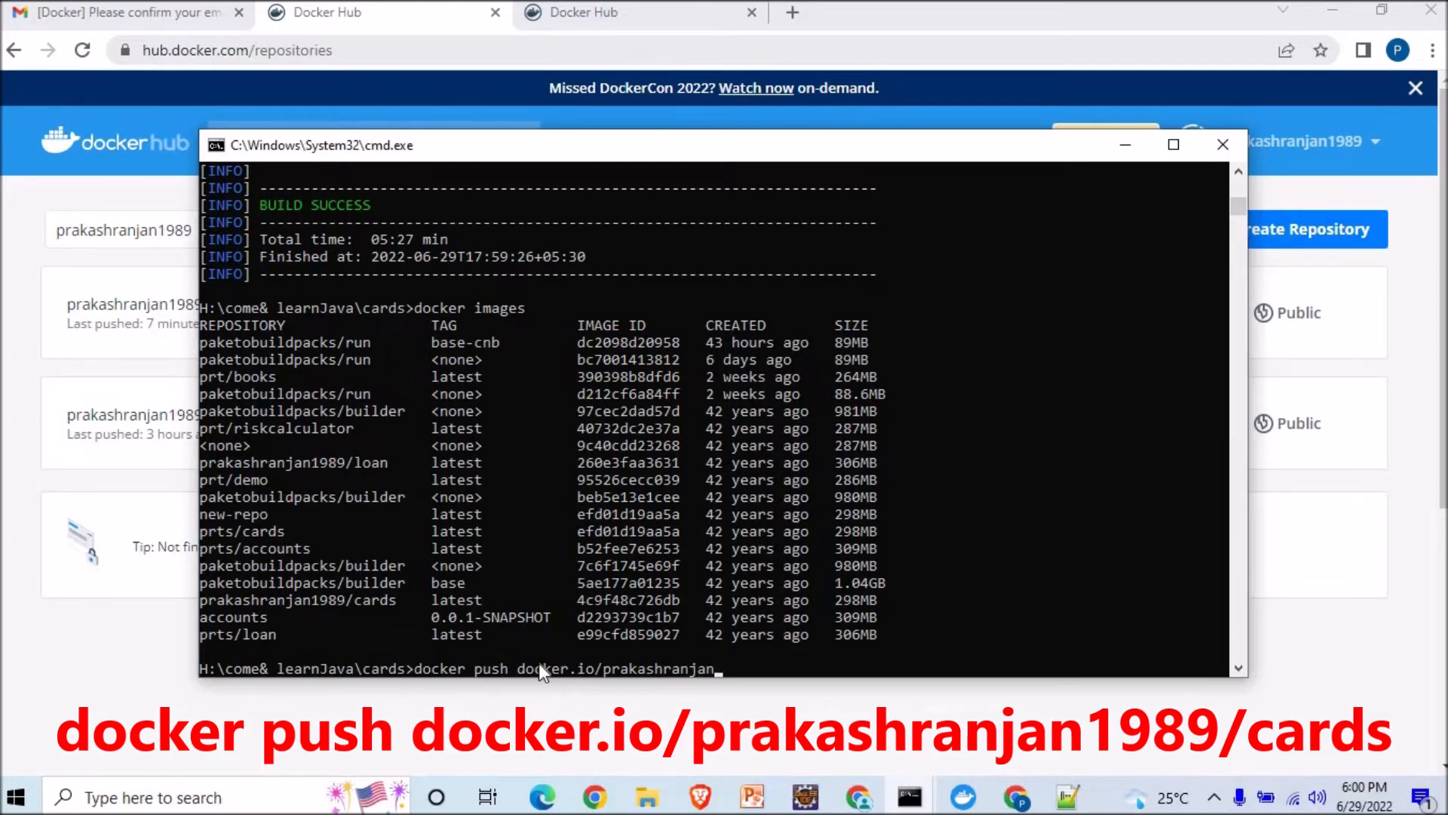
type("1989")
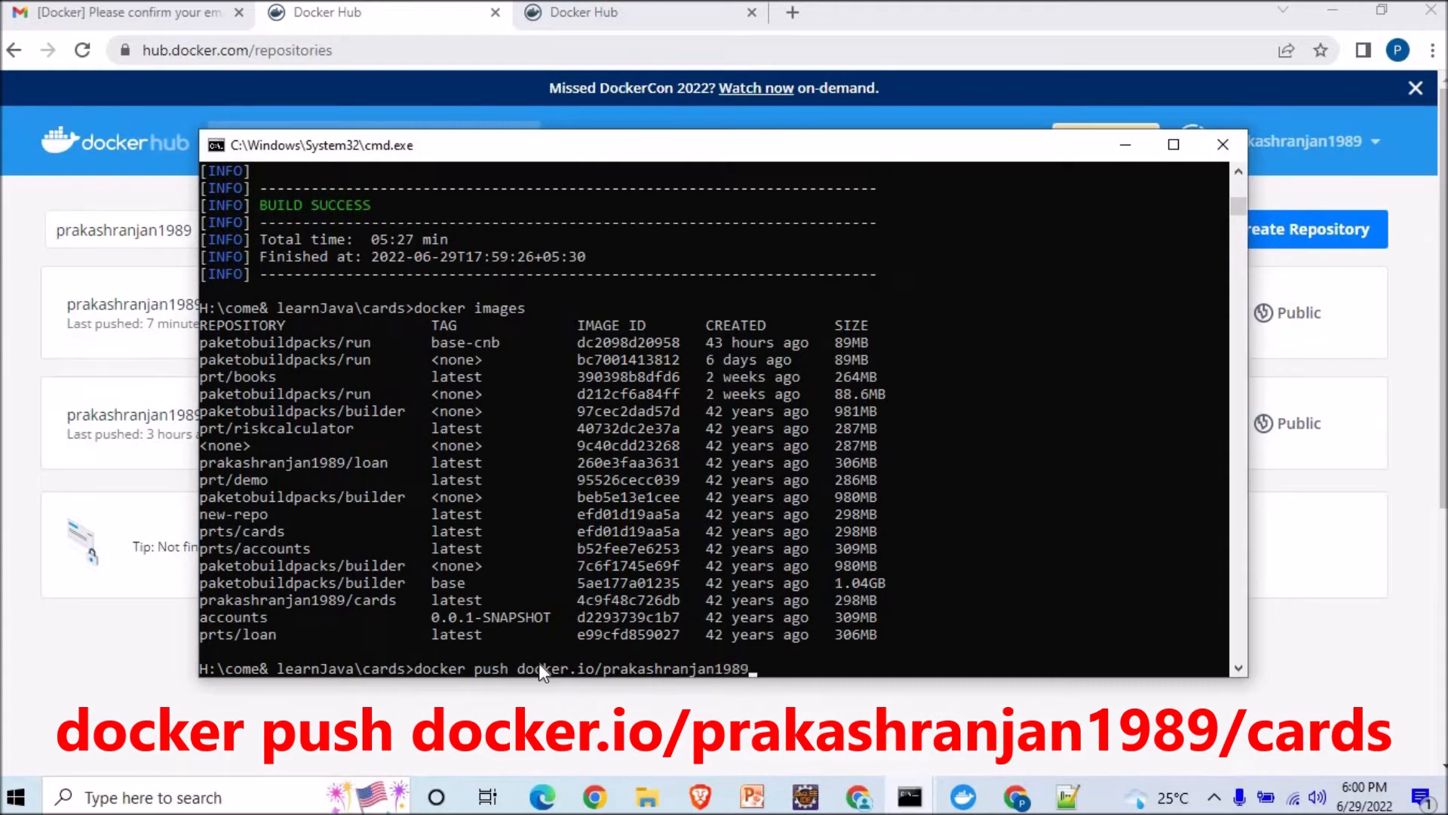
type("/")
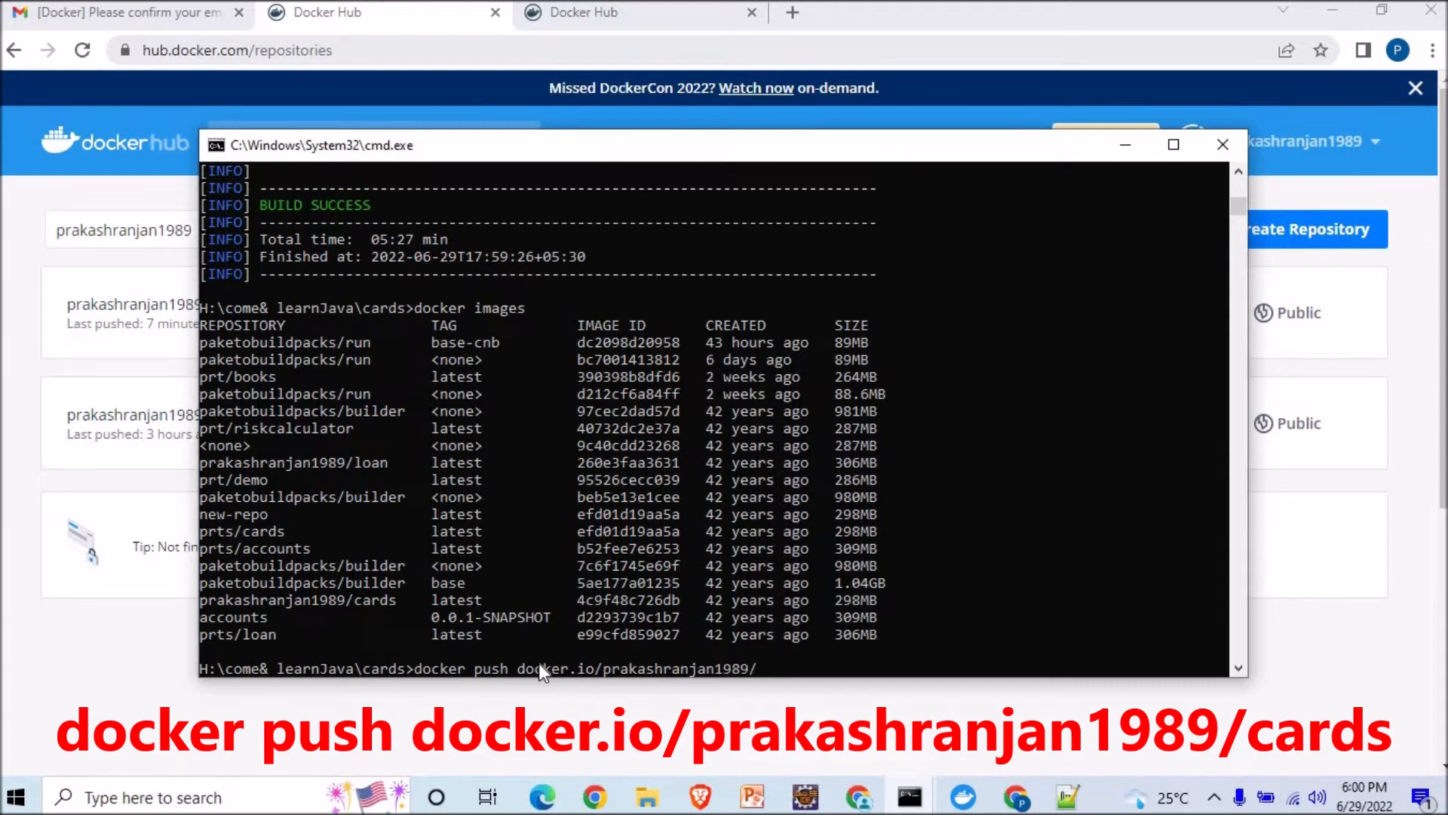
type("cer")
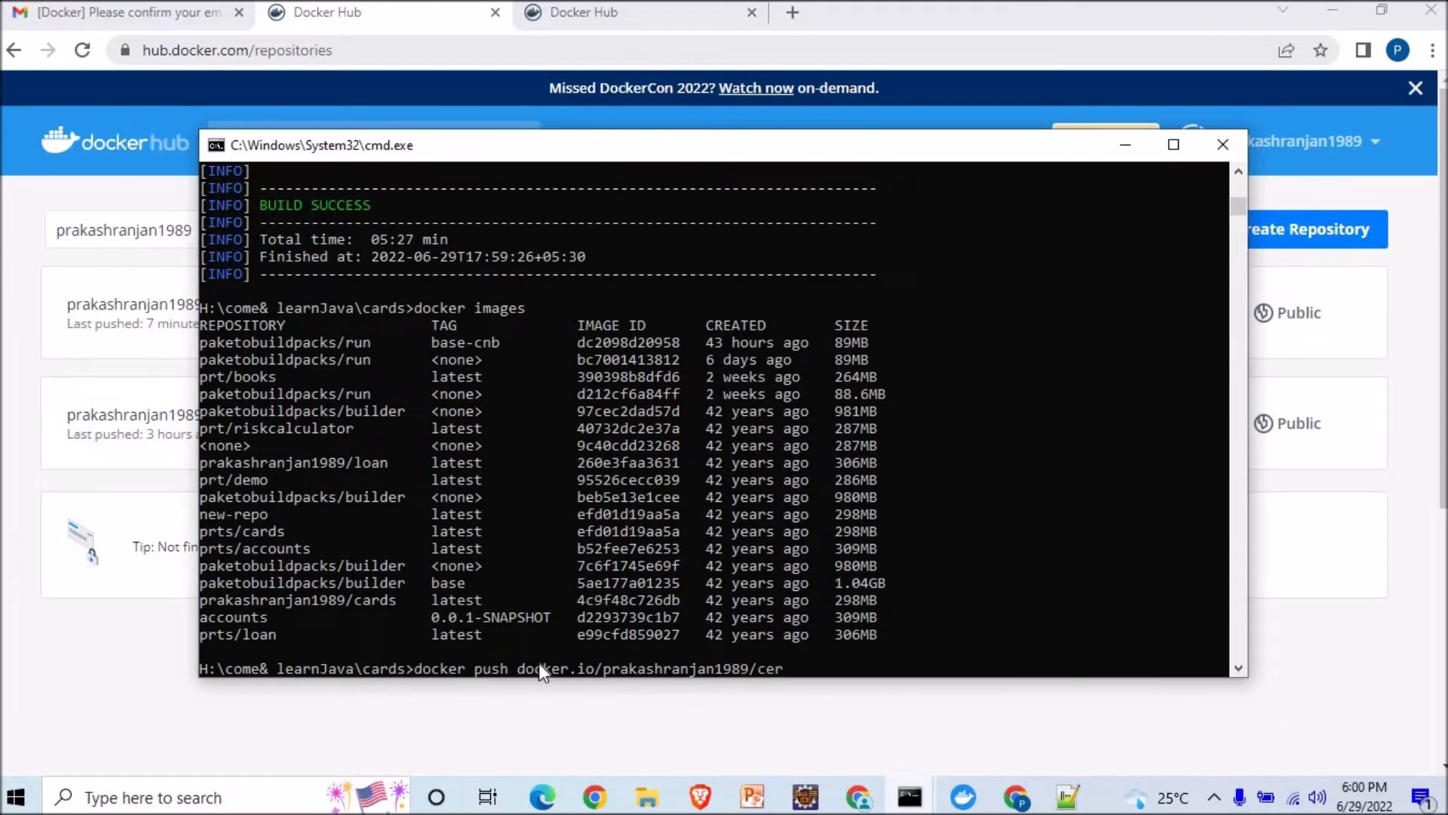
type("ds")
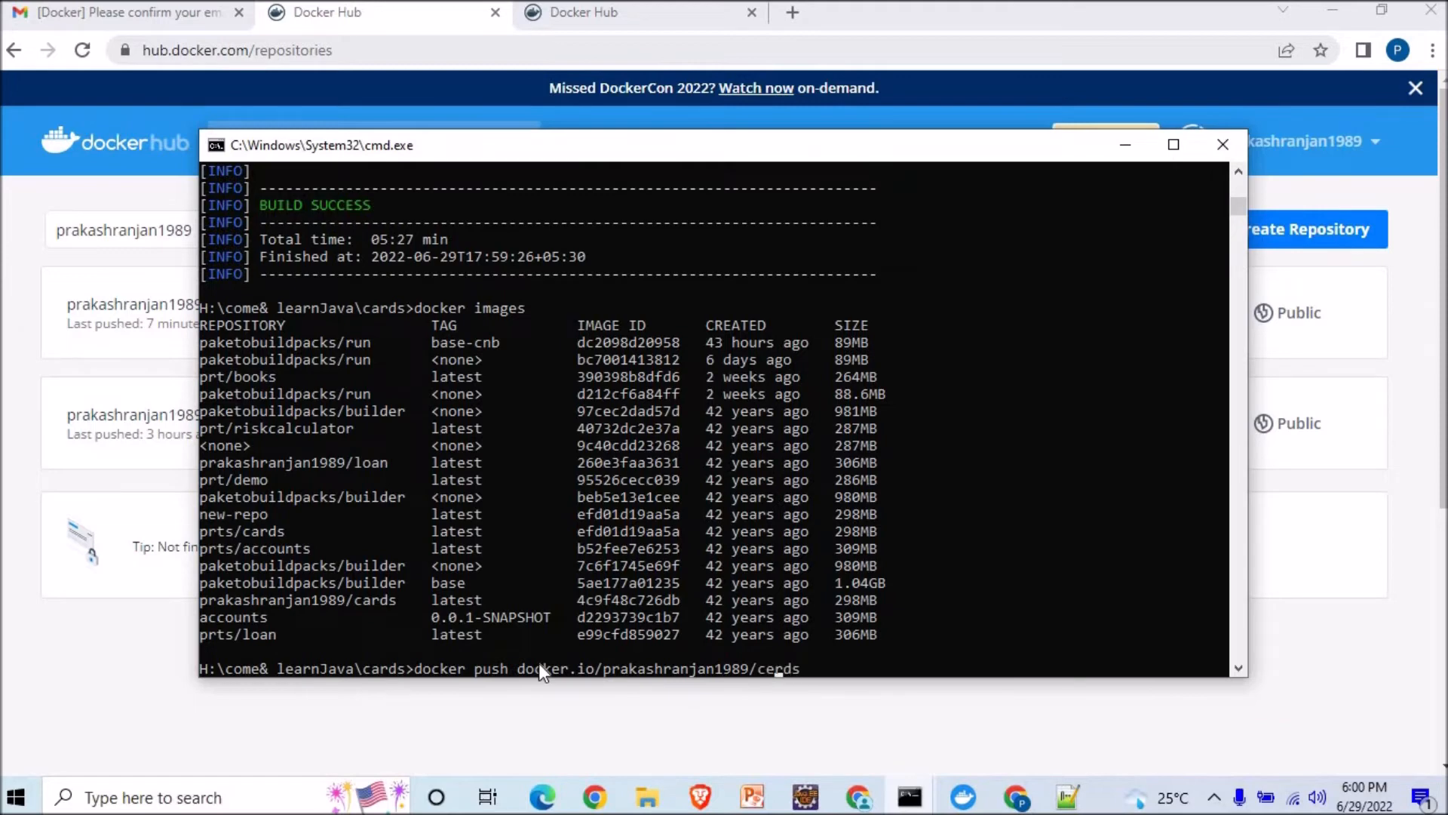
key("Backspace")
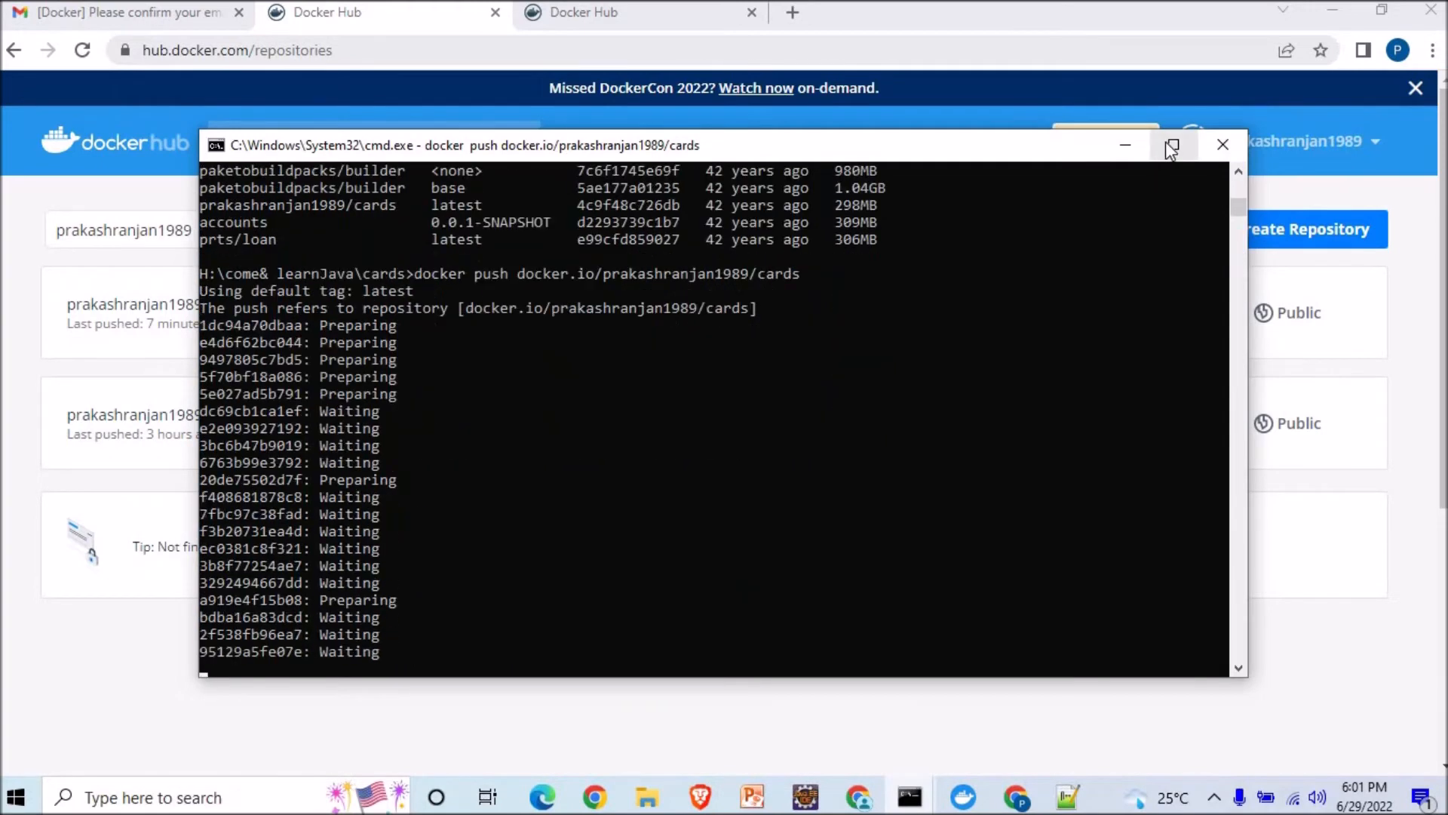
Maximize the terminal to watch the cards image layers being pushed
left_click(1170, 145)
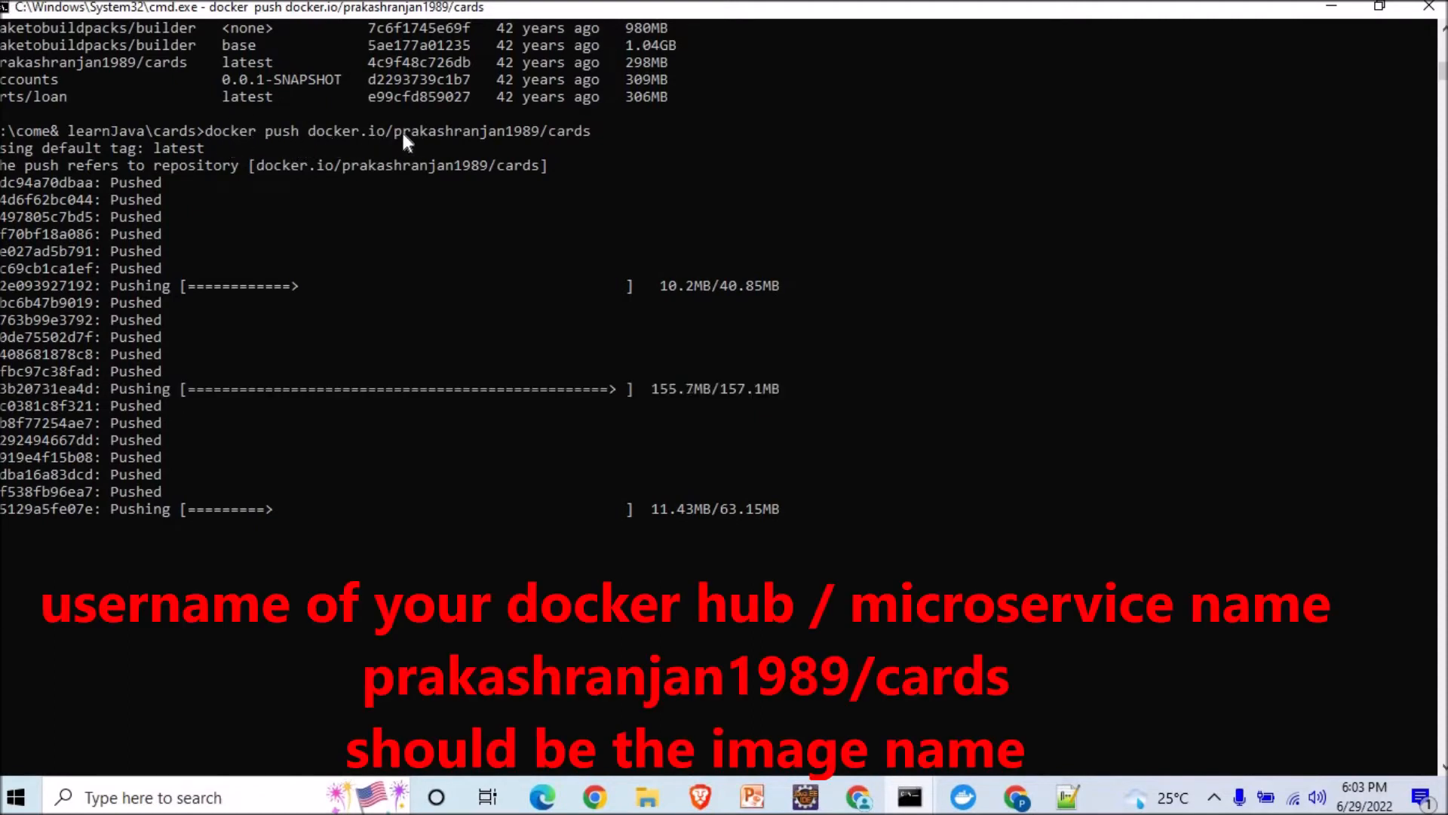
mouse_move(452, 139)
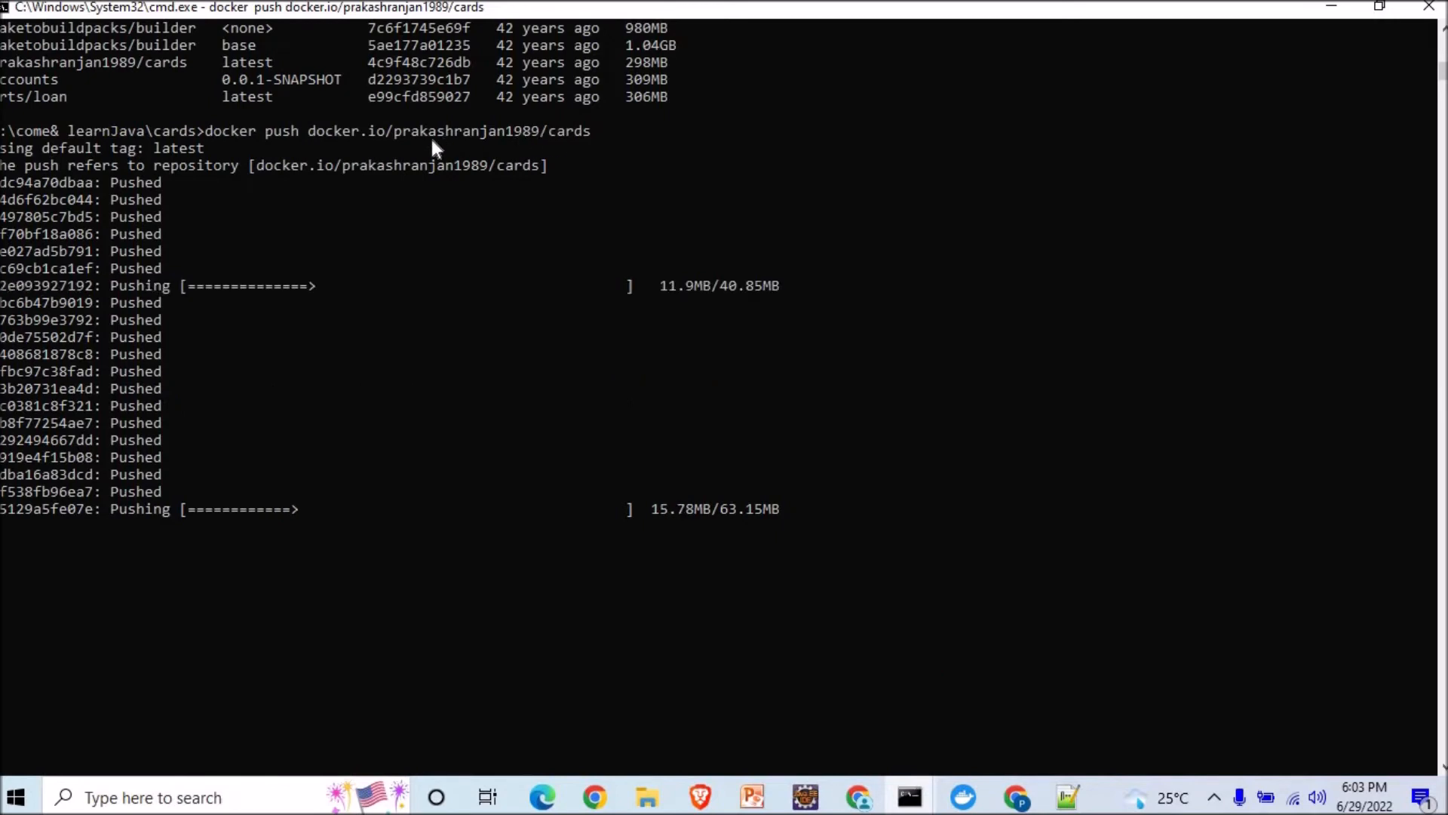
mouse_move(800, 617)
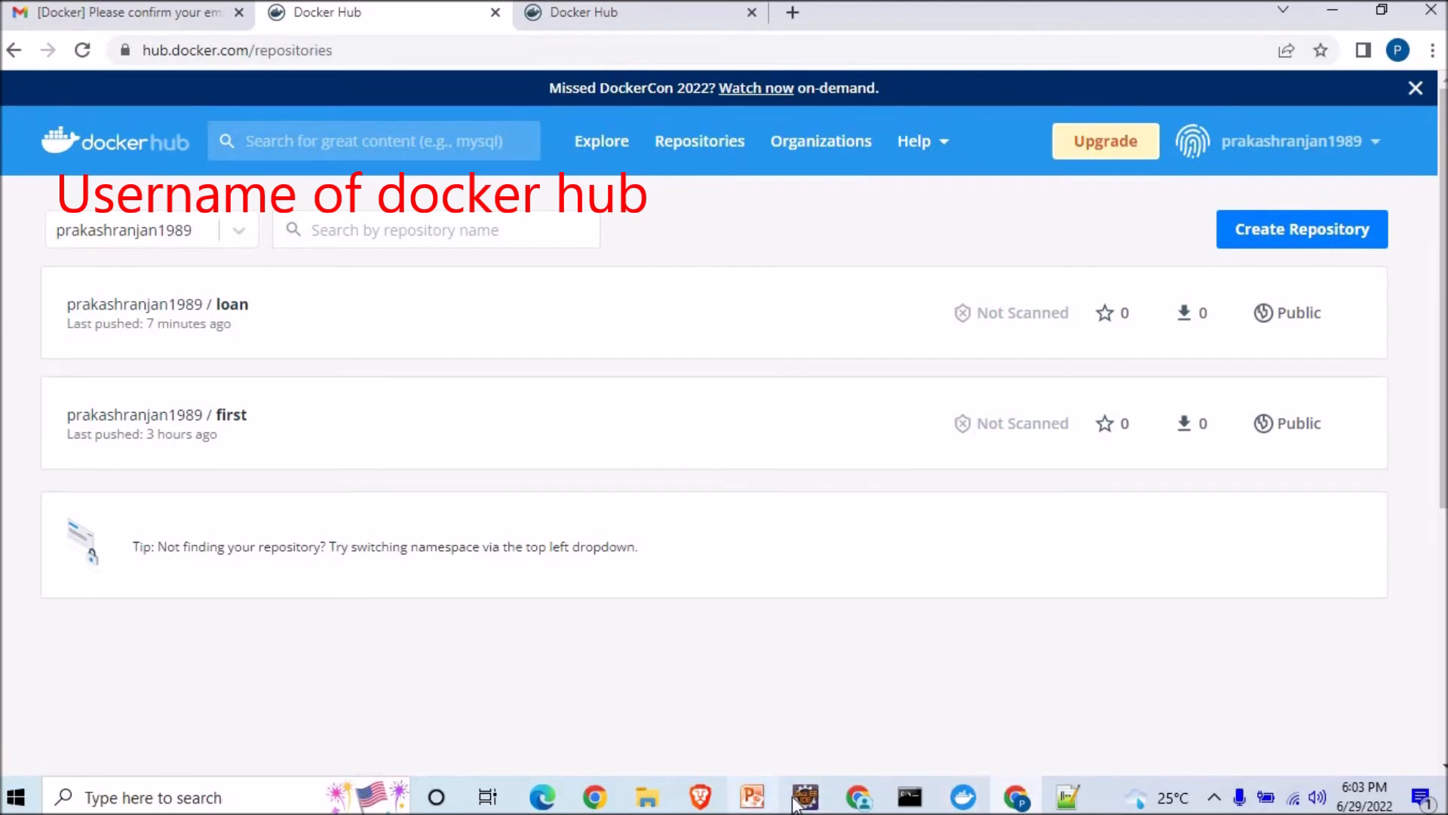
left_click(804, 796)
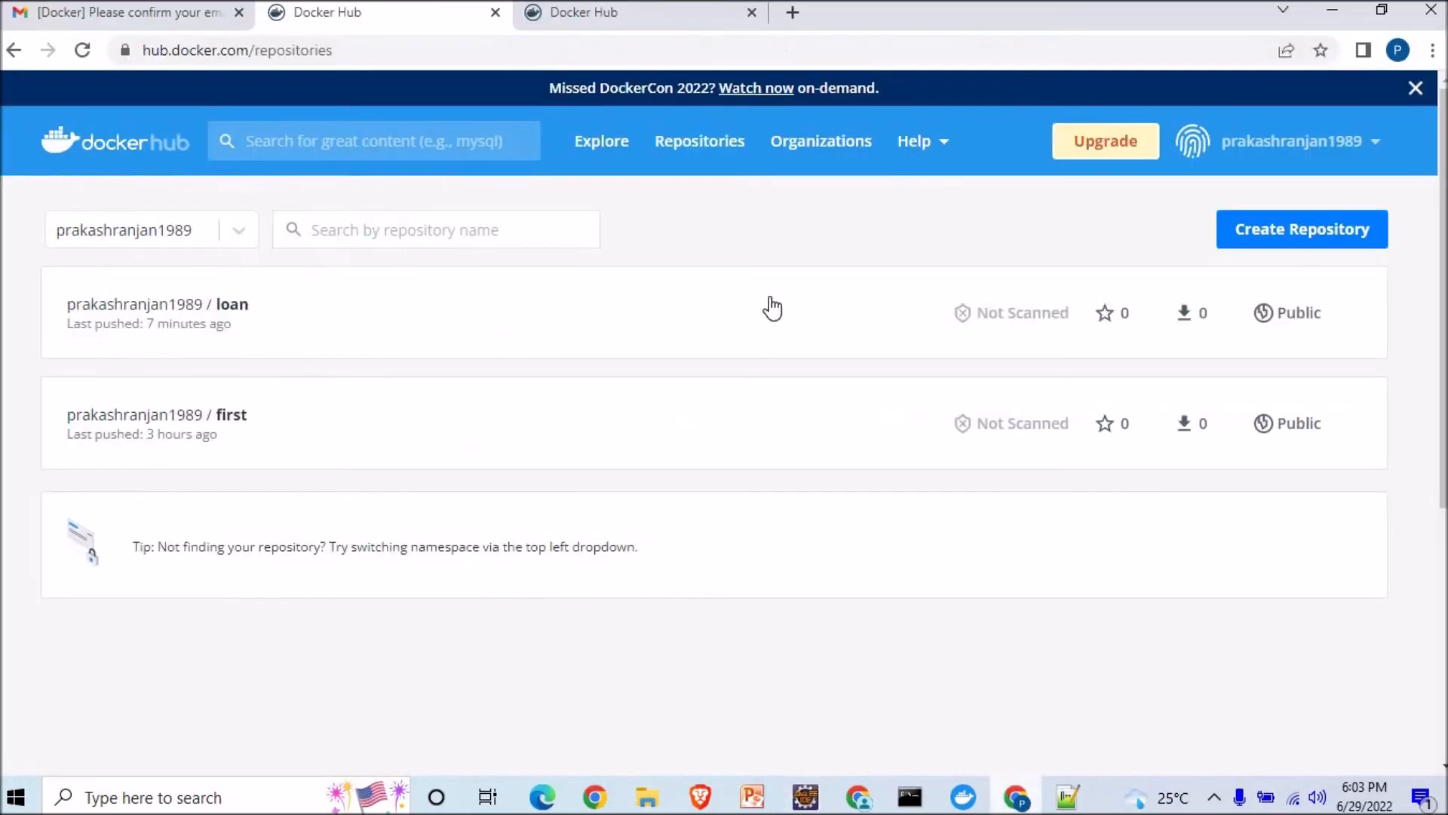
mouse_move(293, 241)
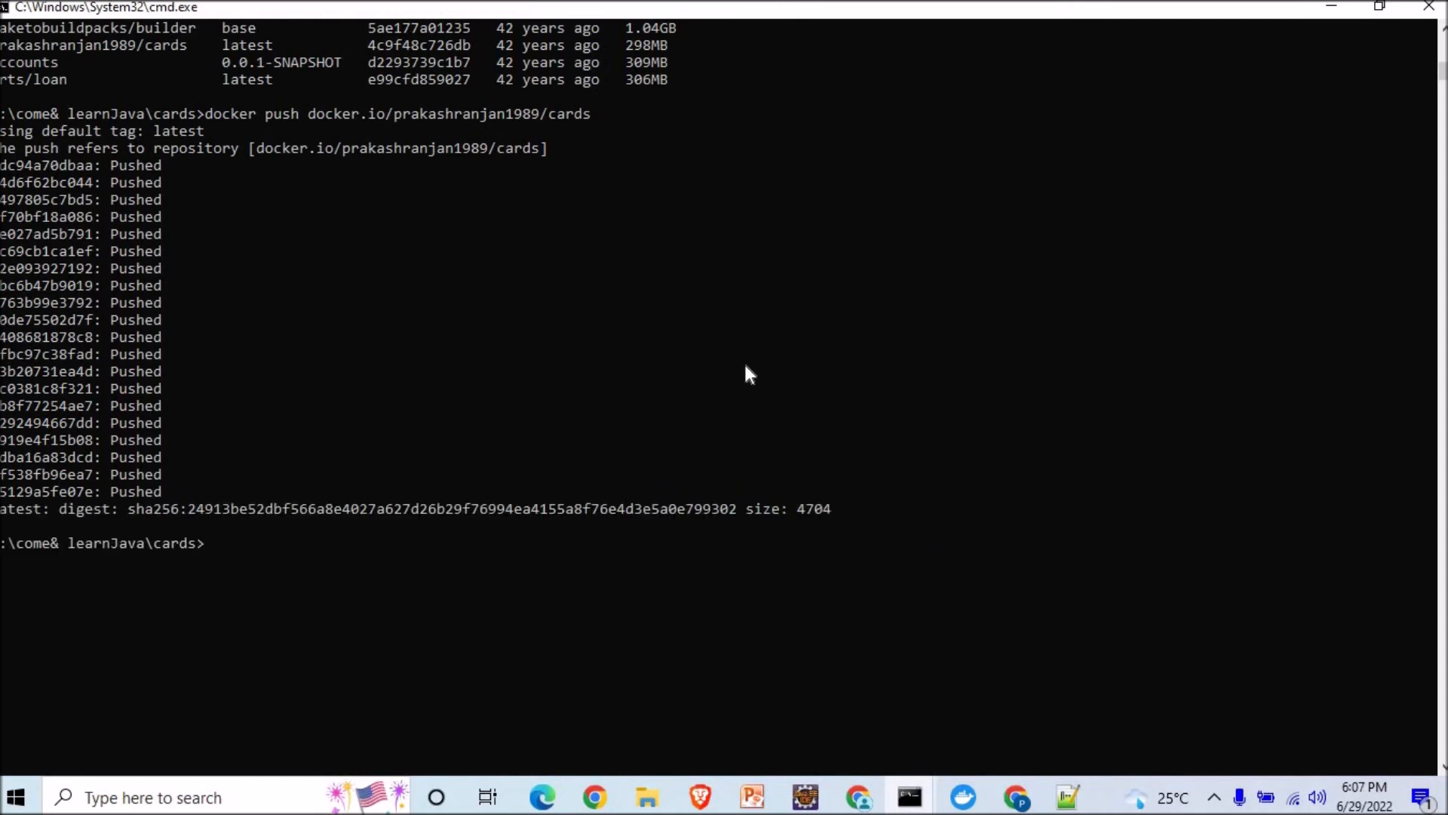
mouse_move(679, 365)
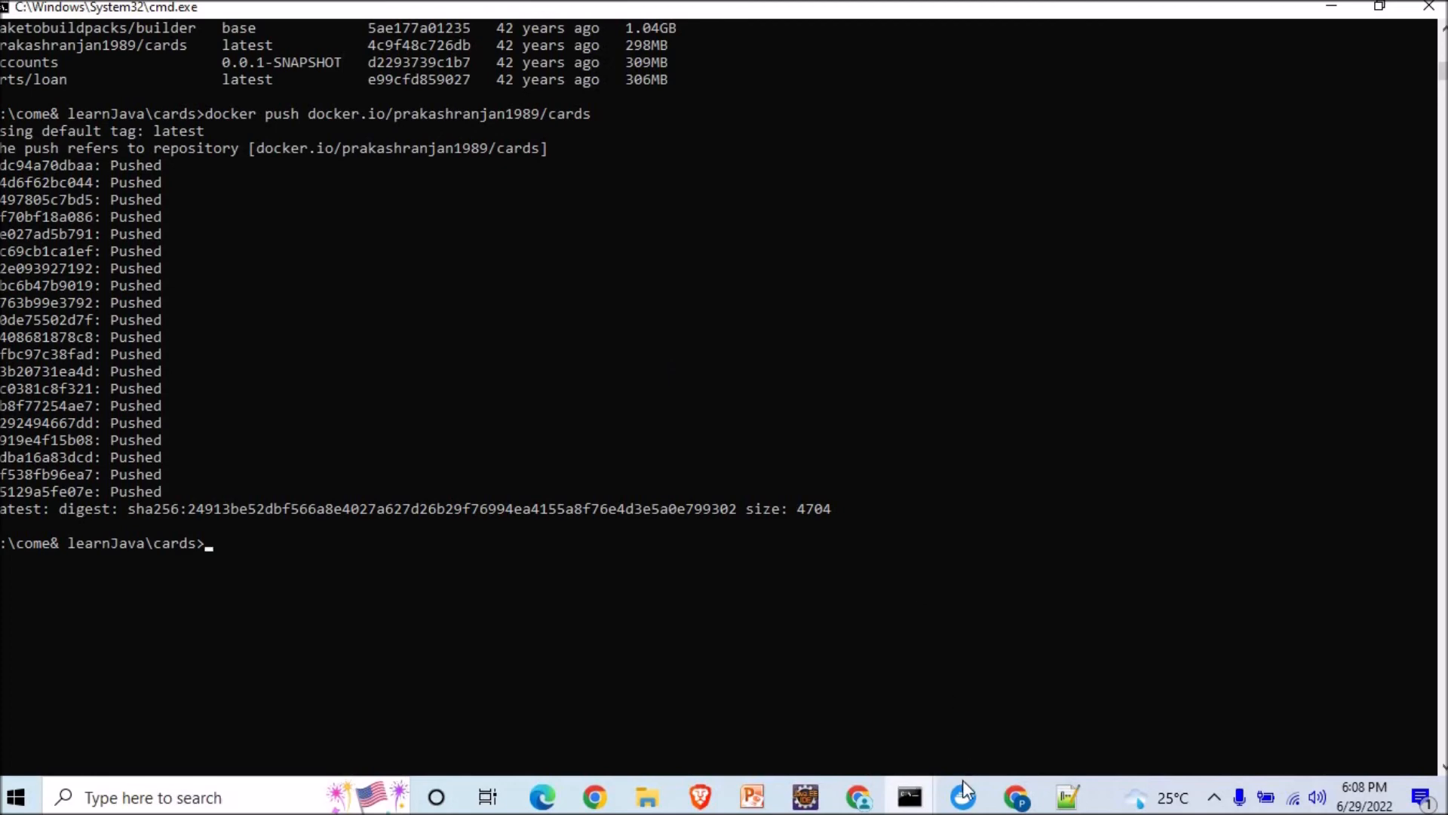
Reload the Docker Hub Repositories page until prakashranjan1989/cards appears above loan and first
left_click(962, 796)
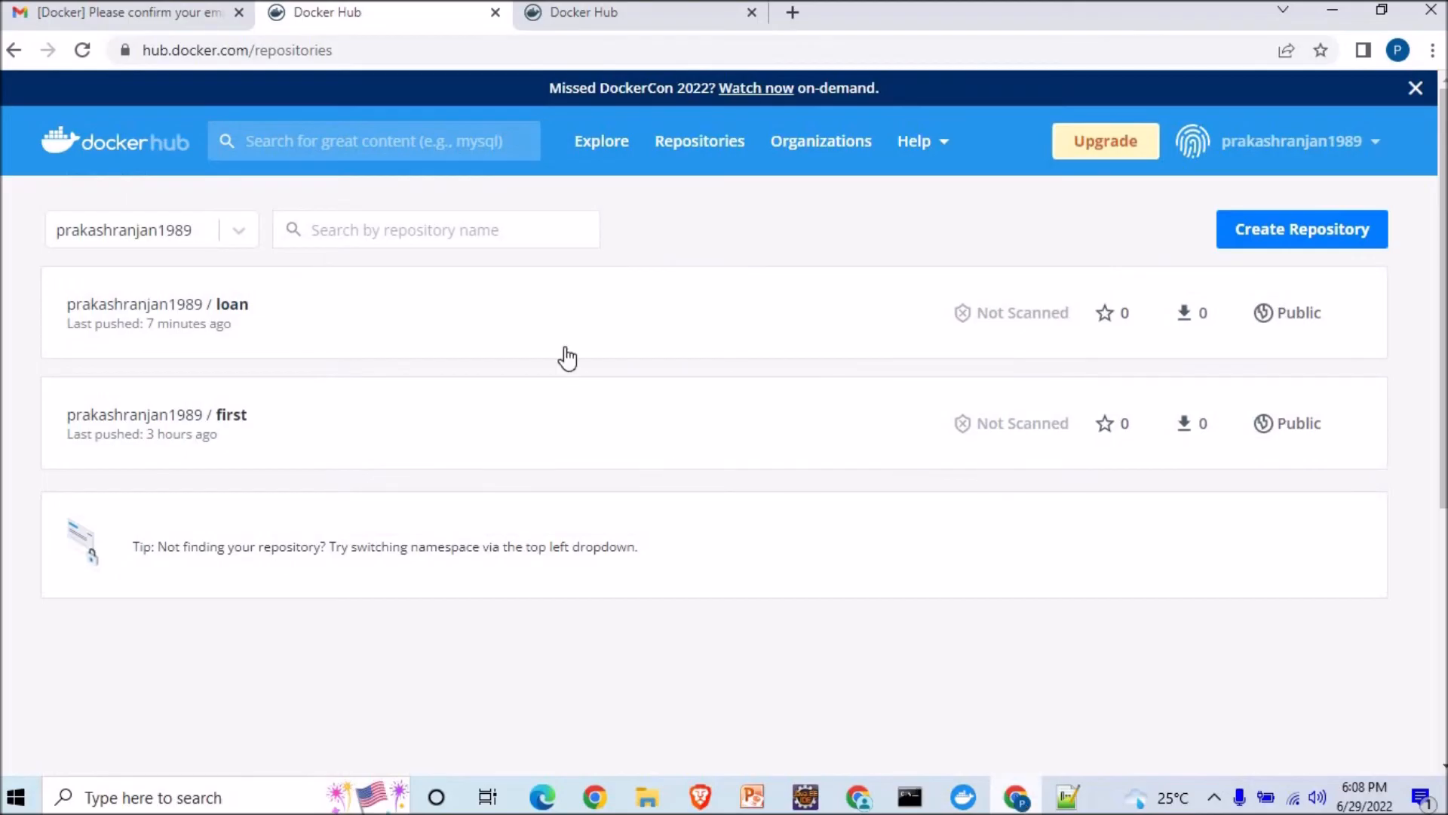
mouse_move(82, 51)
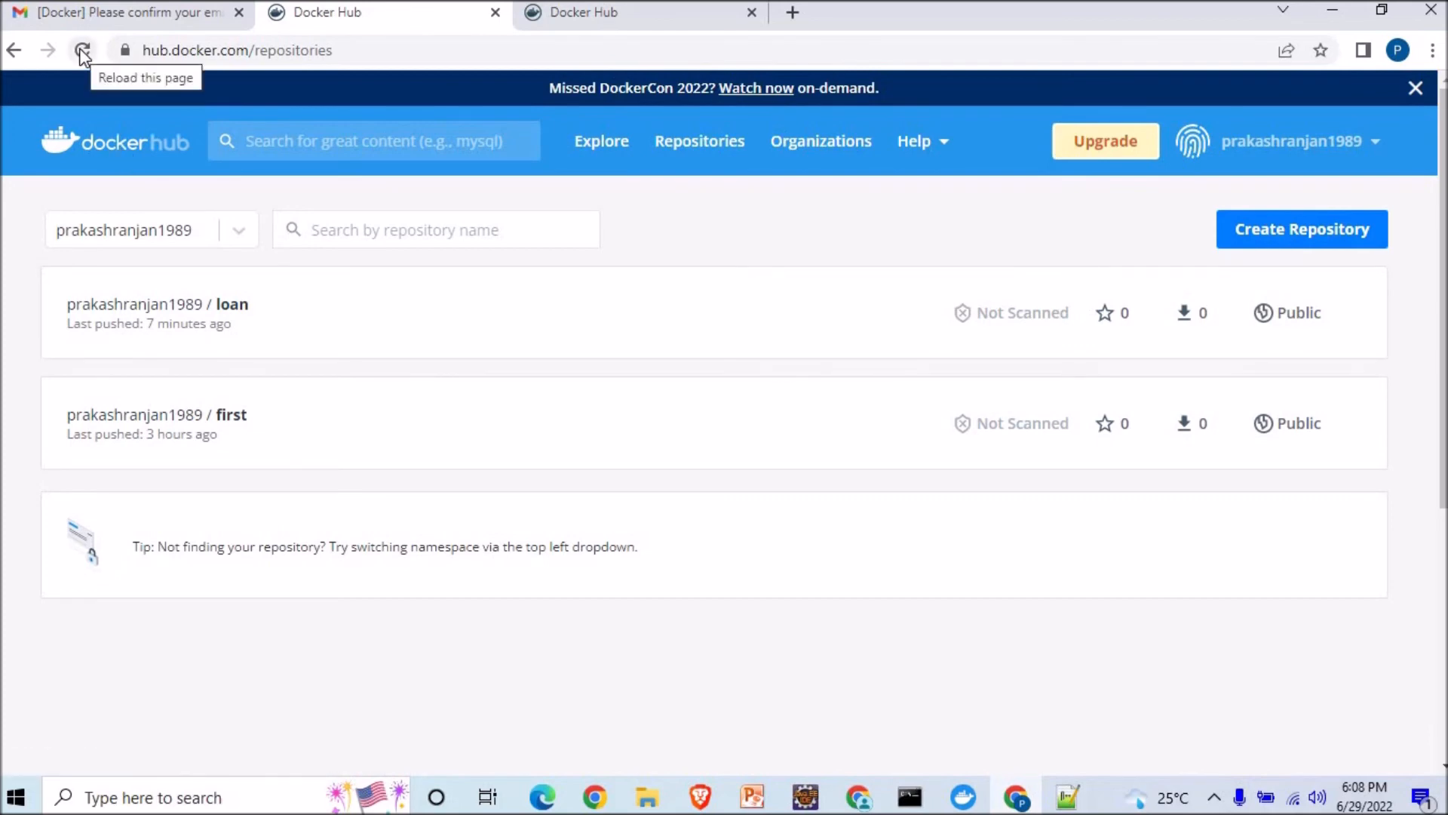
left_click(81, 50)
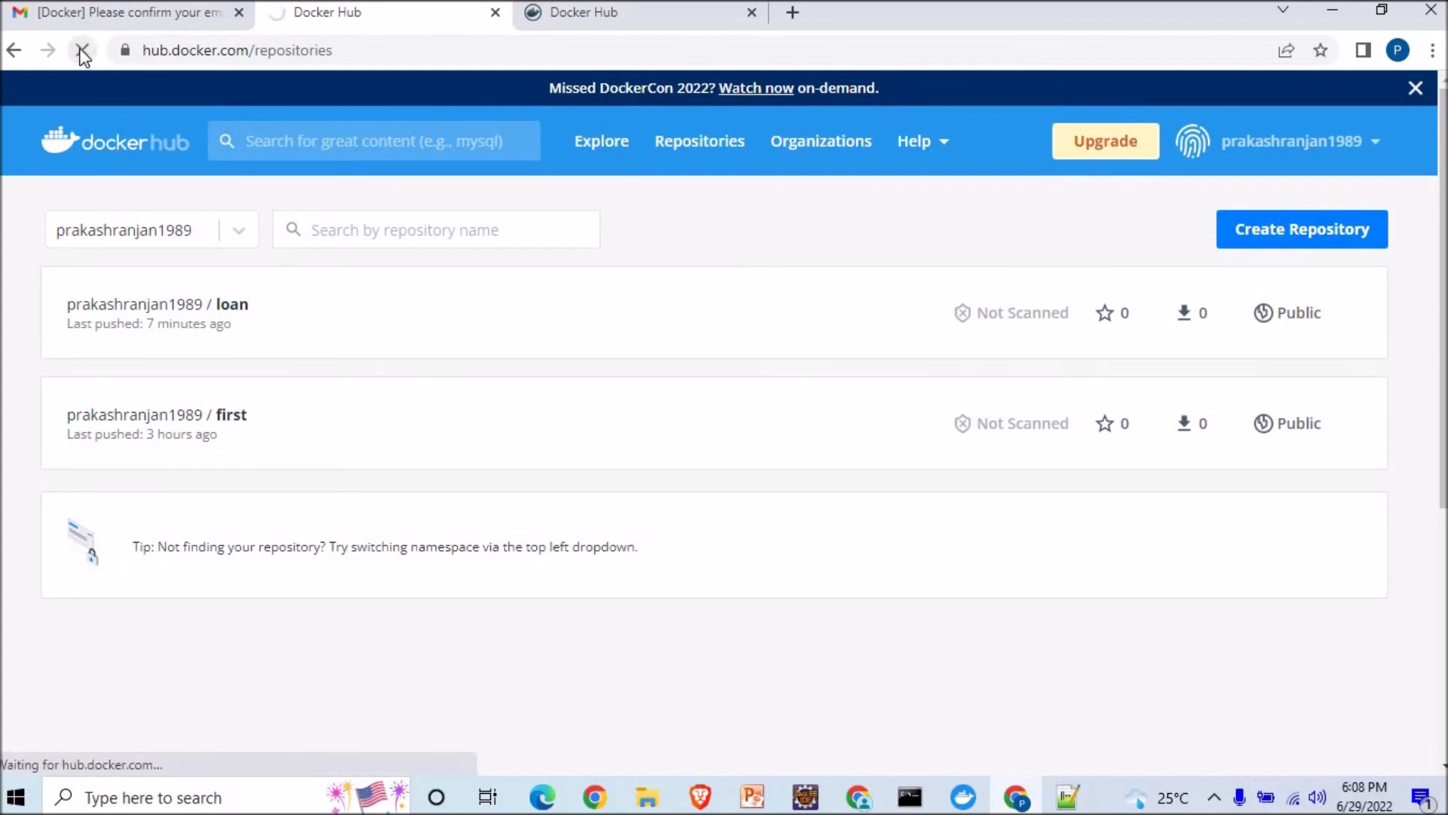
left_click(82, 51)
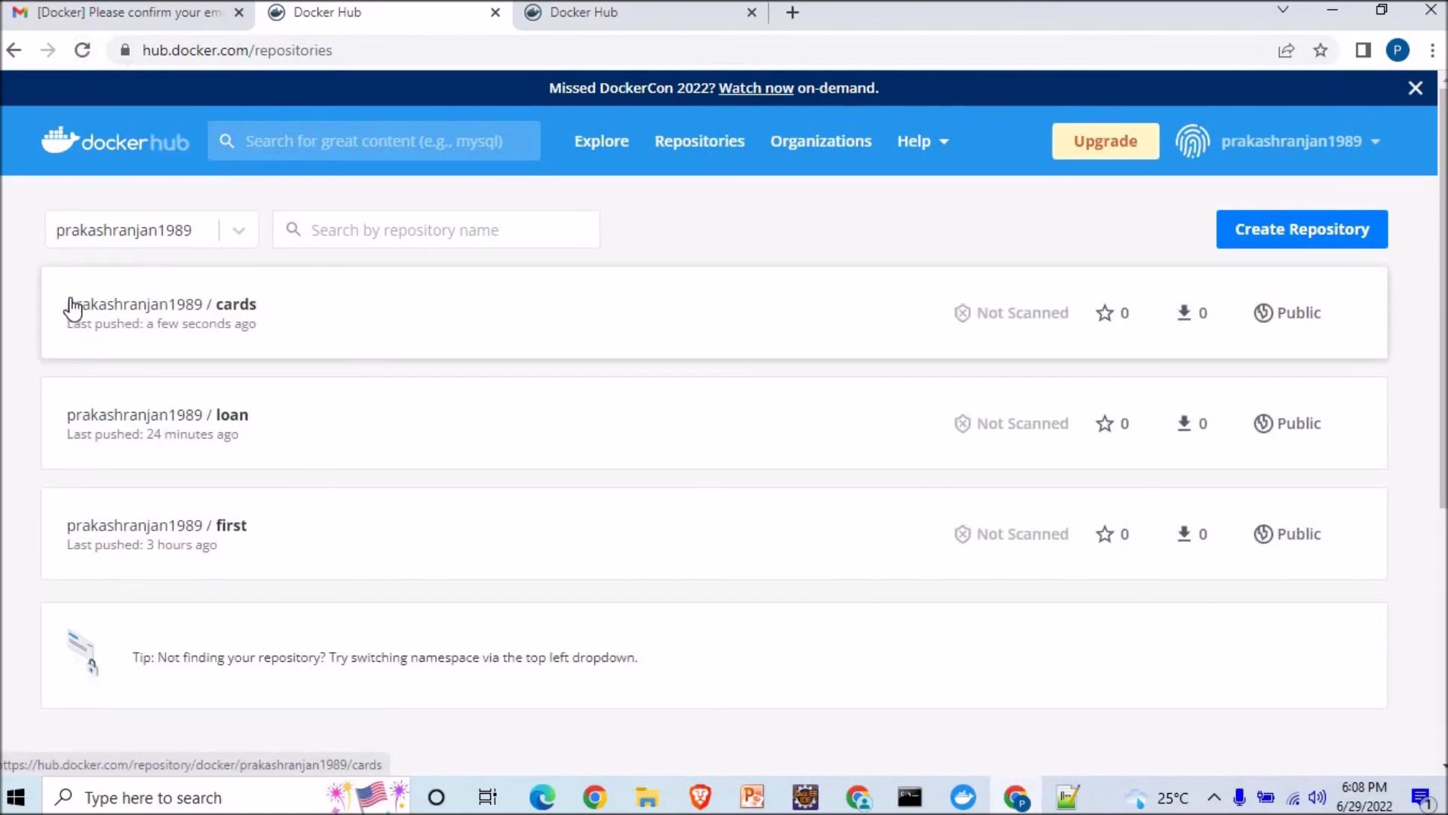
View the prakashranjan1989/cards repository and its latest tag, 124.47 MB compressed
left_click(161, 303)
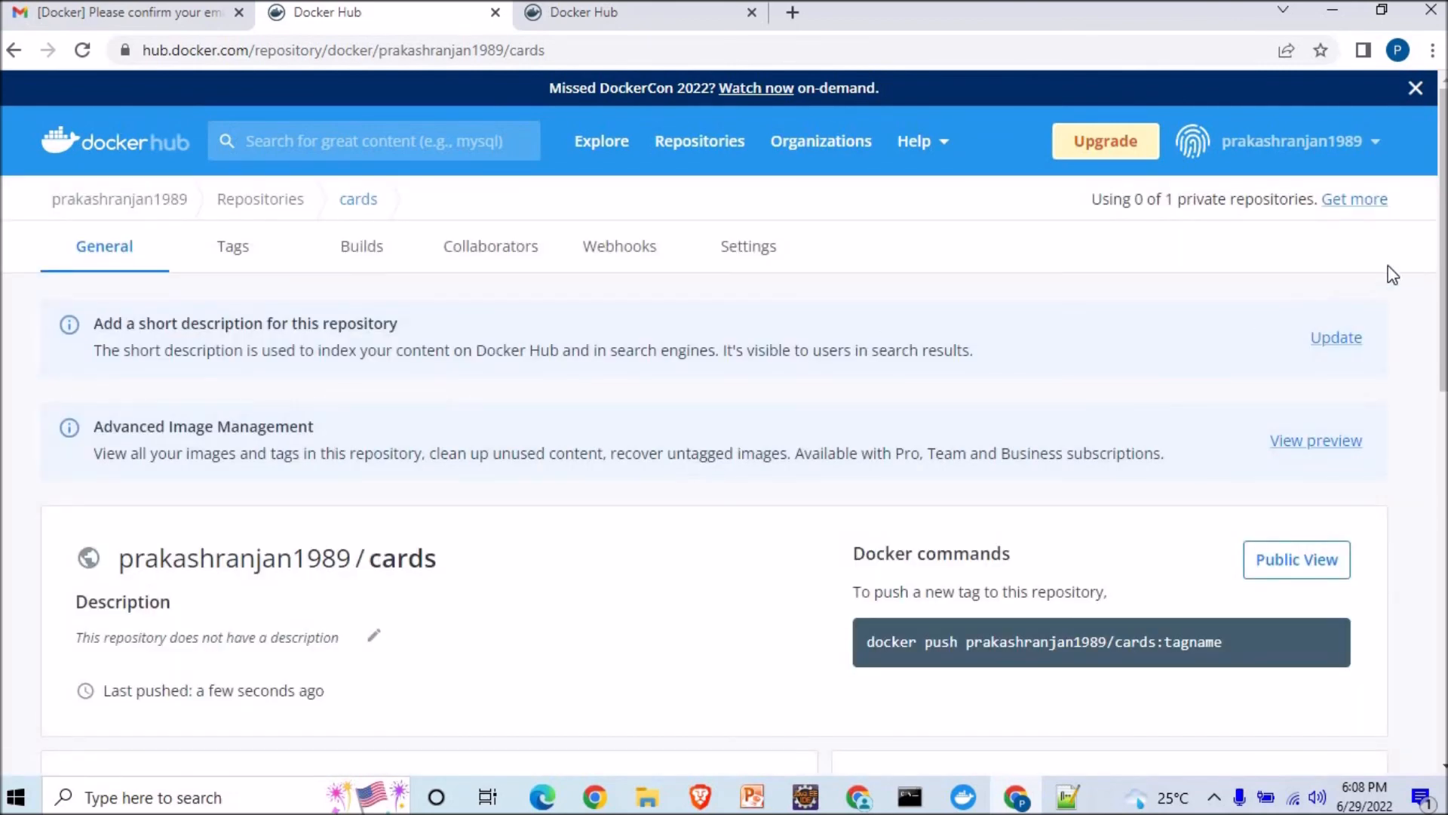
scroll("down", 3)
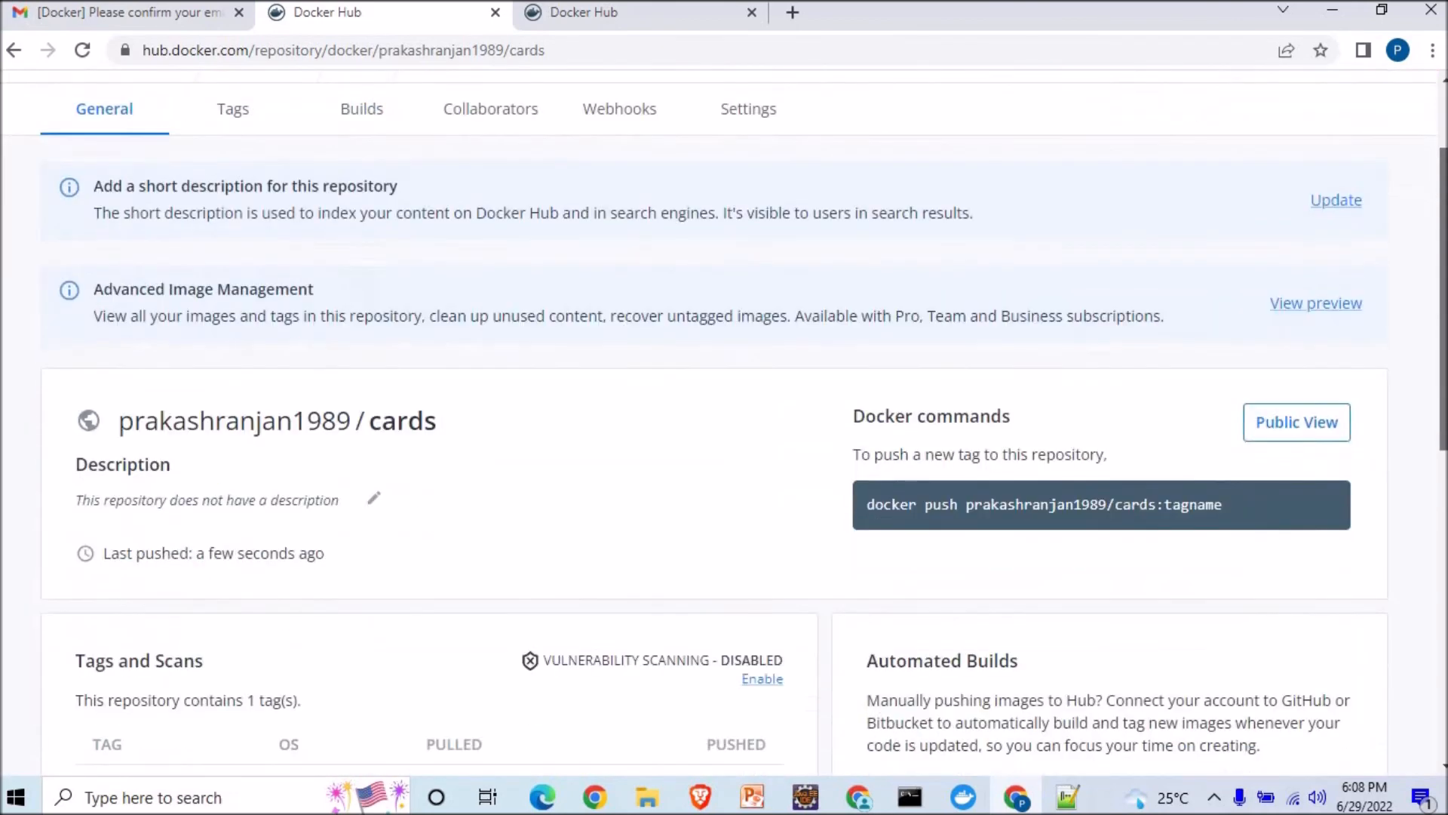
scroll("down", 3)
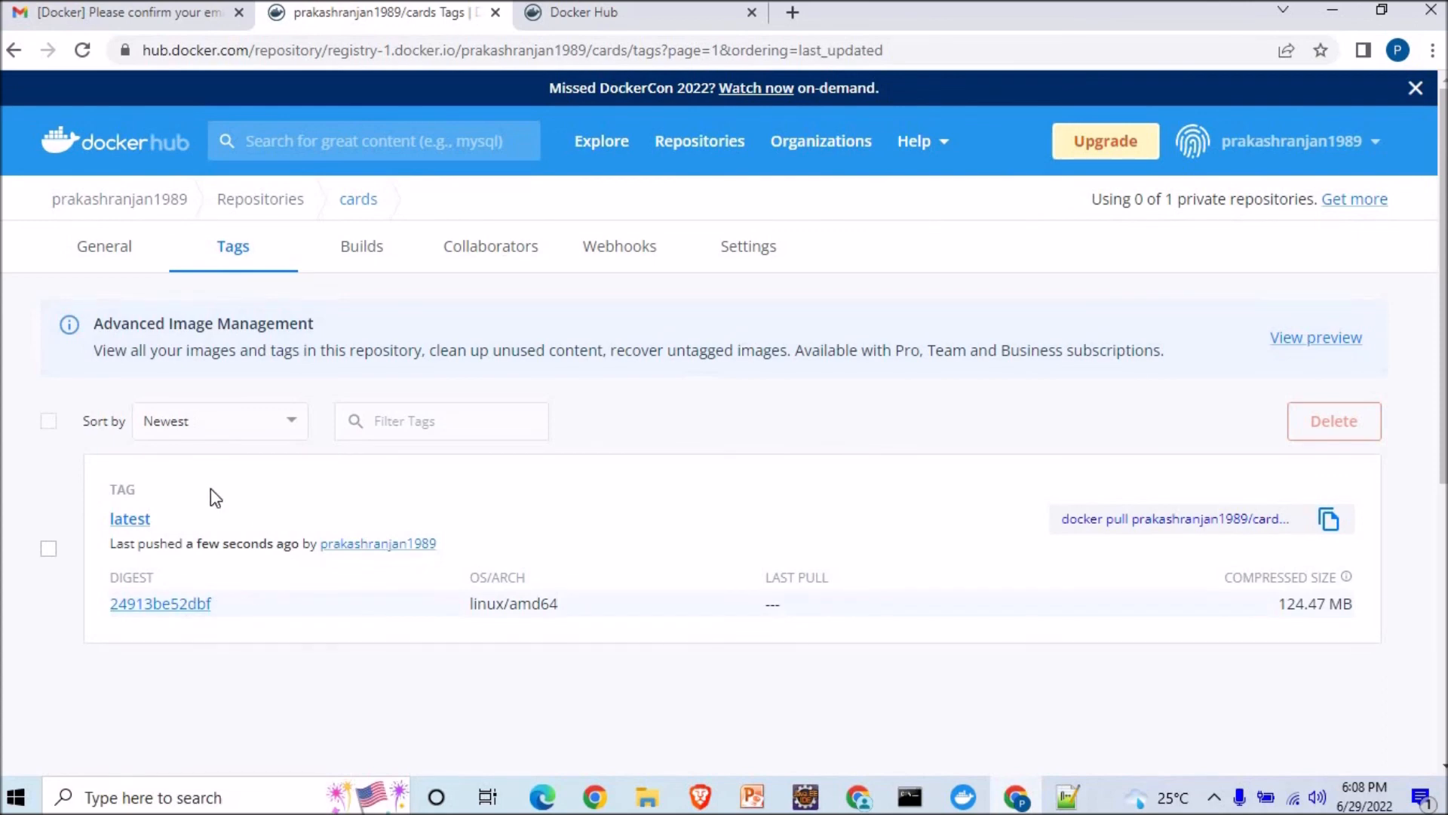
Inspect the cards:latest image layers, then return to the tags page
left_click(130, 517)
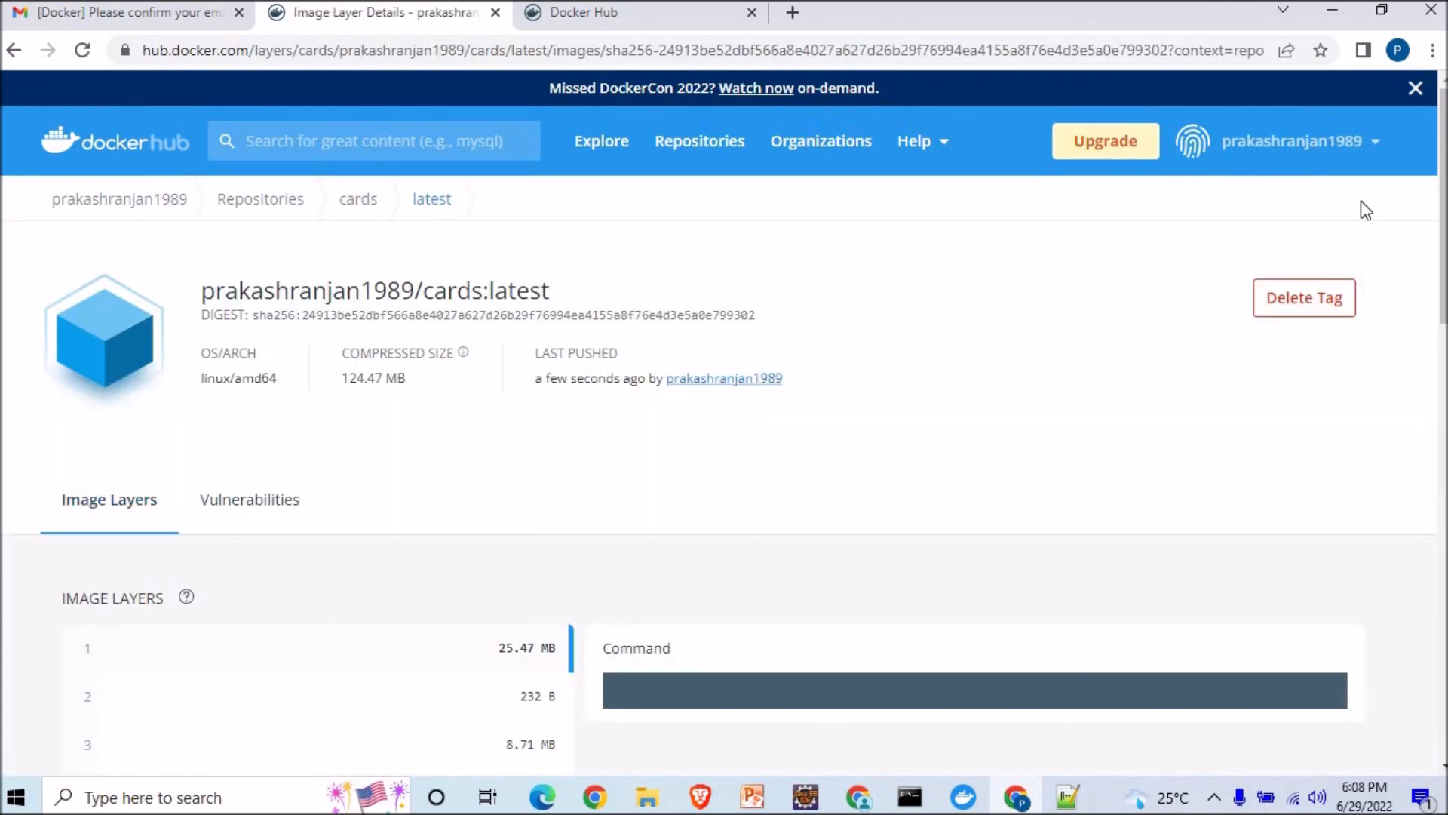
scroll("down", 3)
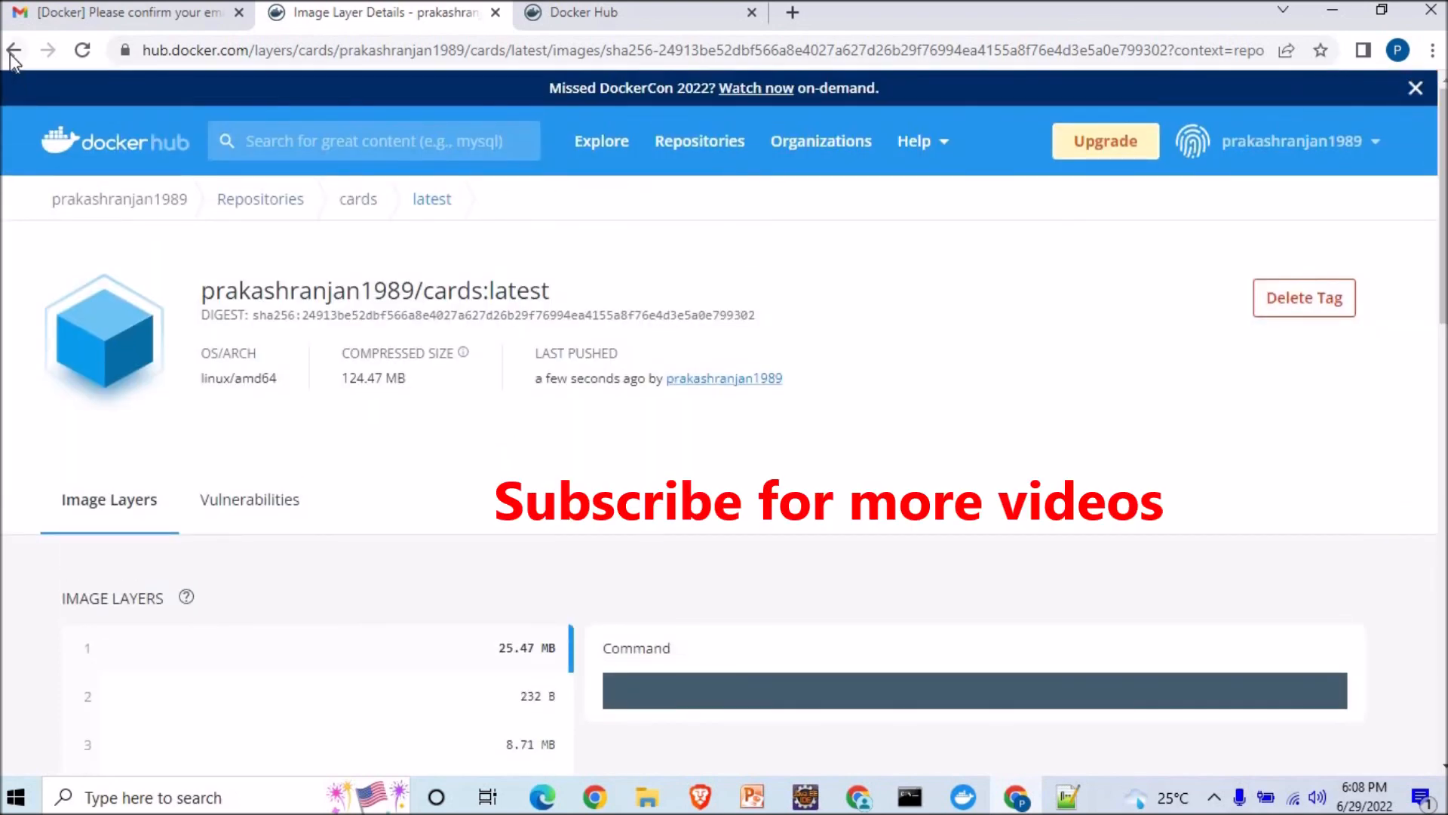
left_click(15, 51)
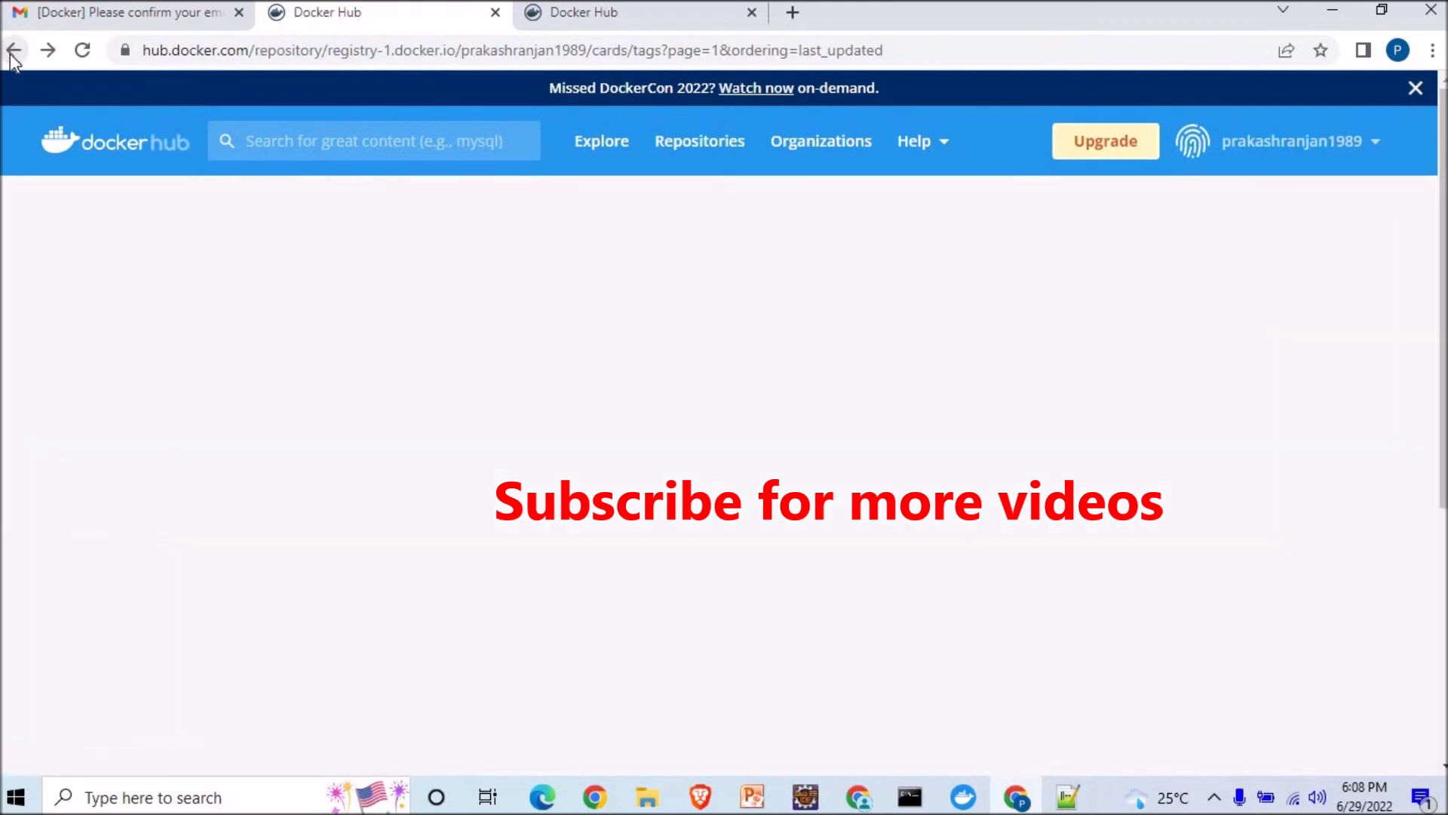